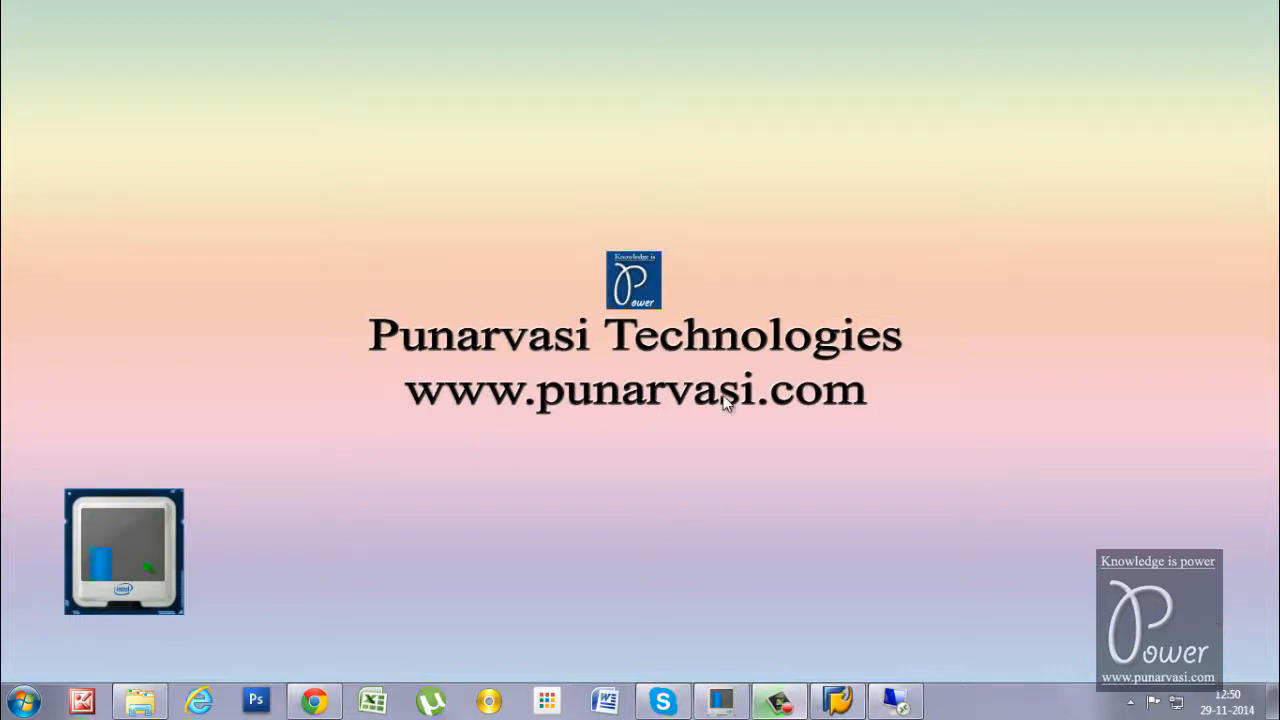
mouse_move(484, 398)
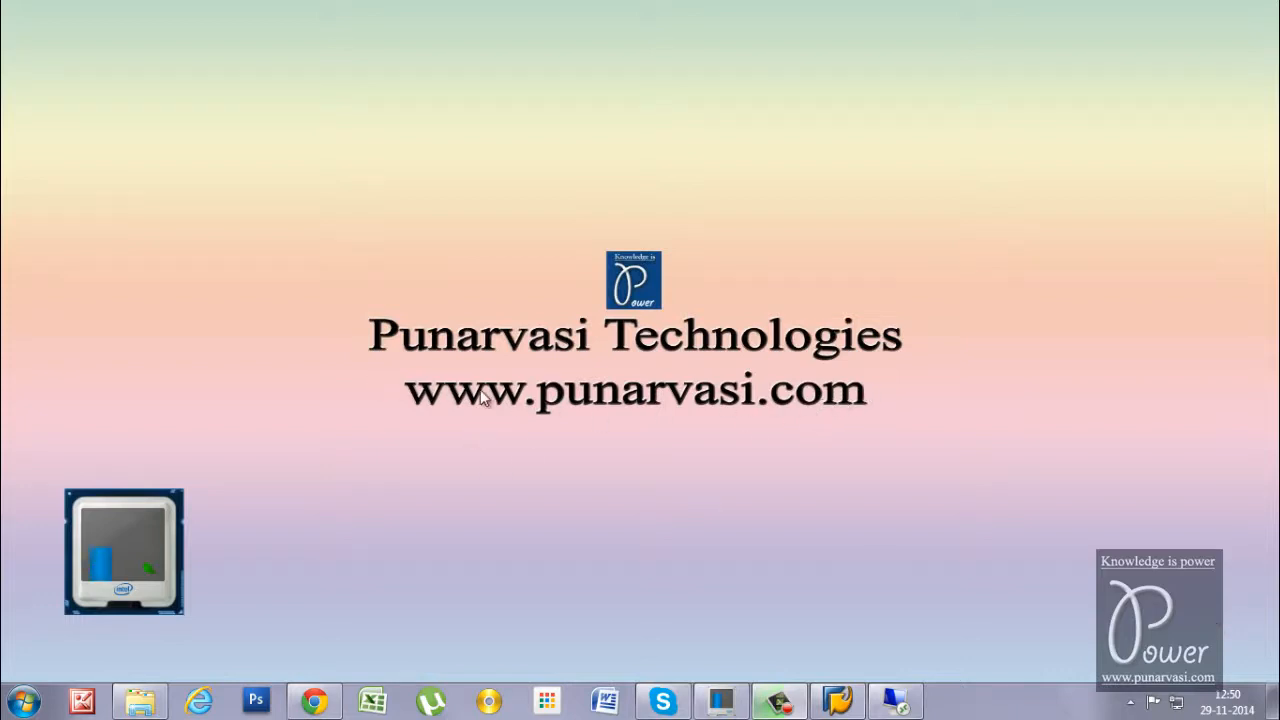
mouse_move(820, 410)
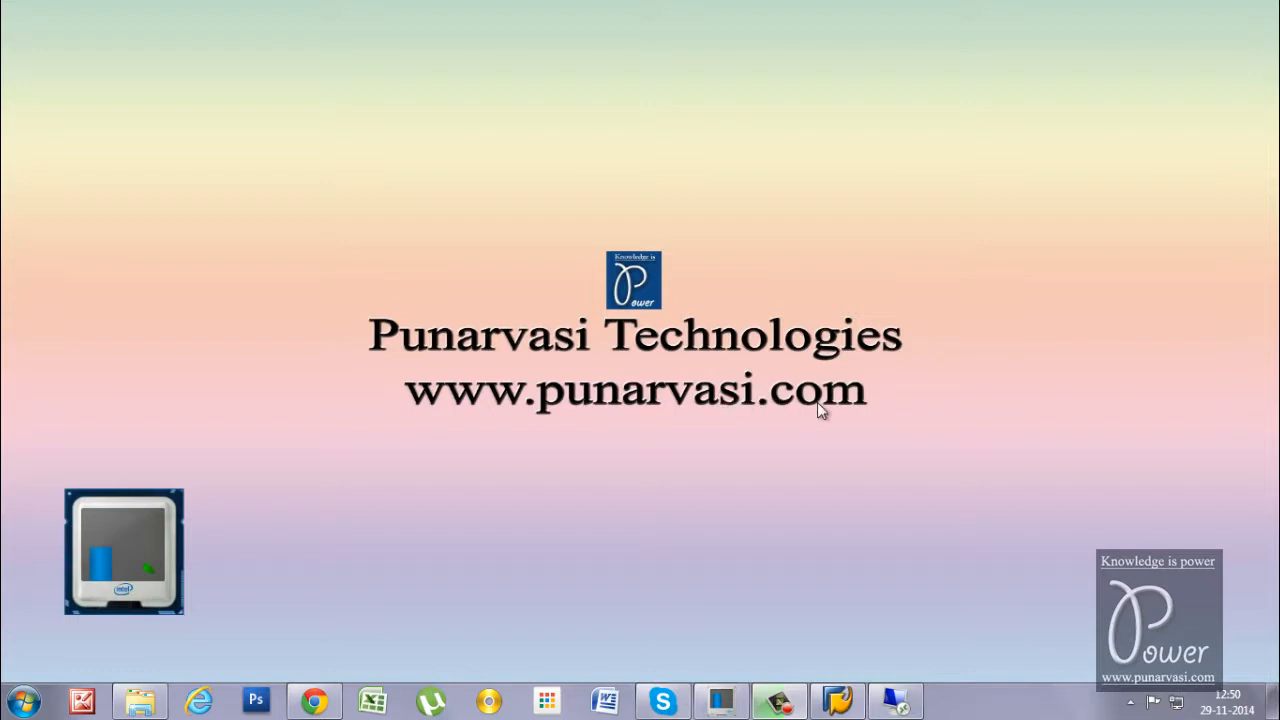
mouse_move(818, 412)
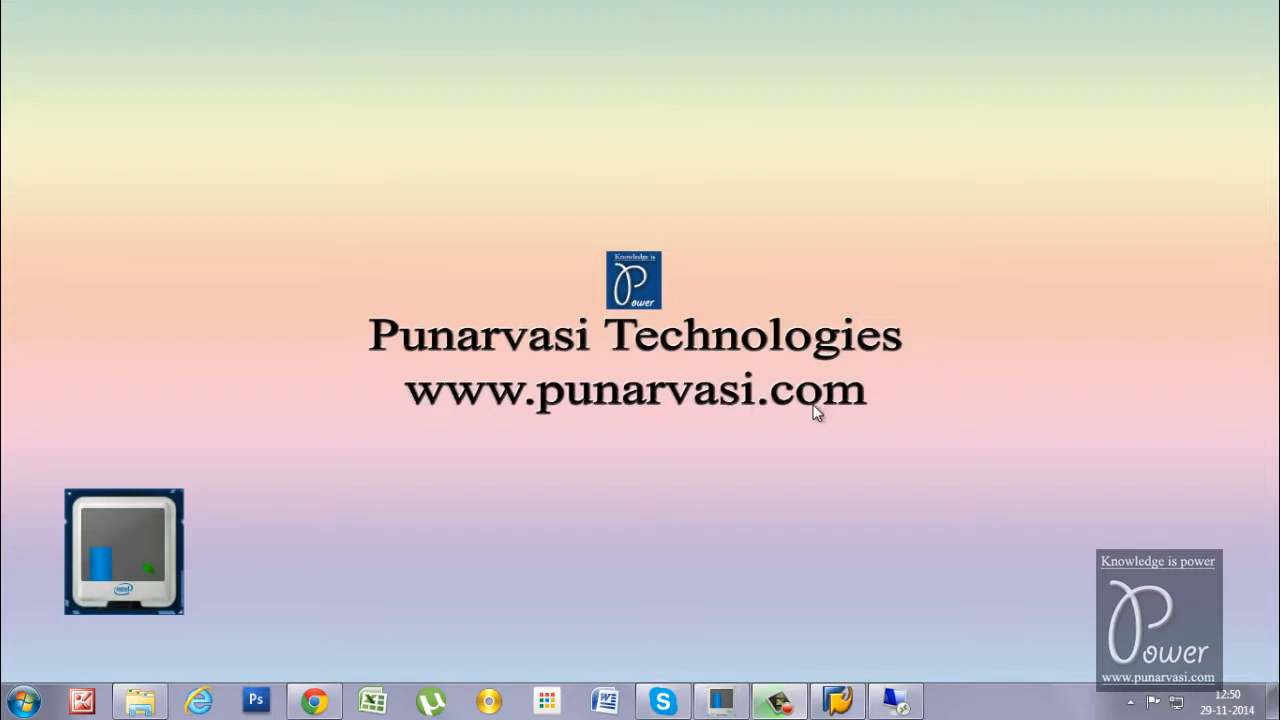
mouse_move(822, 420)
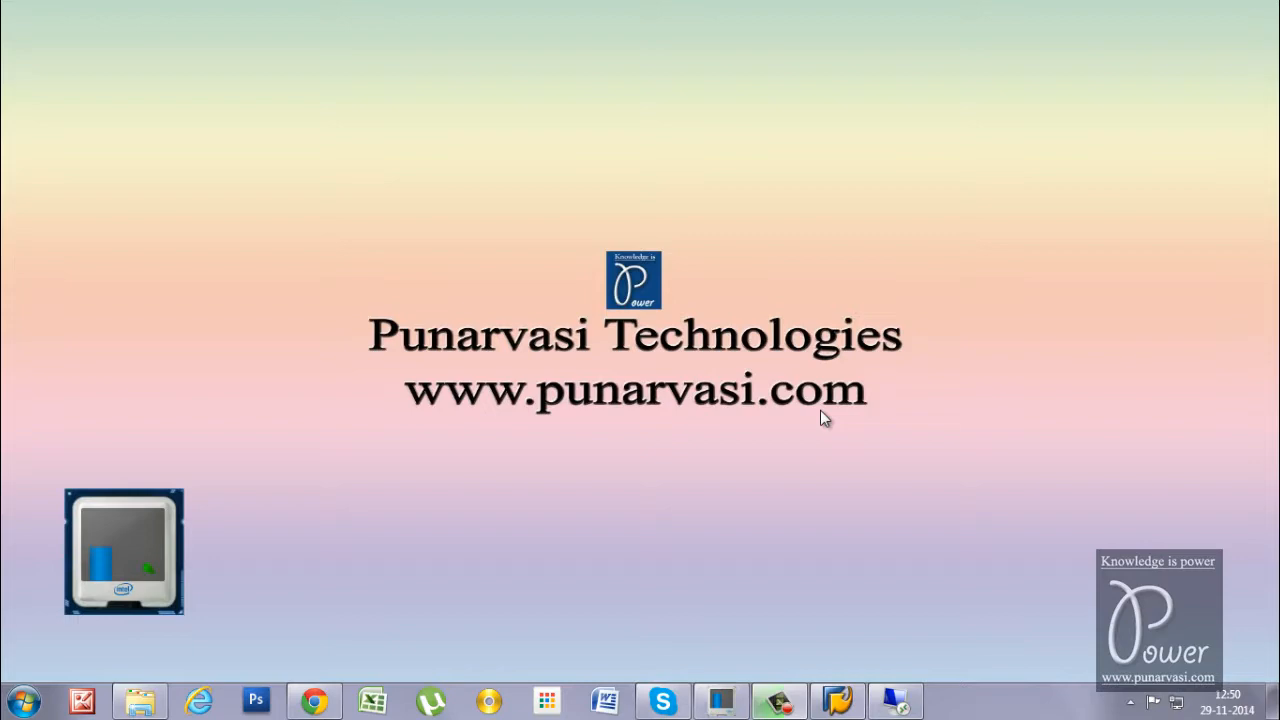
Switch to the remote server, show the SAP Management Console, then bring up the SAP Logon connection list
click(836, 700)
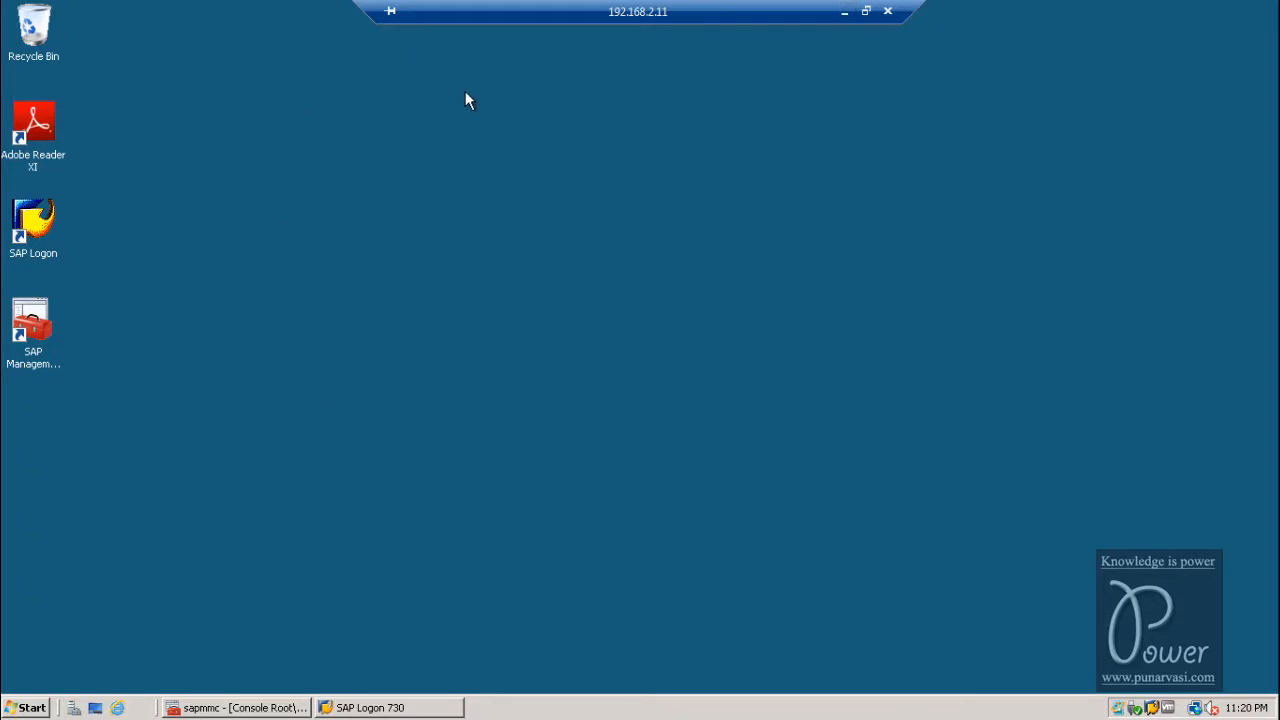
click(388, 708)
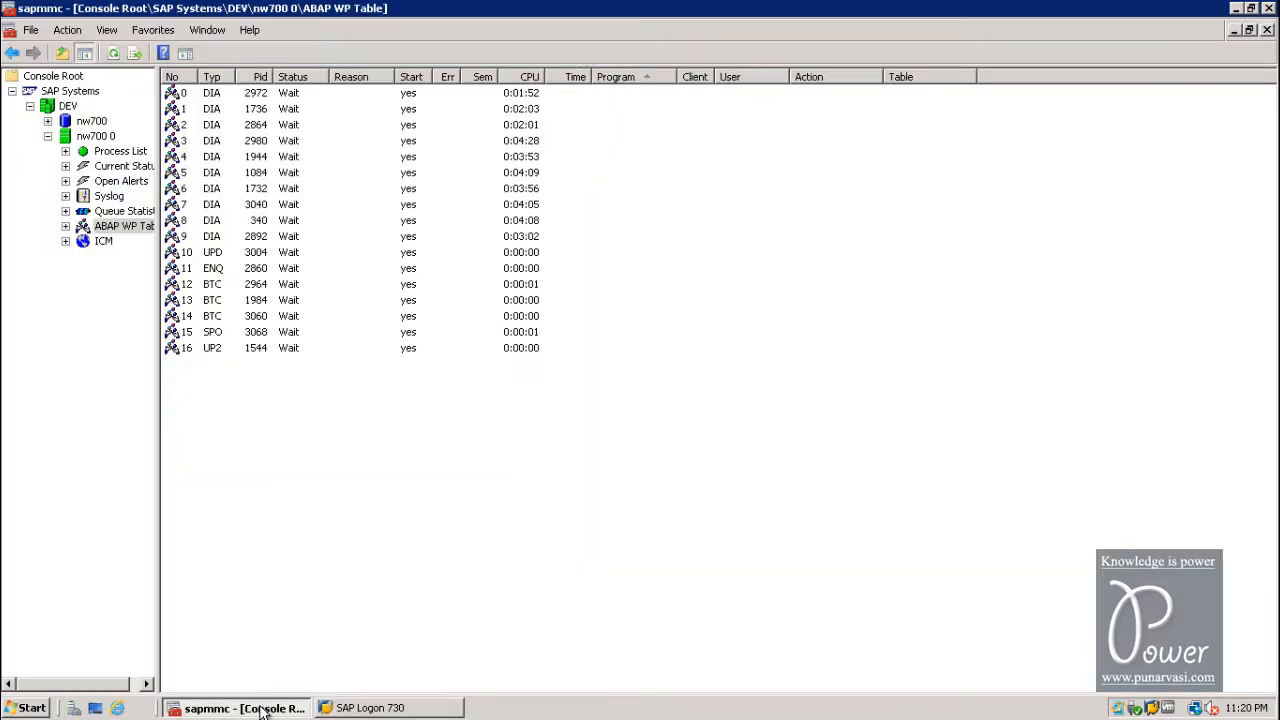
click(384, 708)
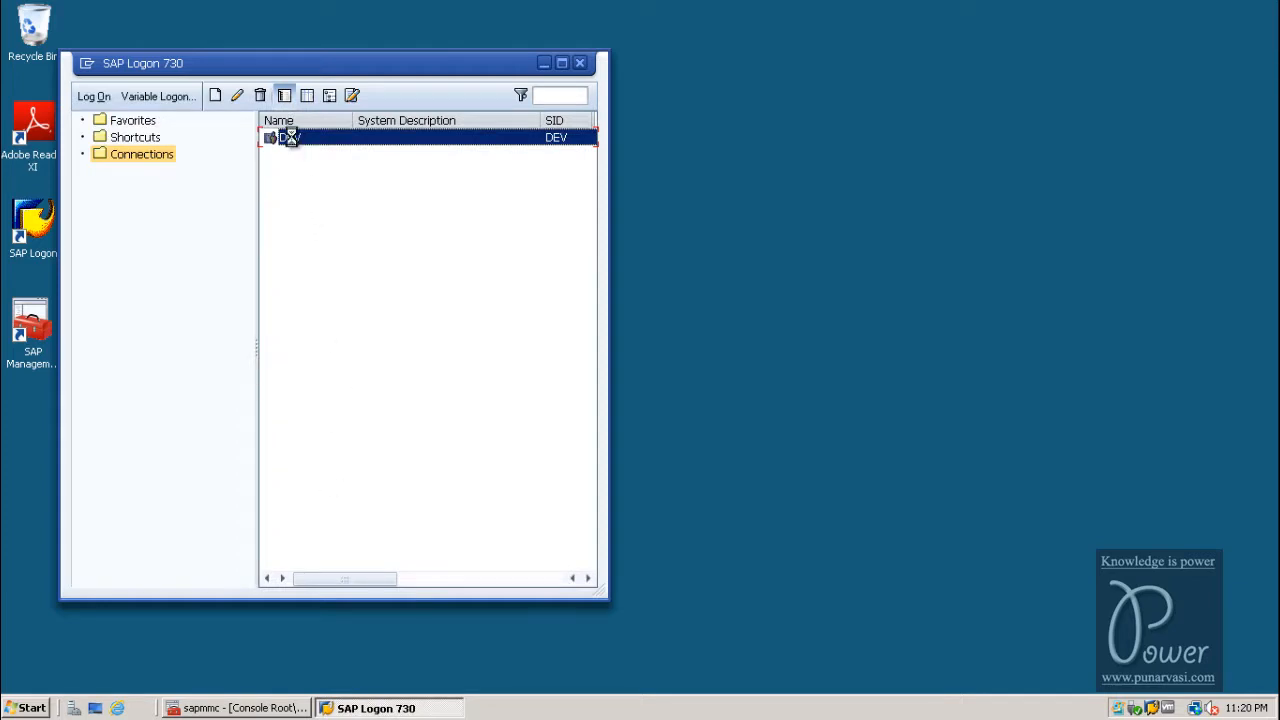
Log on to DEV as user raj001 and enter transaction snote in the command field
double_click(290, 136)
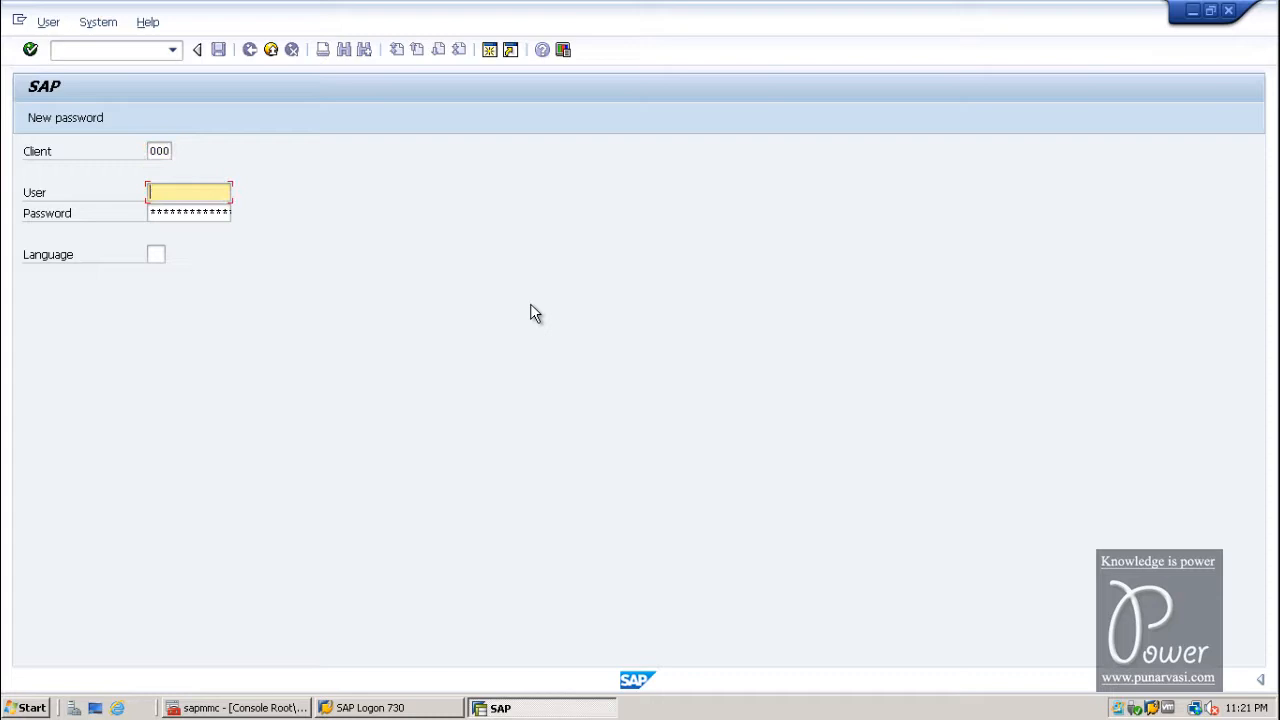
text(raj001)
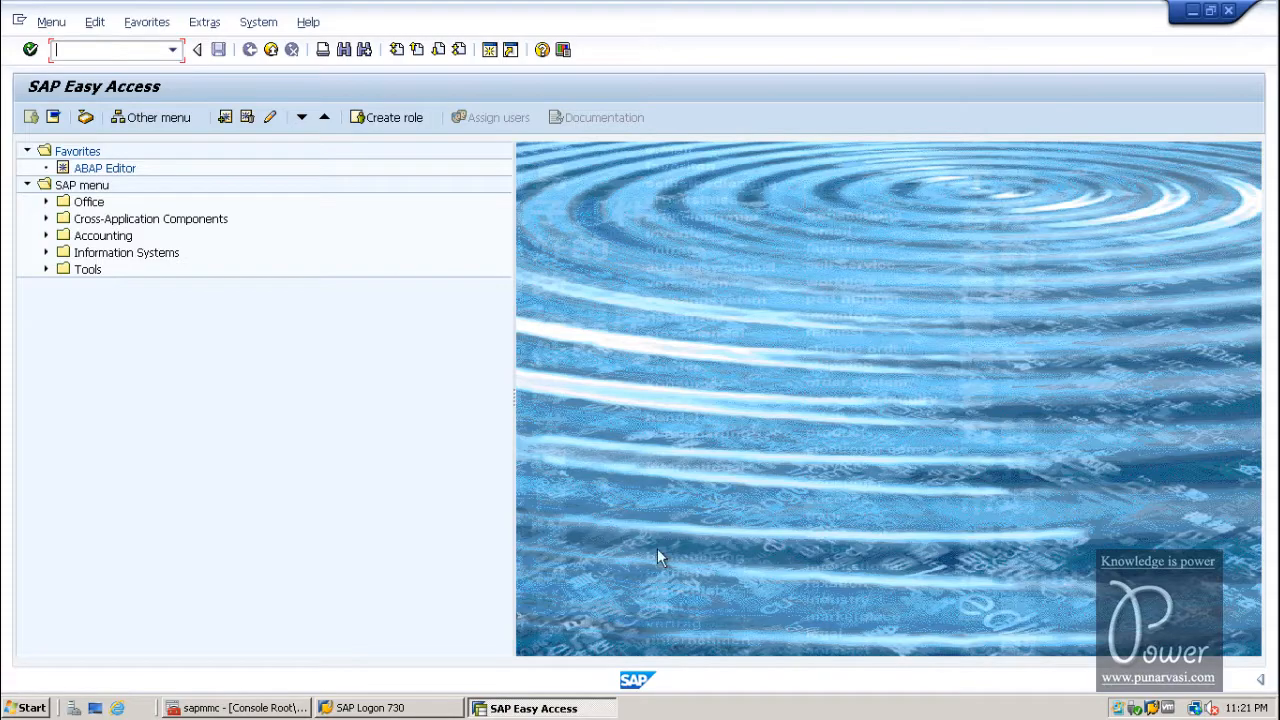
click(384, 708)
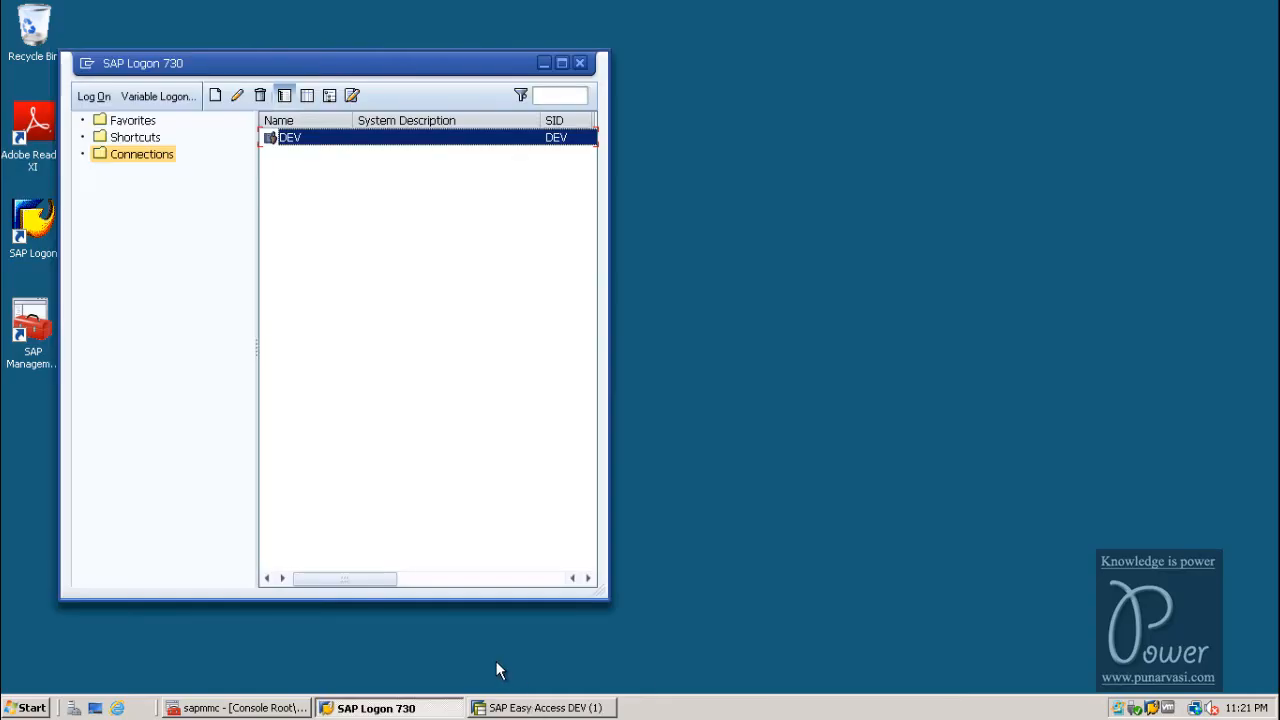
click(540, 708)
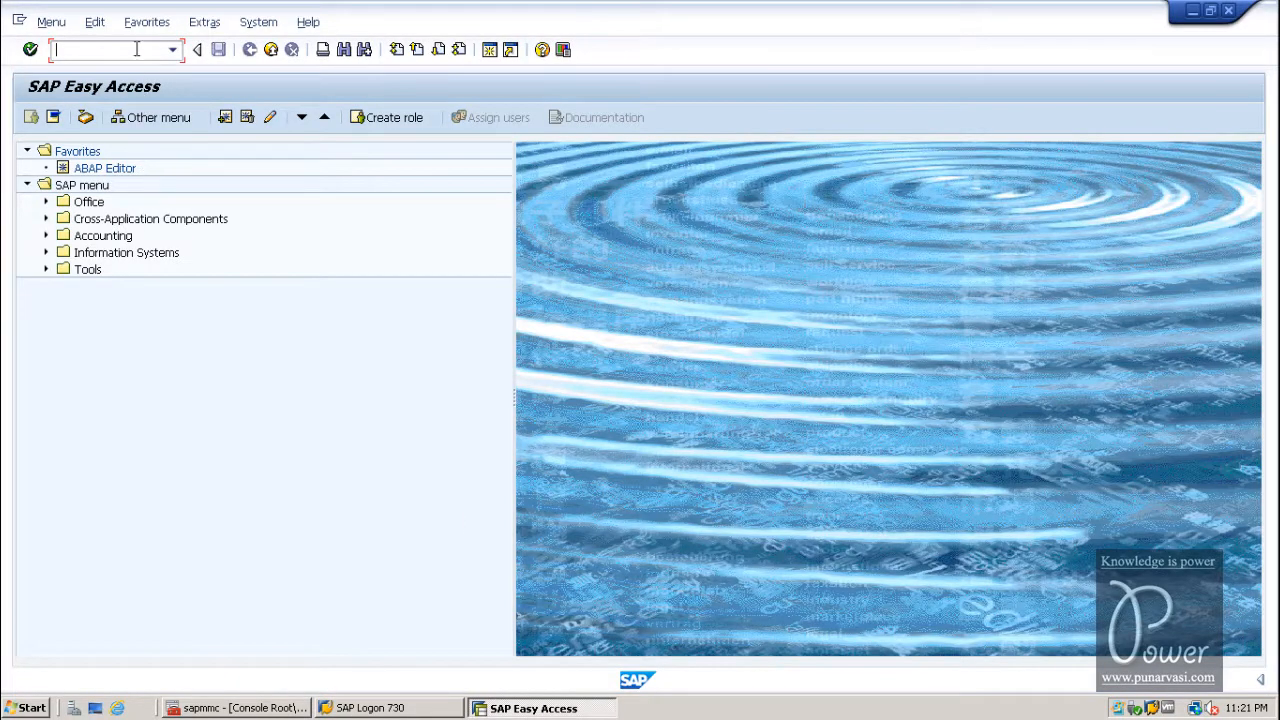
text(snote)
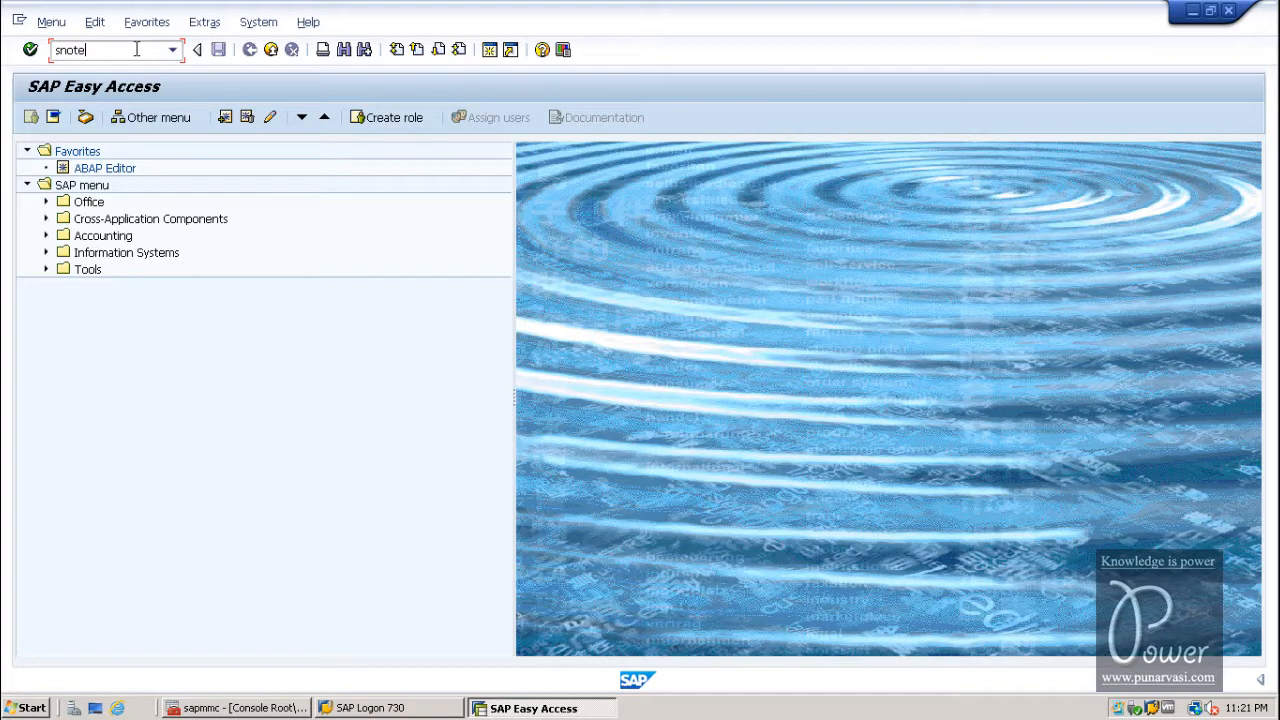
Start the SNOTE Note Assistant worklist and browse the note upload and status menu options
key(Enter)
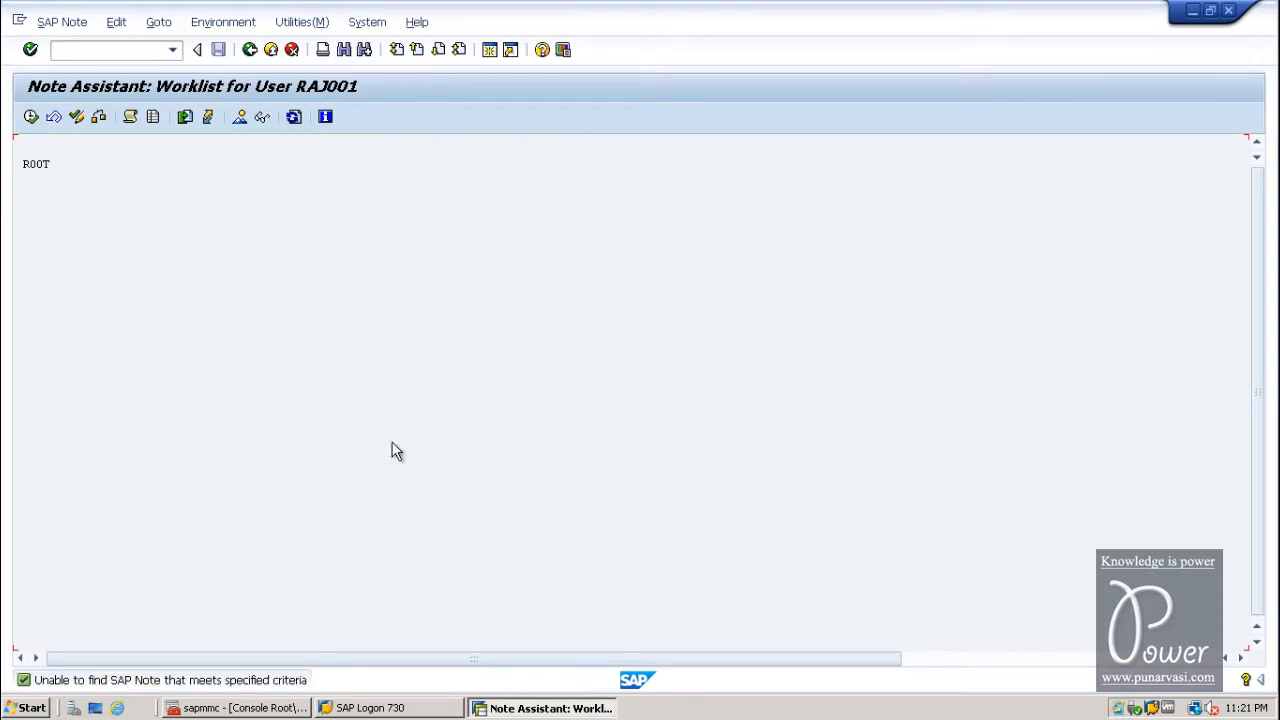
mouse_move(240, 220)
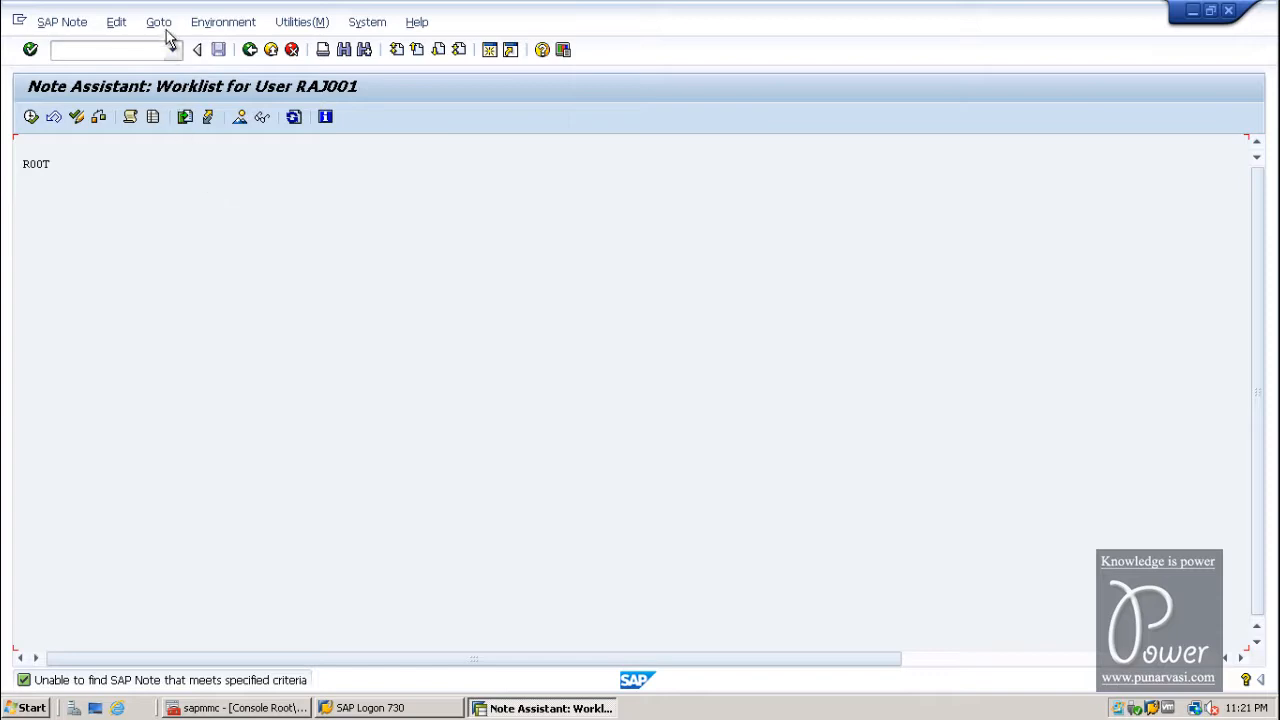
click(158, 20)
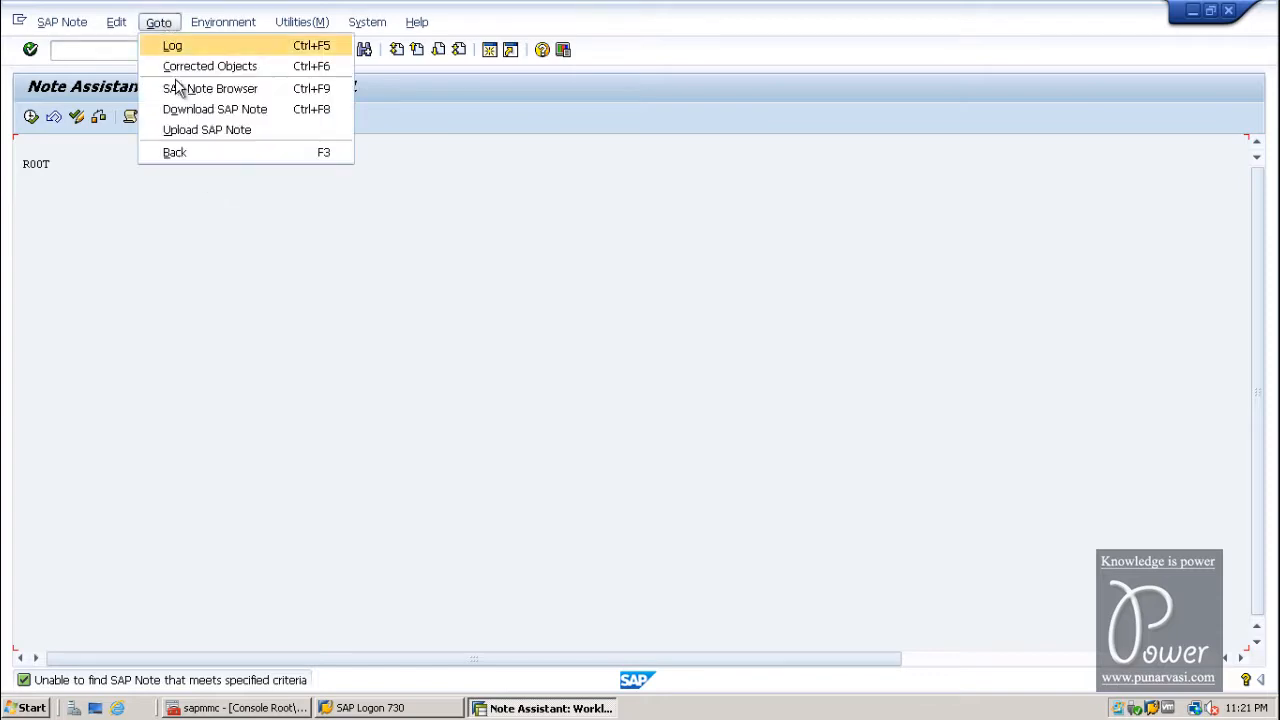
mouse_move(208, 130)
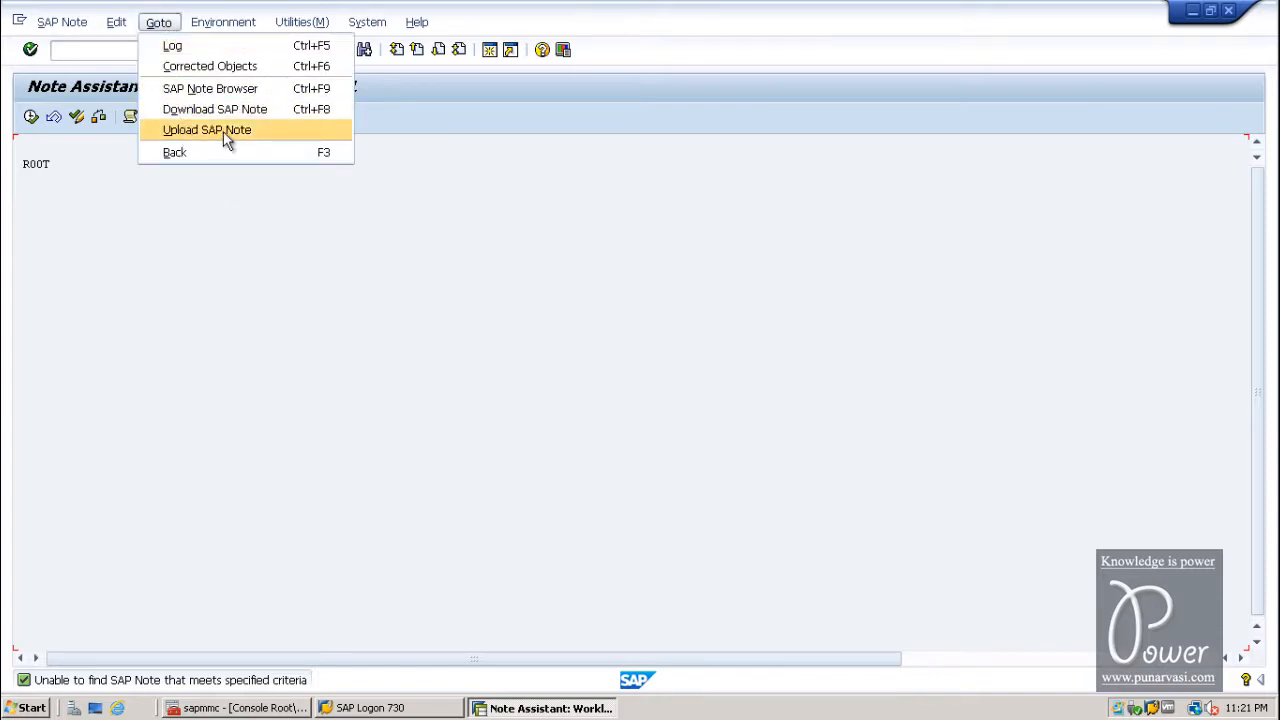
mouse_move(208, 140)
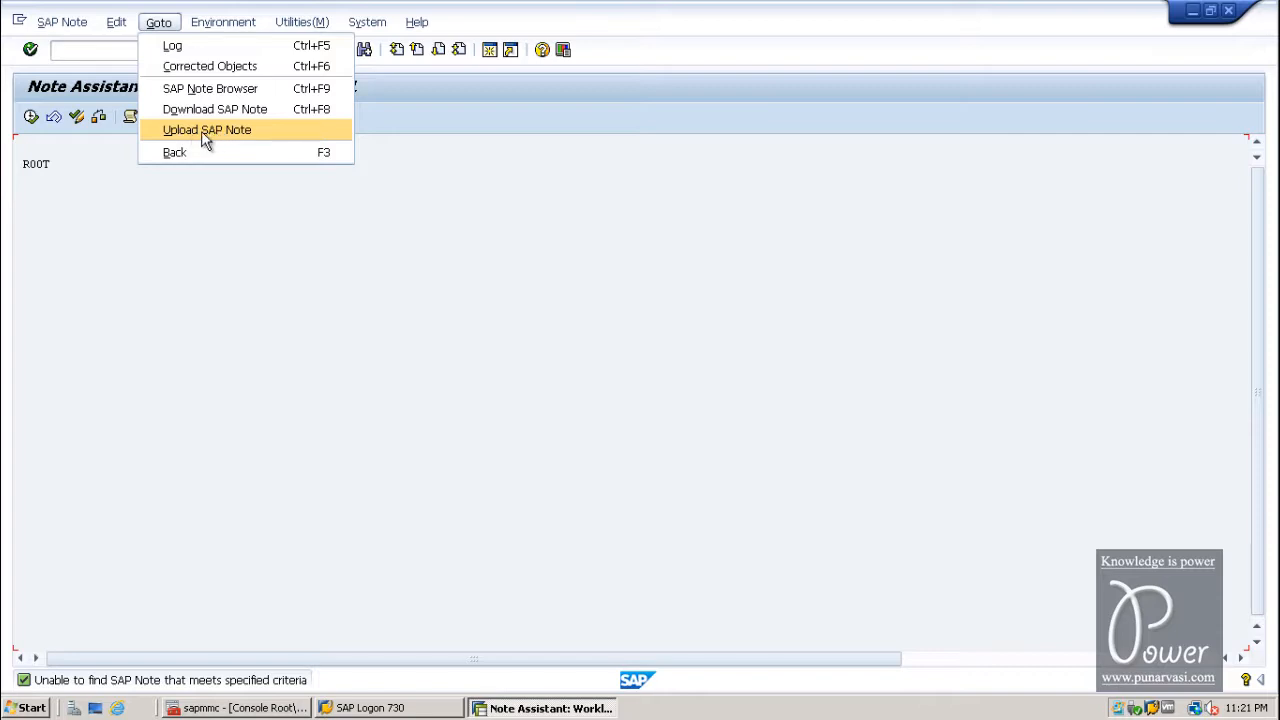
mouse_move(218, 140)
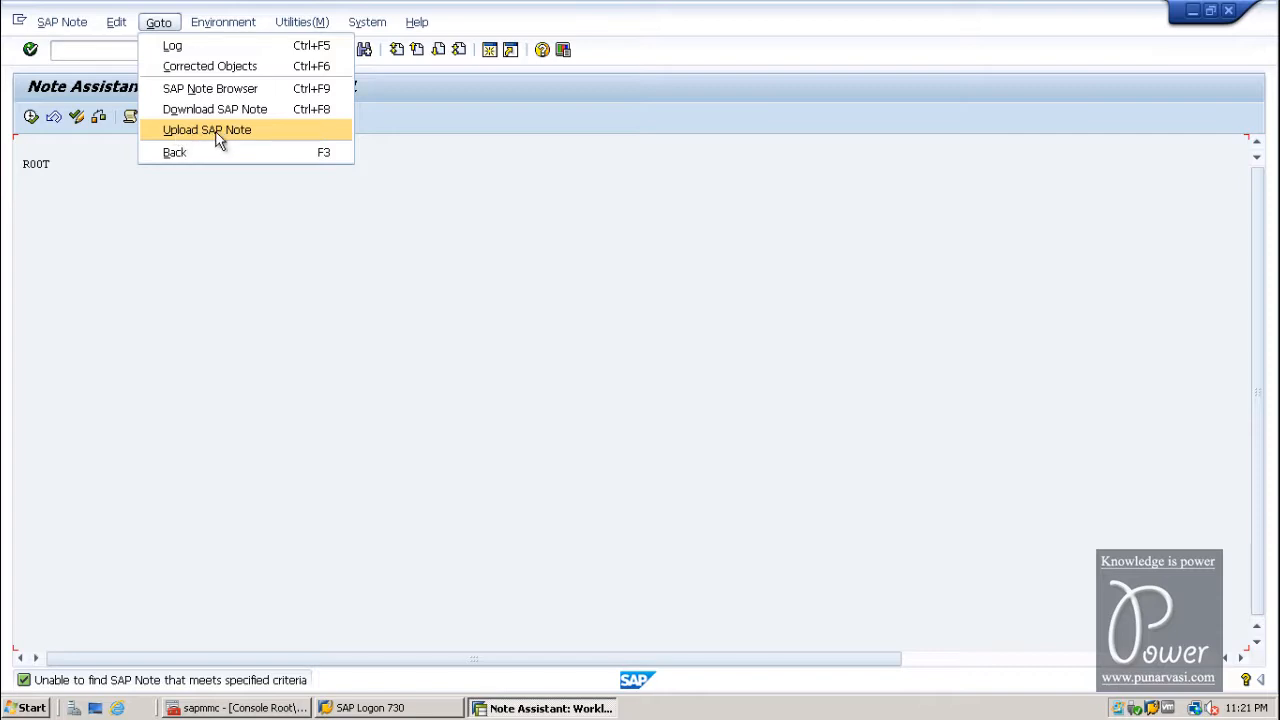
mouse_move(210, 142)
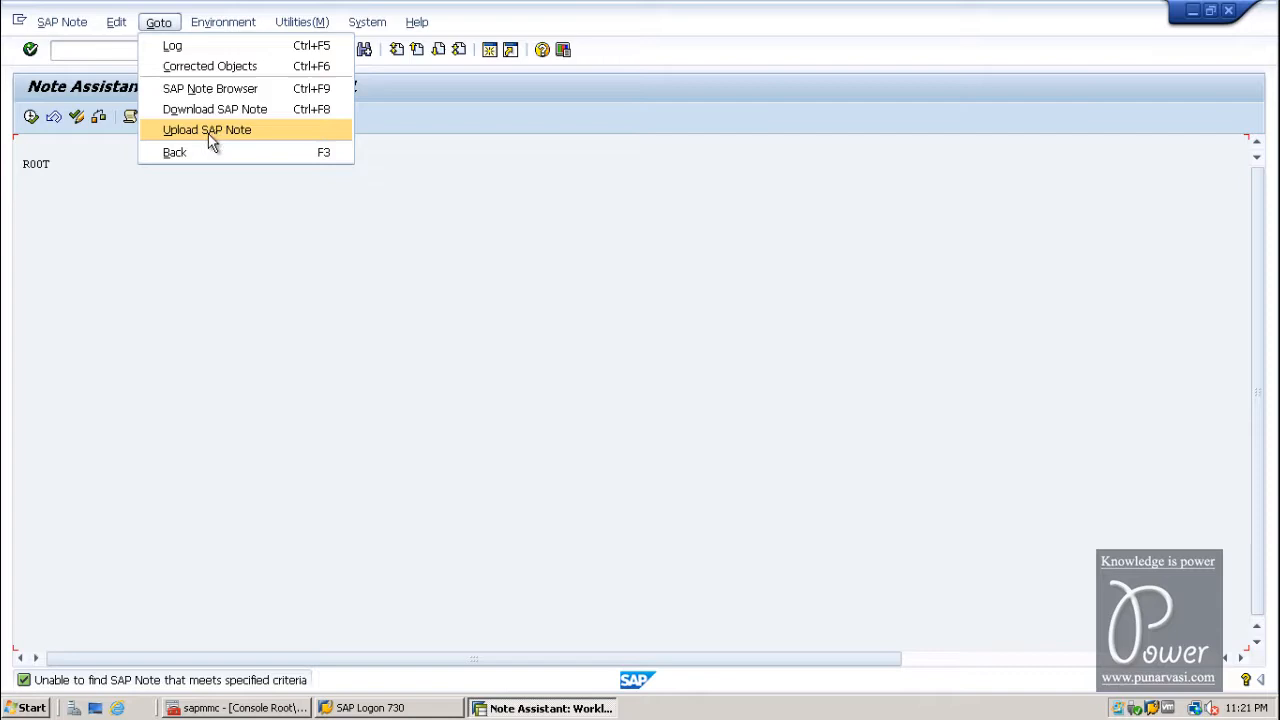
mouse_move(676, 8)
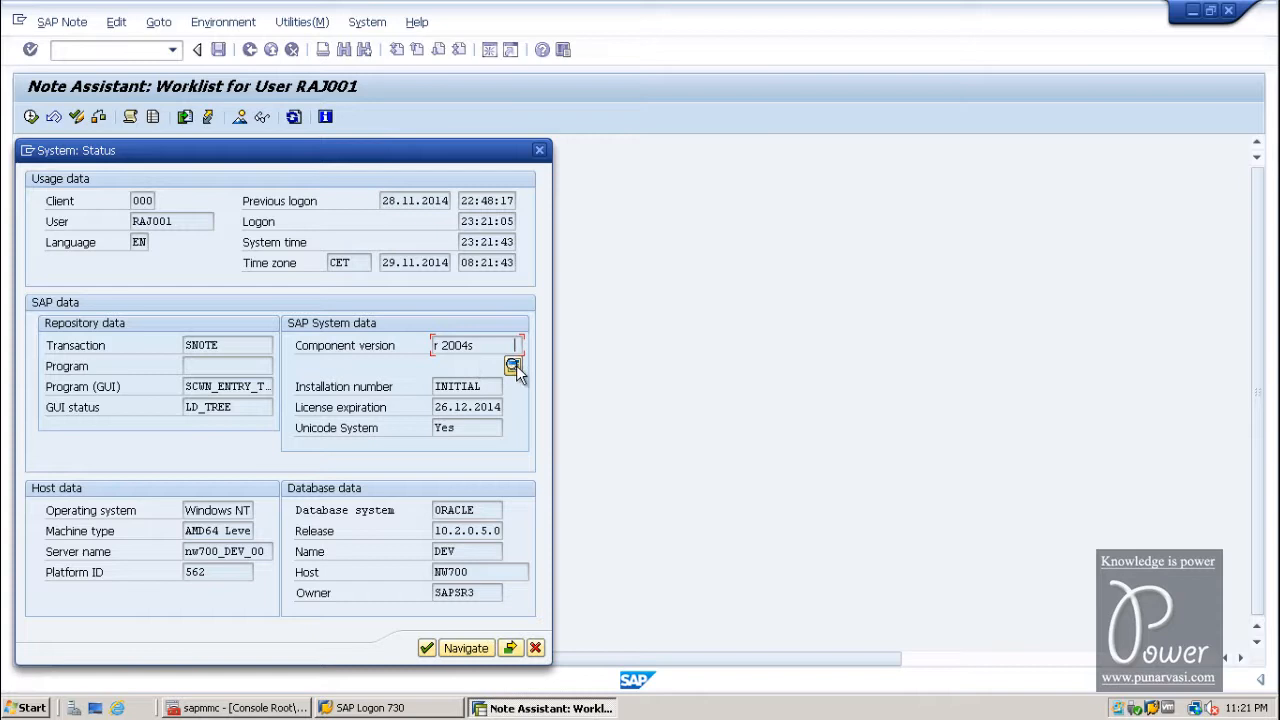
Show the installed component details, revealing SAP_BASIS 700 at support level 0014
click(512, 364)
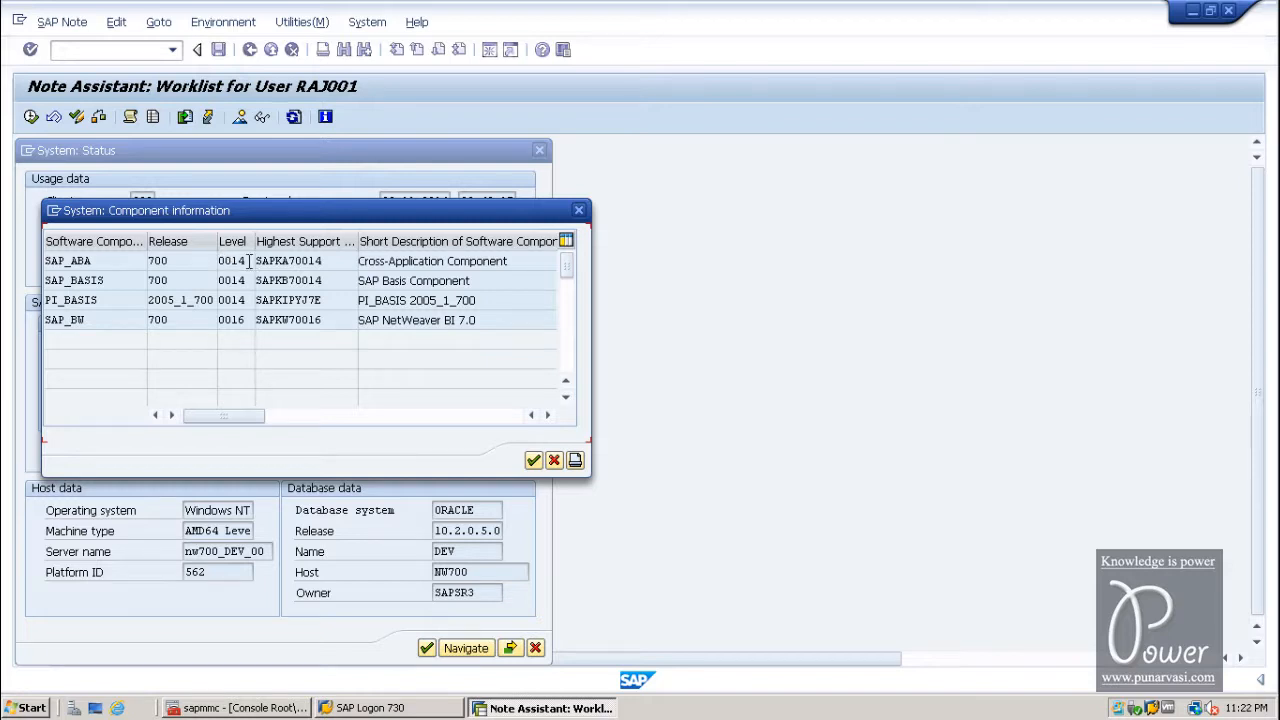
mouse_move(30, 408)
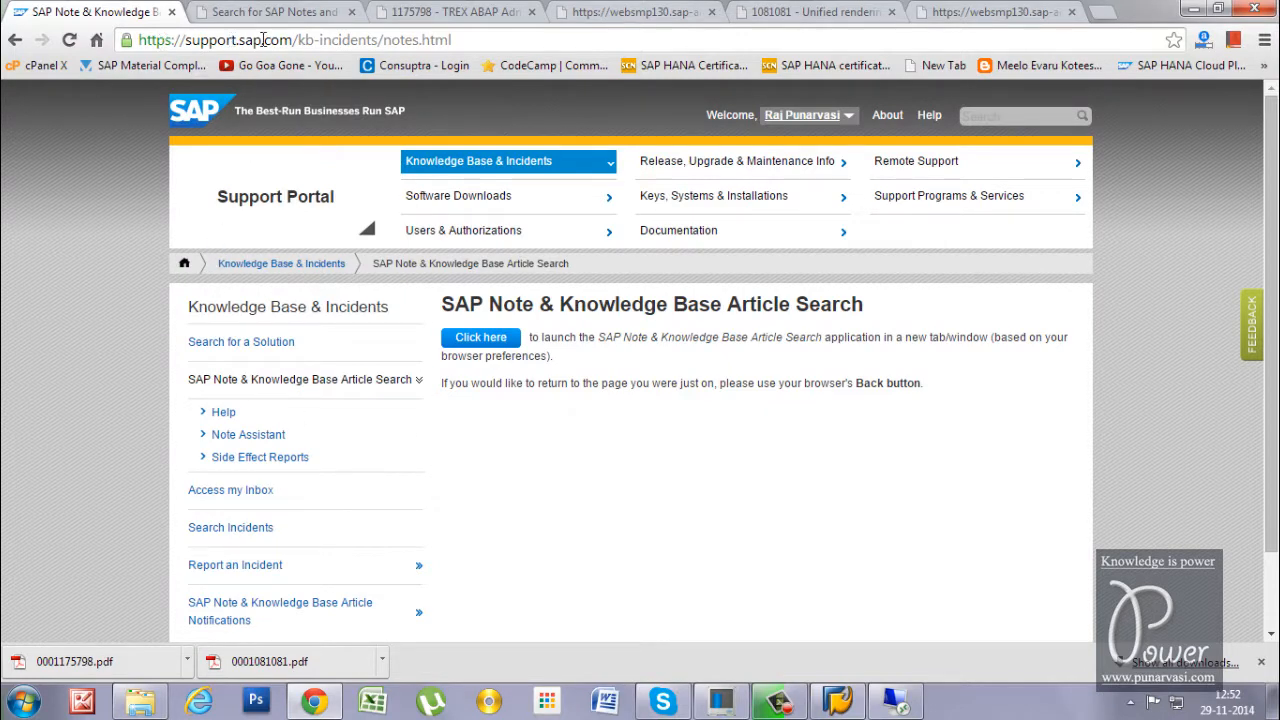
mouse_move(432, 168)
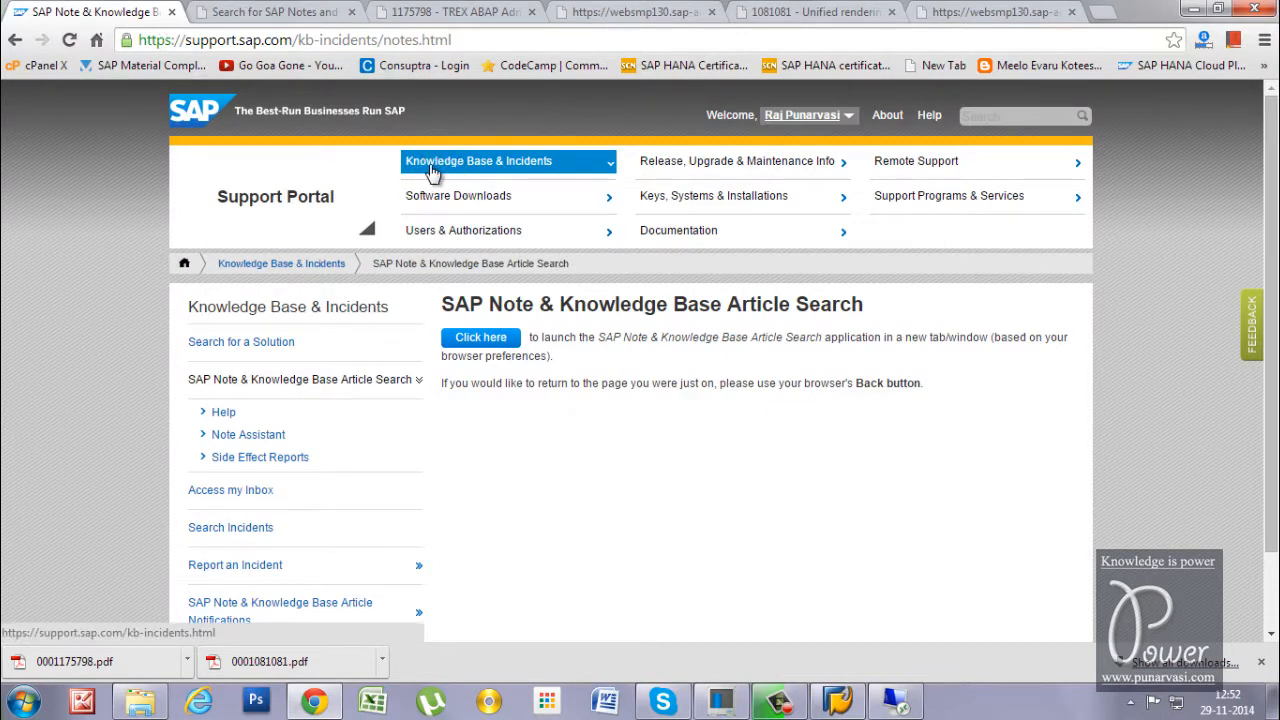
mouse_move(560, 178)
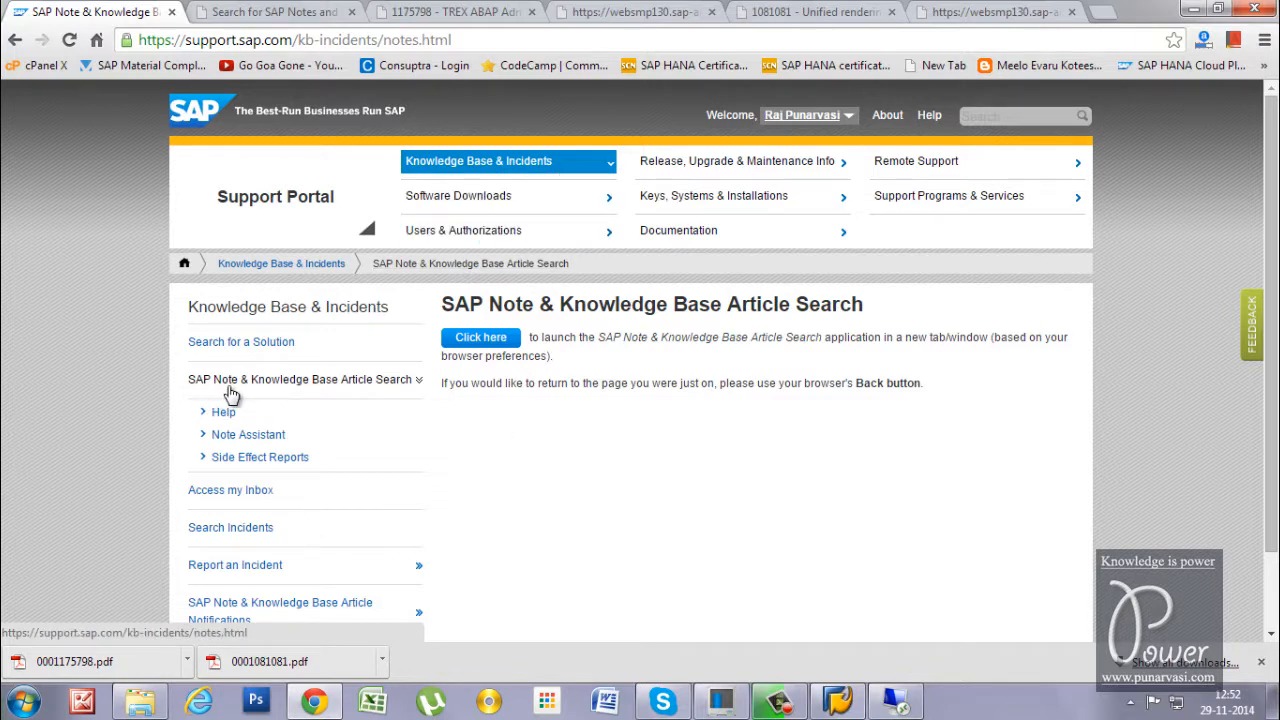
mouse_move(372, 390)
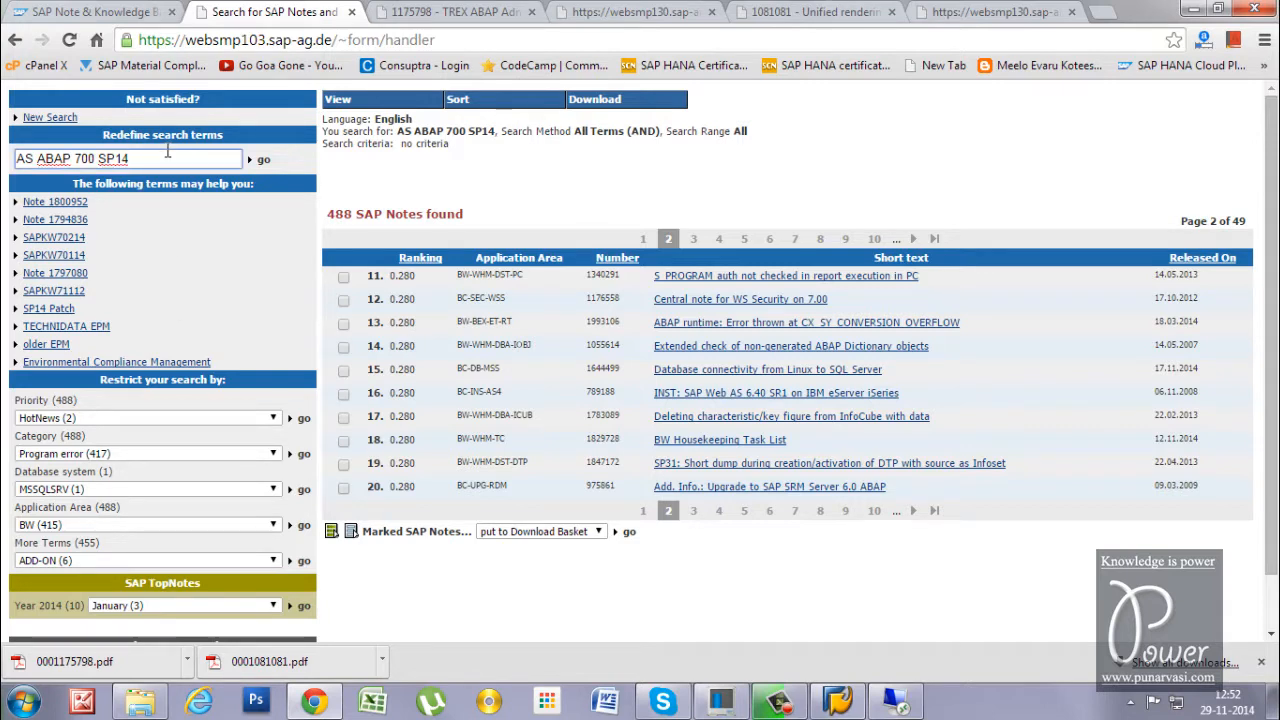
Refine the portal search term to SAP_BASIS 700 SP14 and rerun it for 175 notes
text(SAP_BASIS 700)
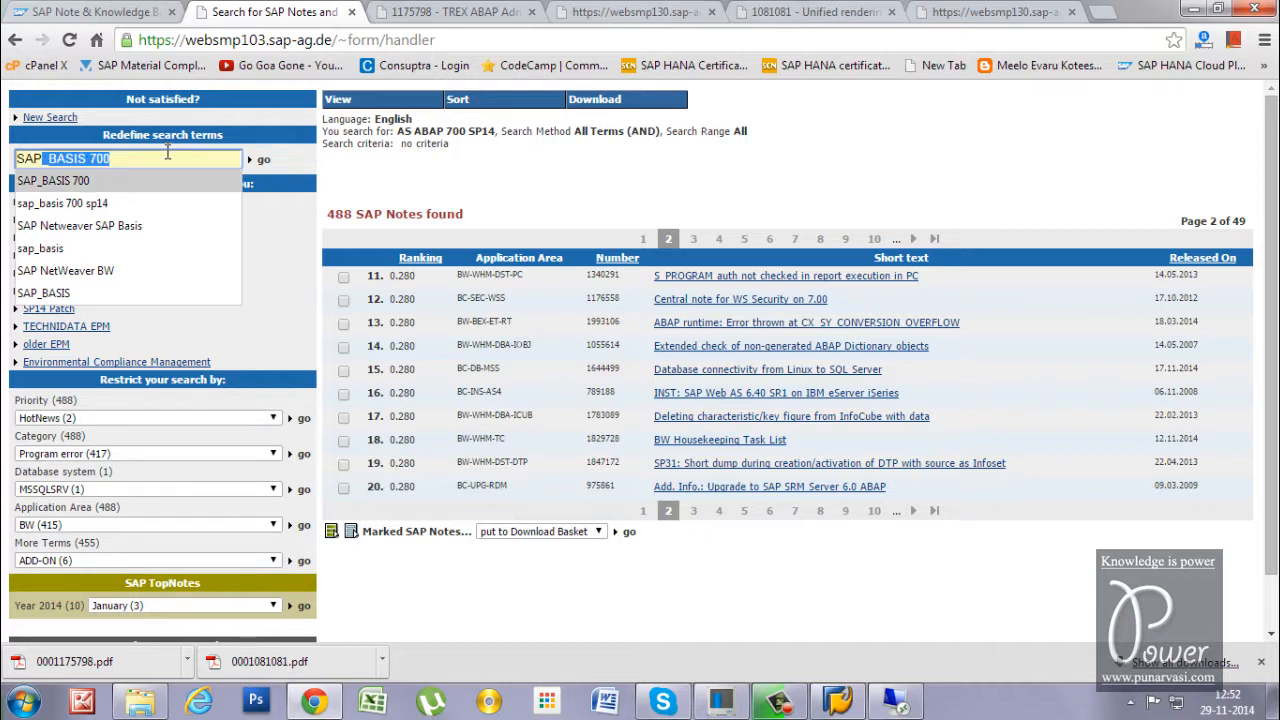
click(264, 160)
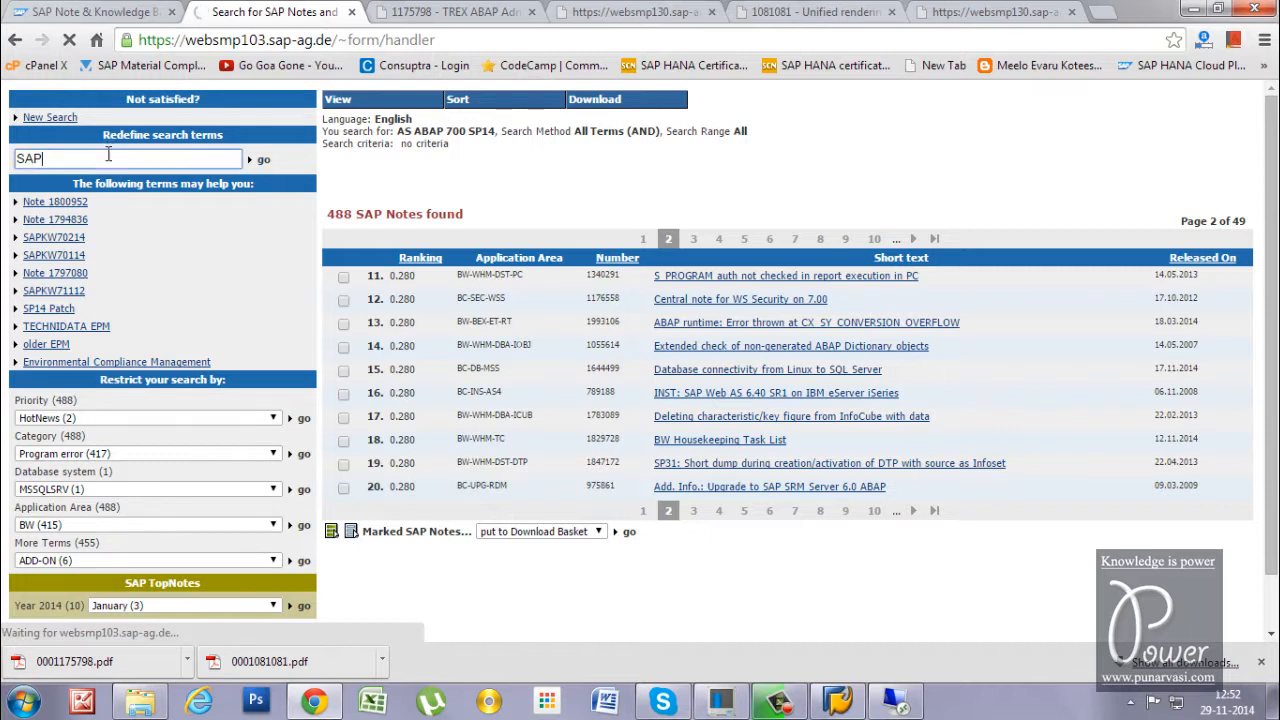
text(_)
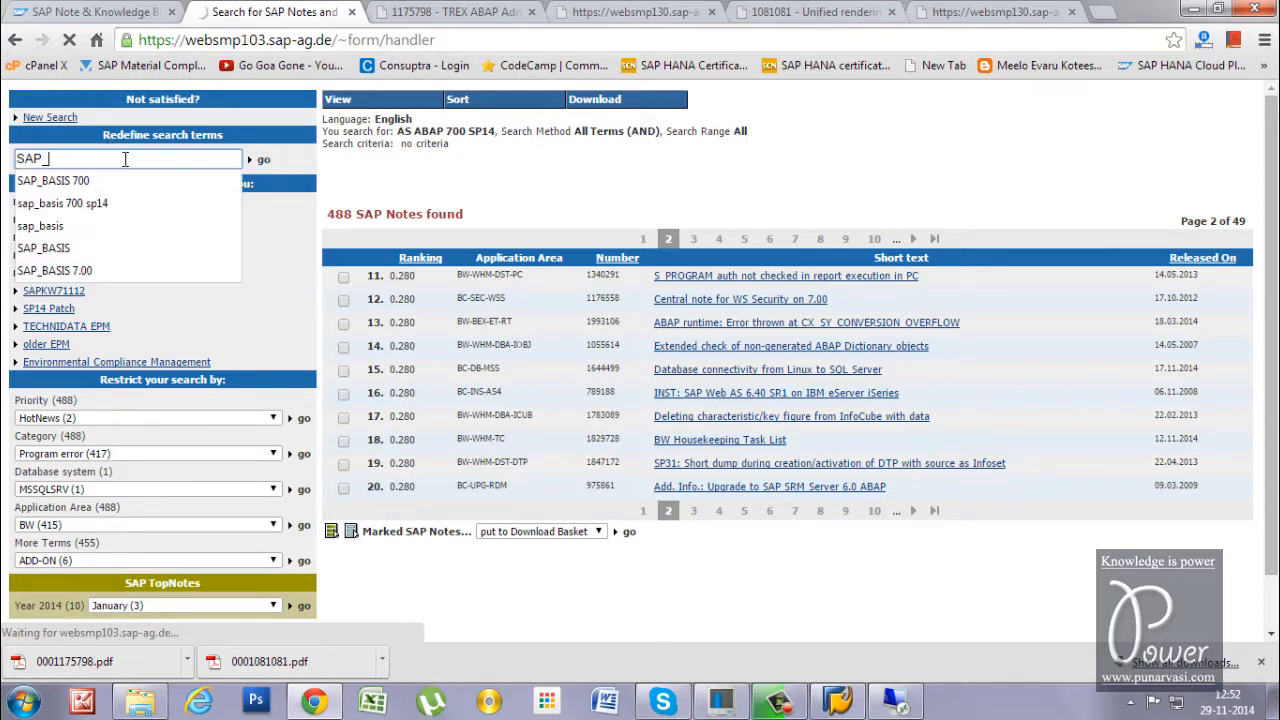
click(52, 180)
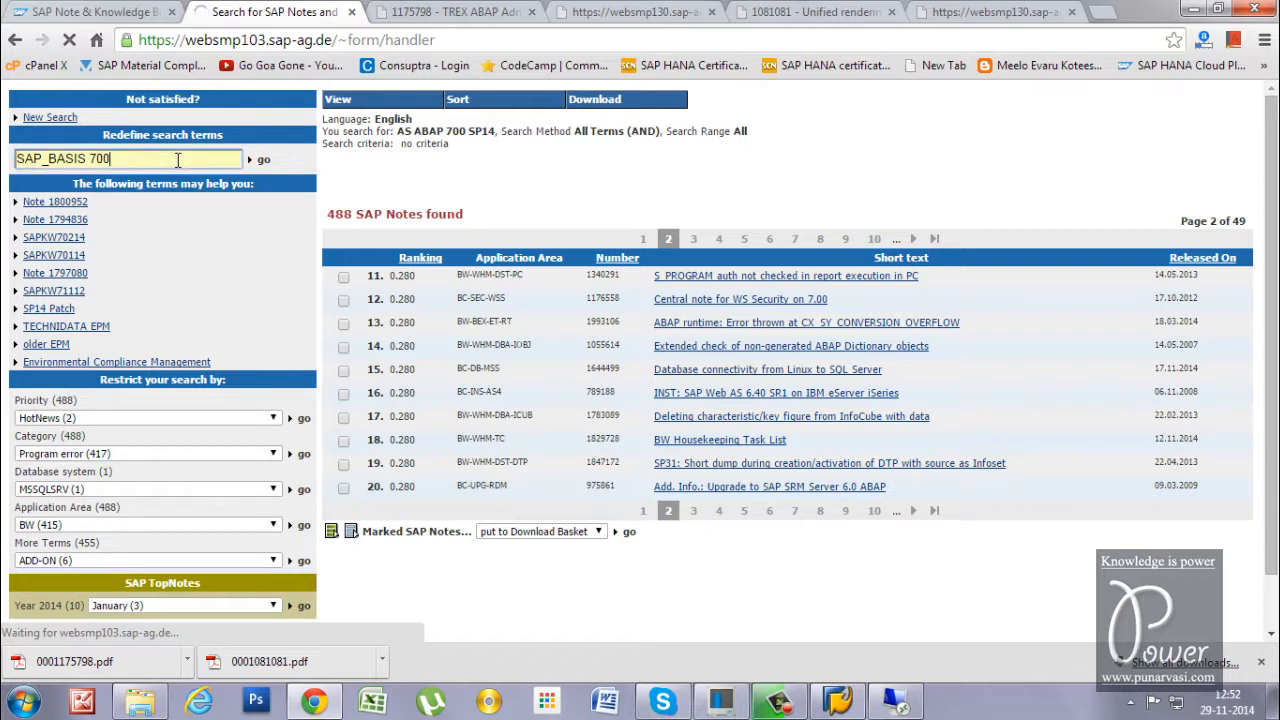
text(SP)
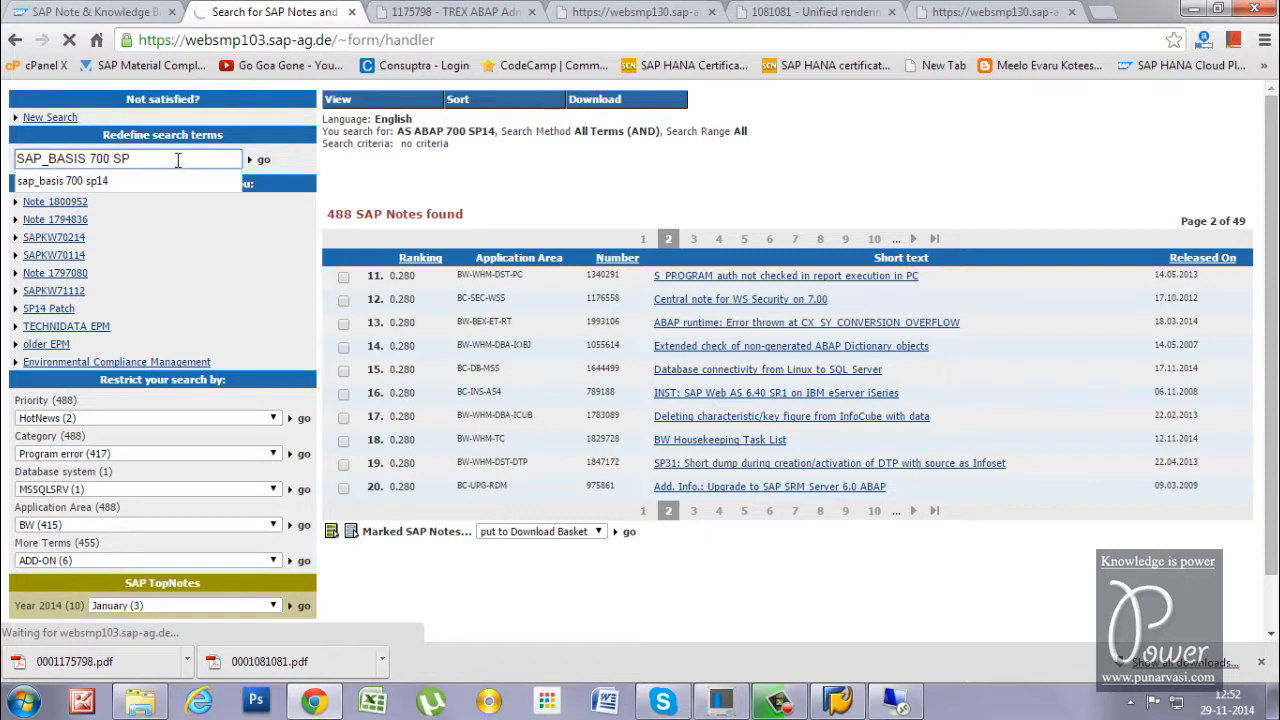
text(14)
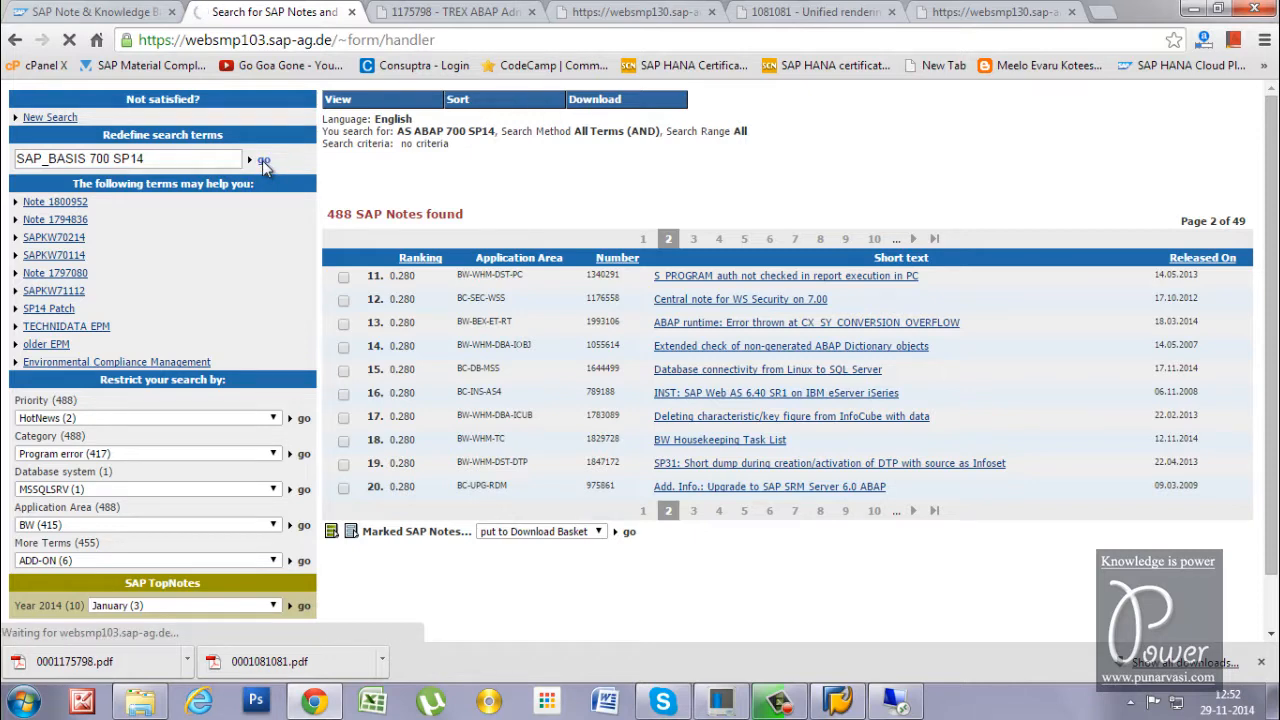
click(264, 160)
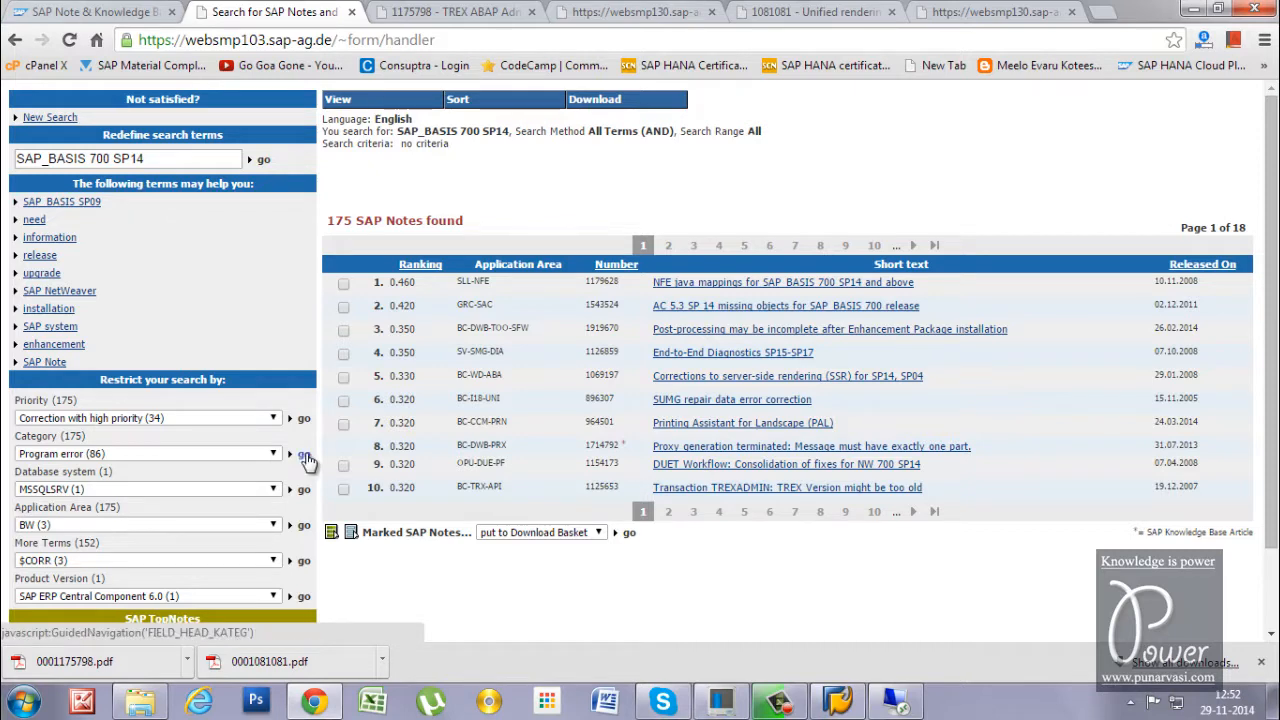
Filter results to the Program error category (86 notes) and go to page 2 of 9
click(304, 456)
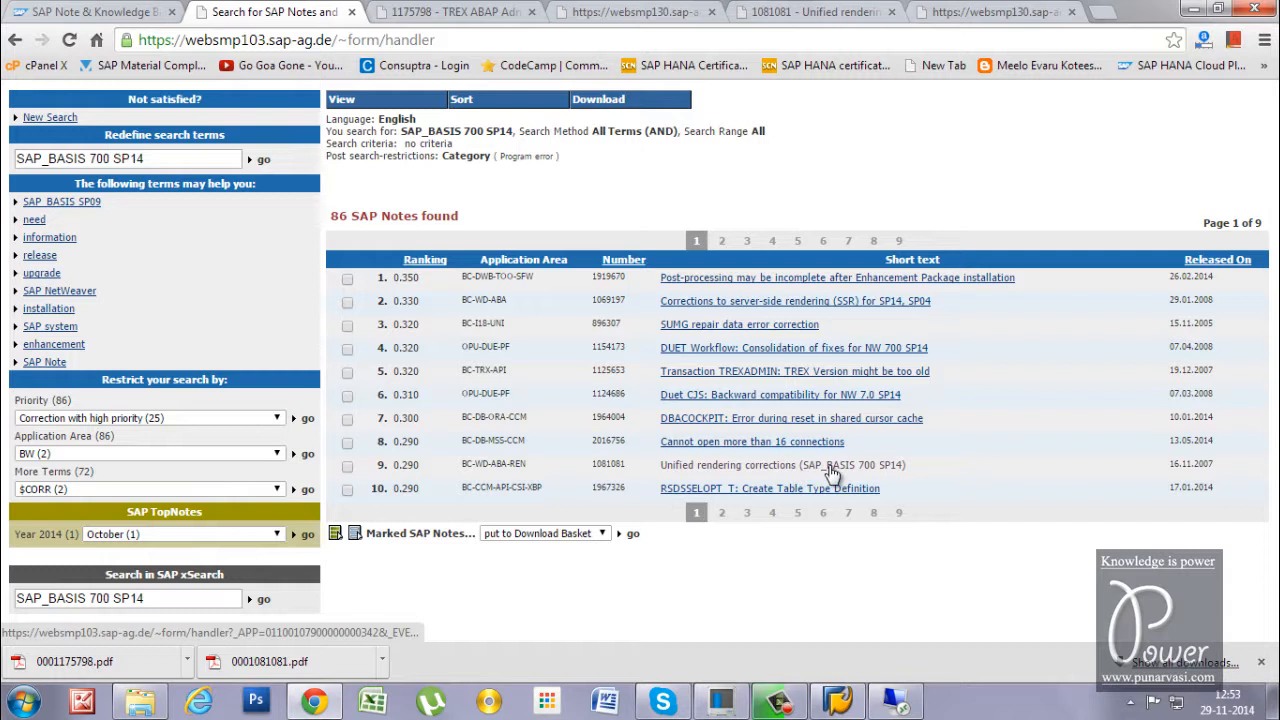
mouse_move(900, 476)
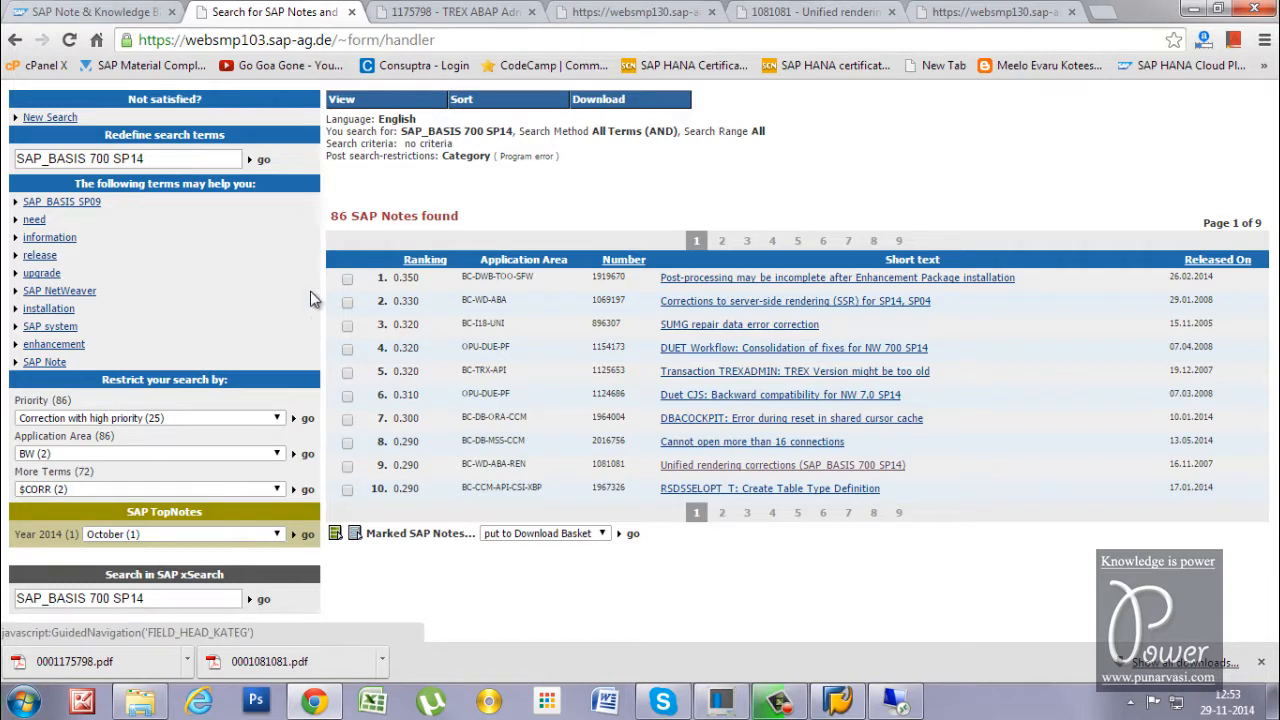
click(722, 512)
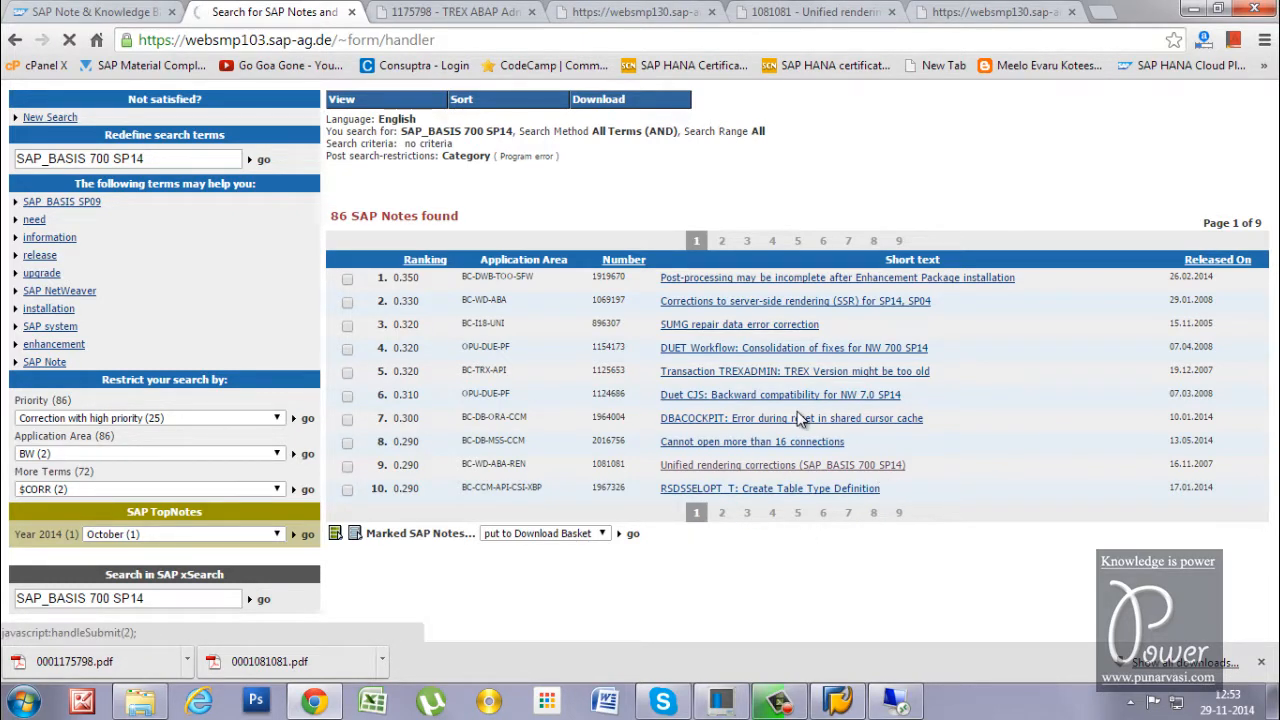
click(722, 240)
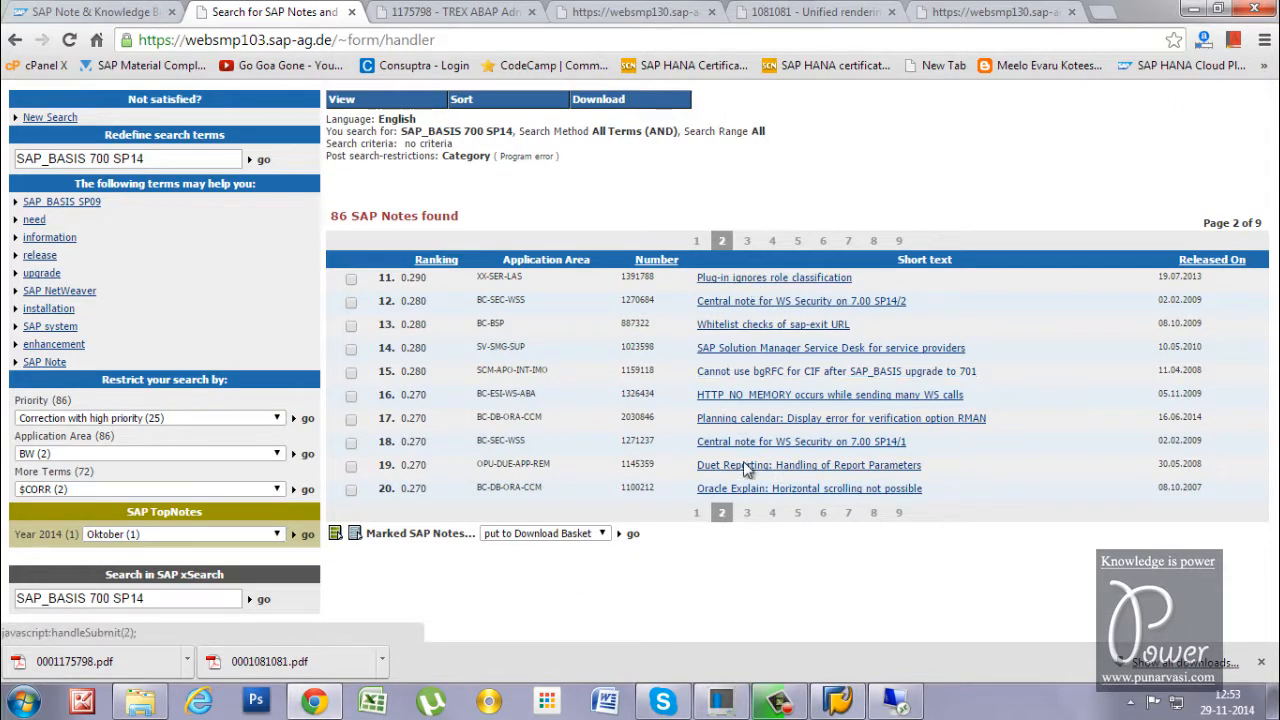
mouse_move(748, 322)
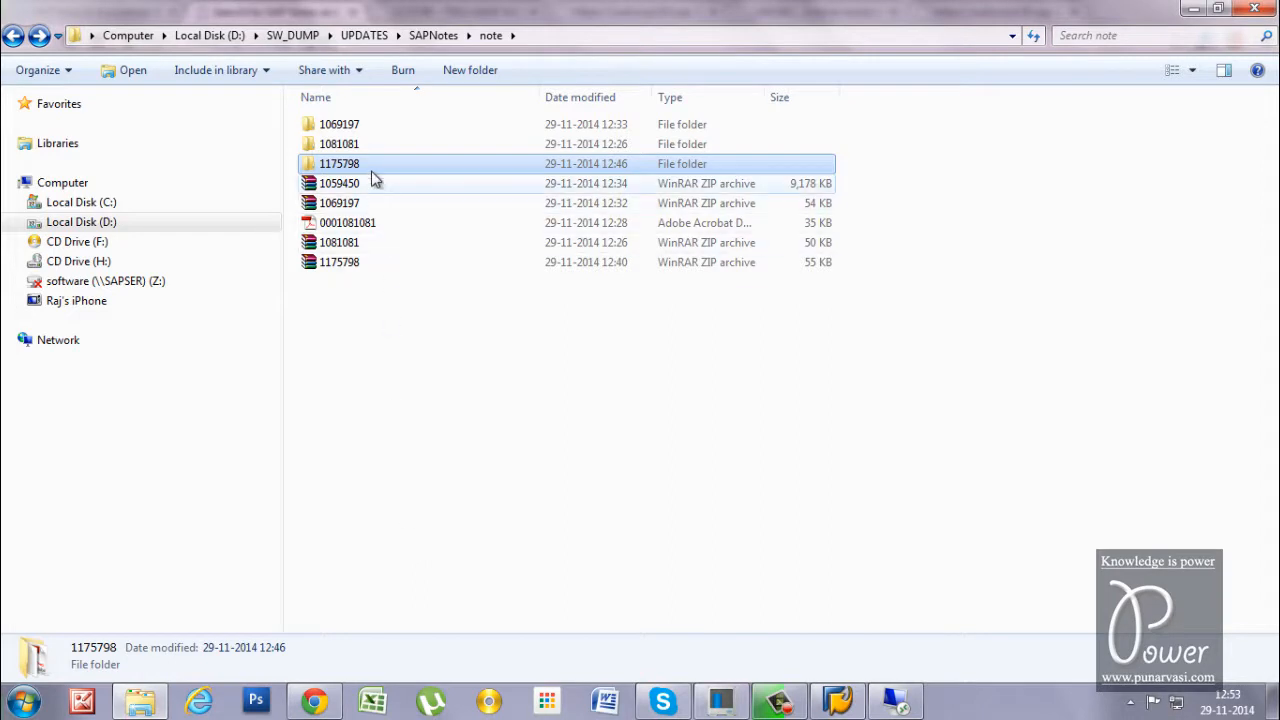
Browse from Start > Computer into the New Volume (E:) drive
double_click(340, 164)
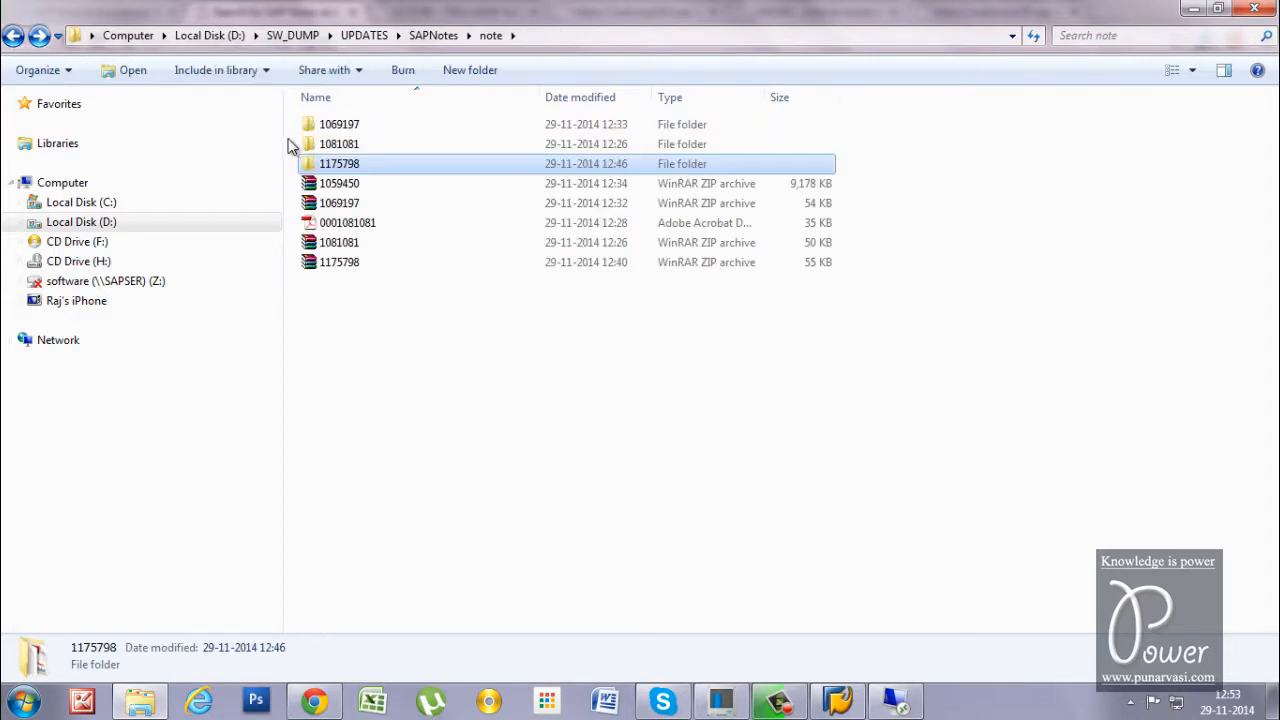
right_click(338, 164)
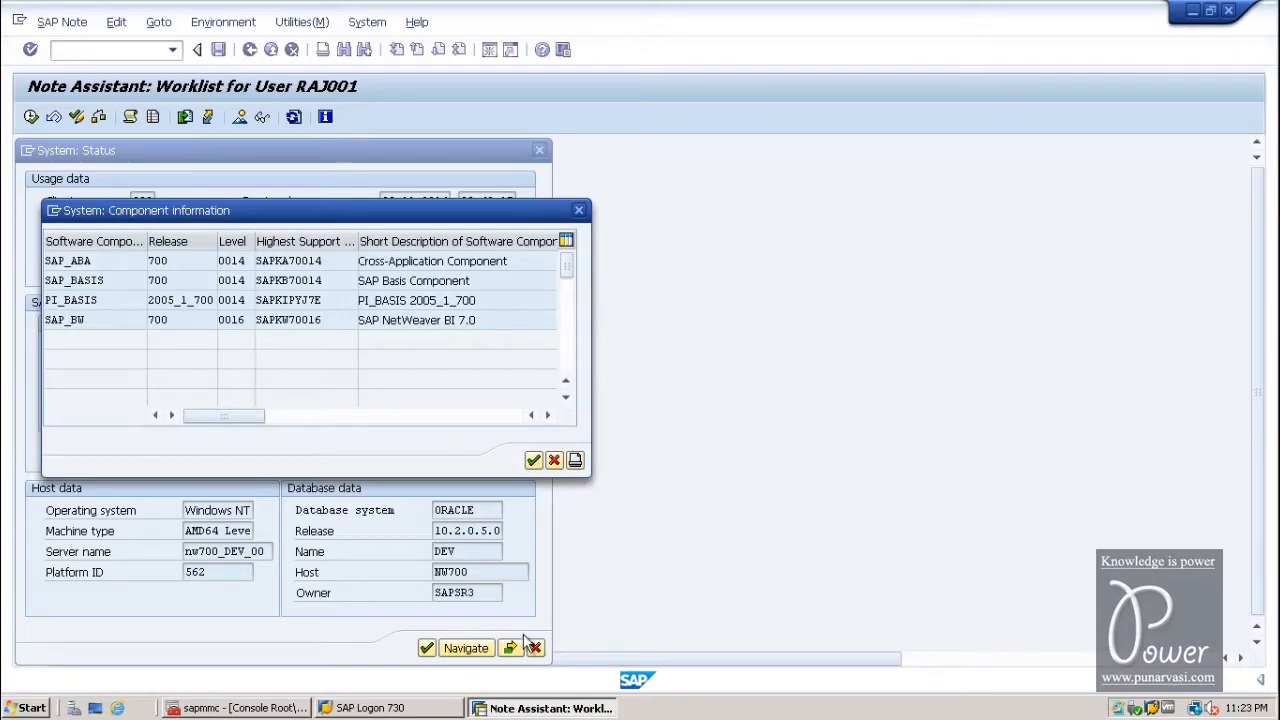
click(24, 708)
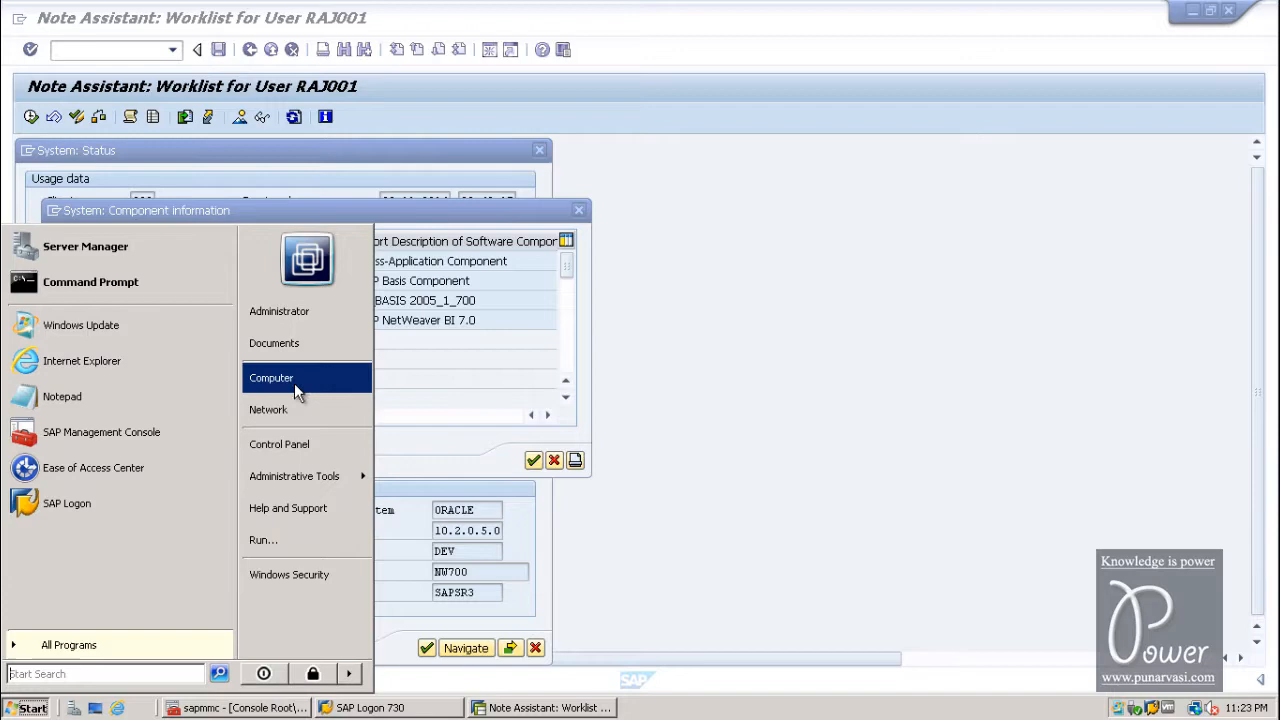
click(272, 376)
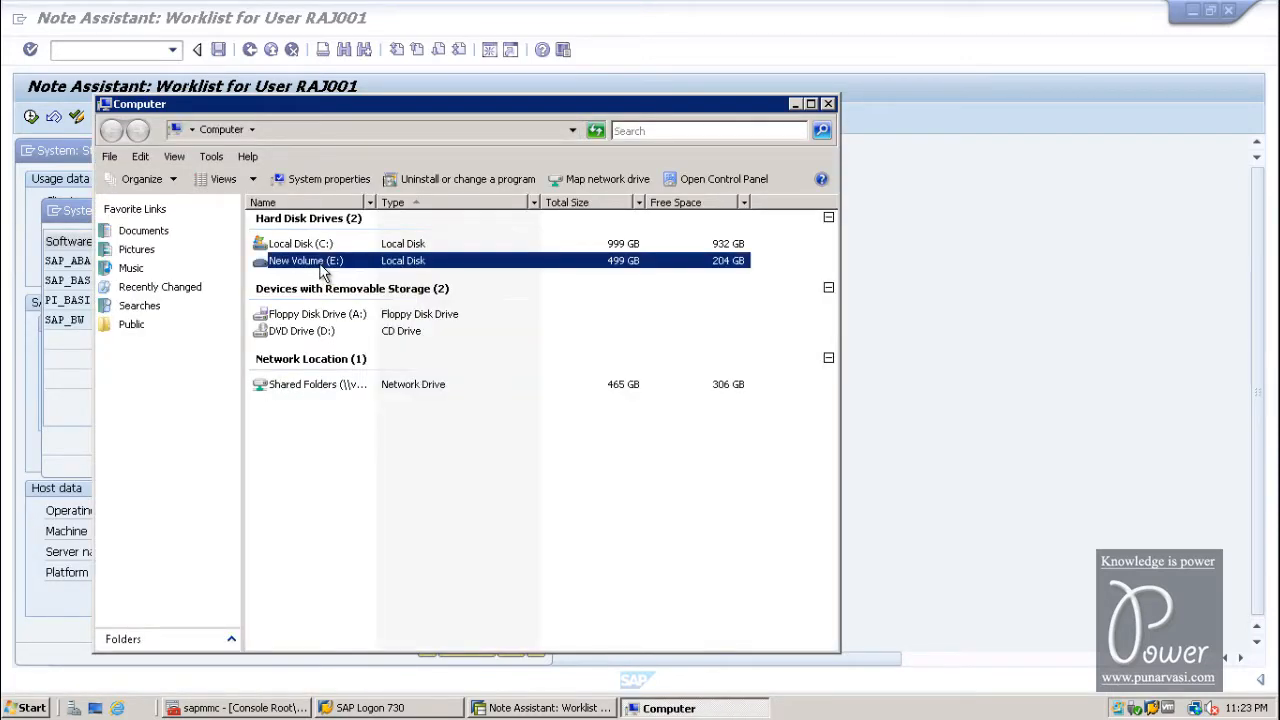
double_click(304, 260)
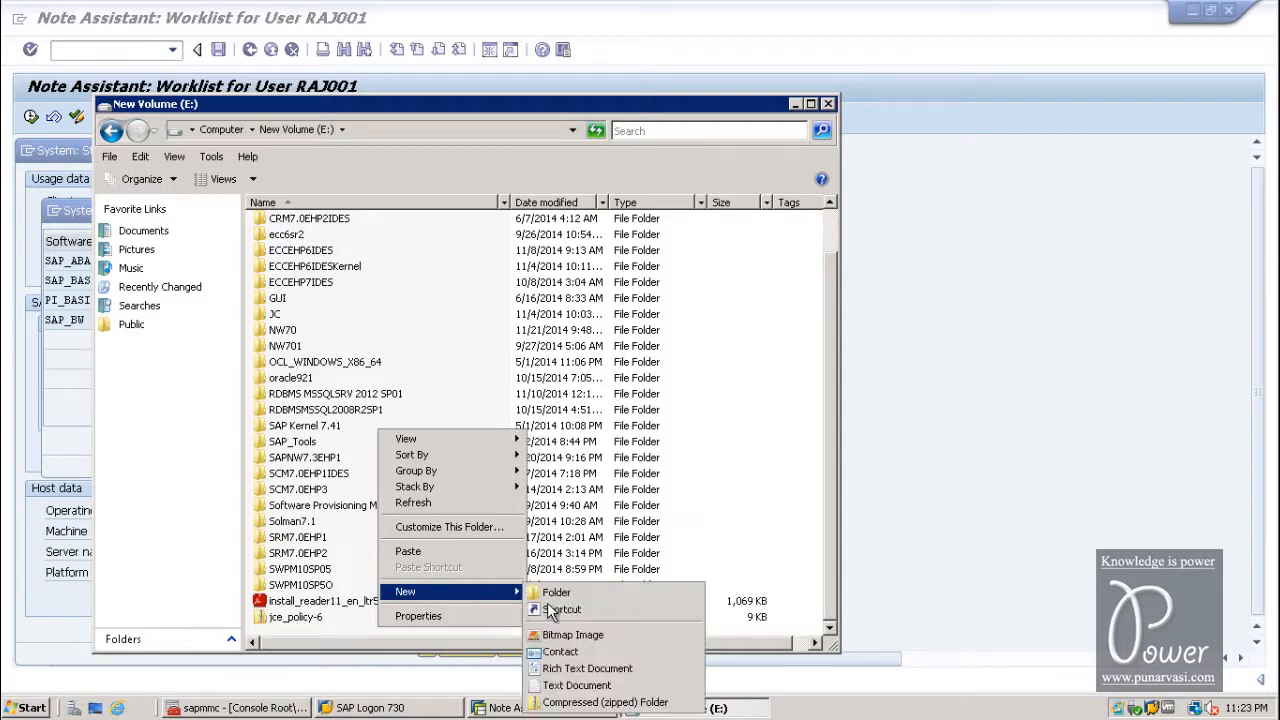
Create a new folder on E: named SAP_NOTE_That_can_be_implemented
click(556, 592)
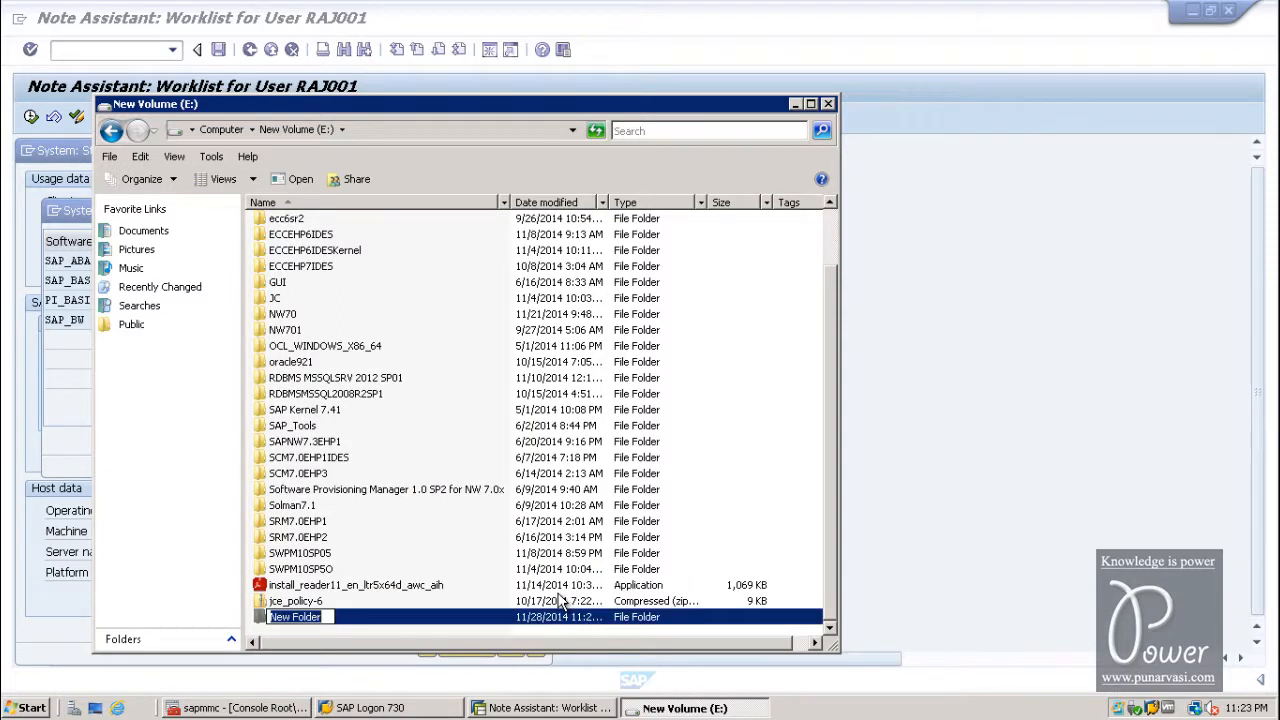
text(SAP_NOTE_That_can)
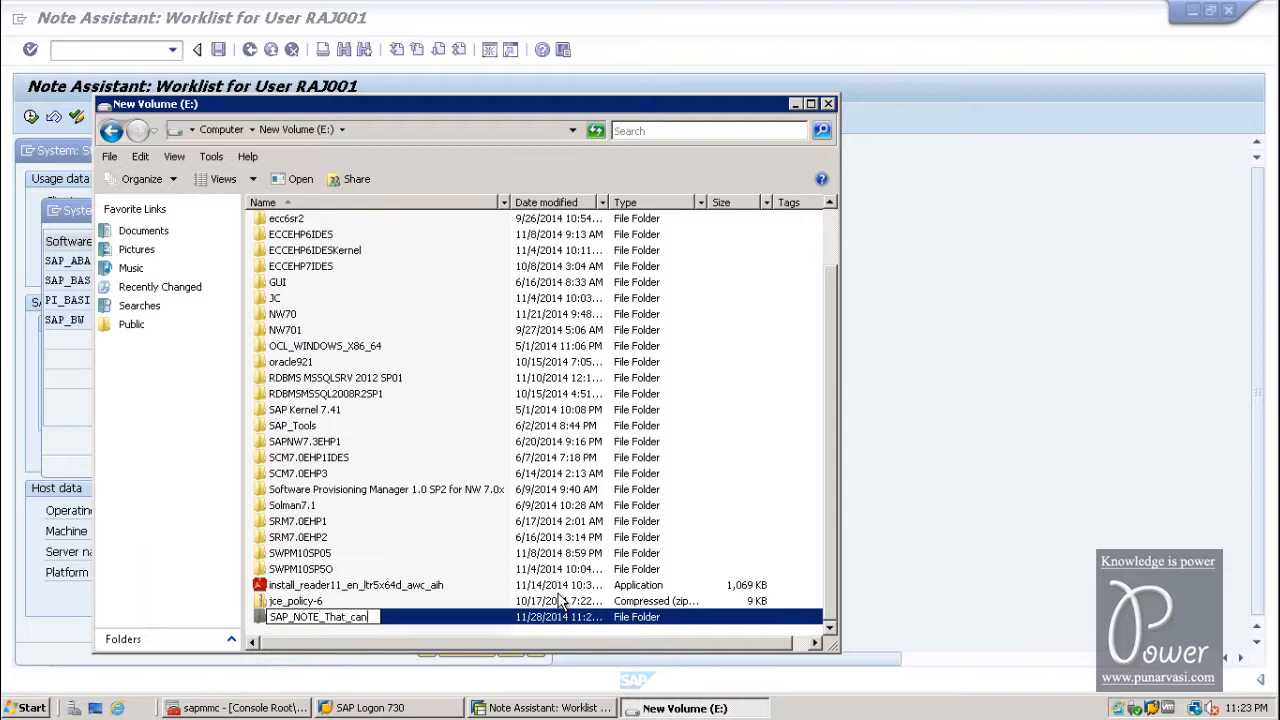
text(b)
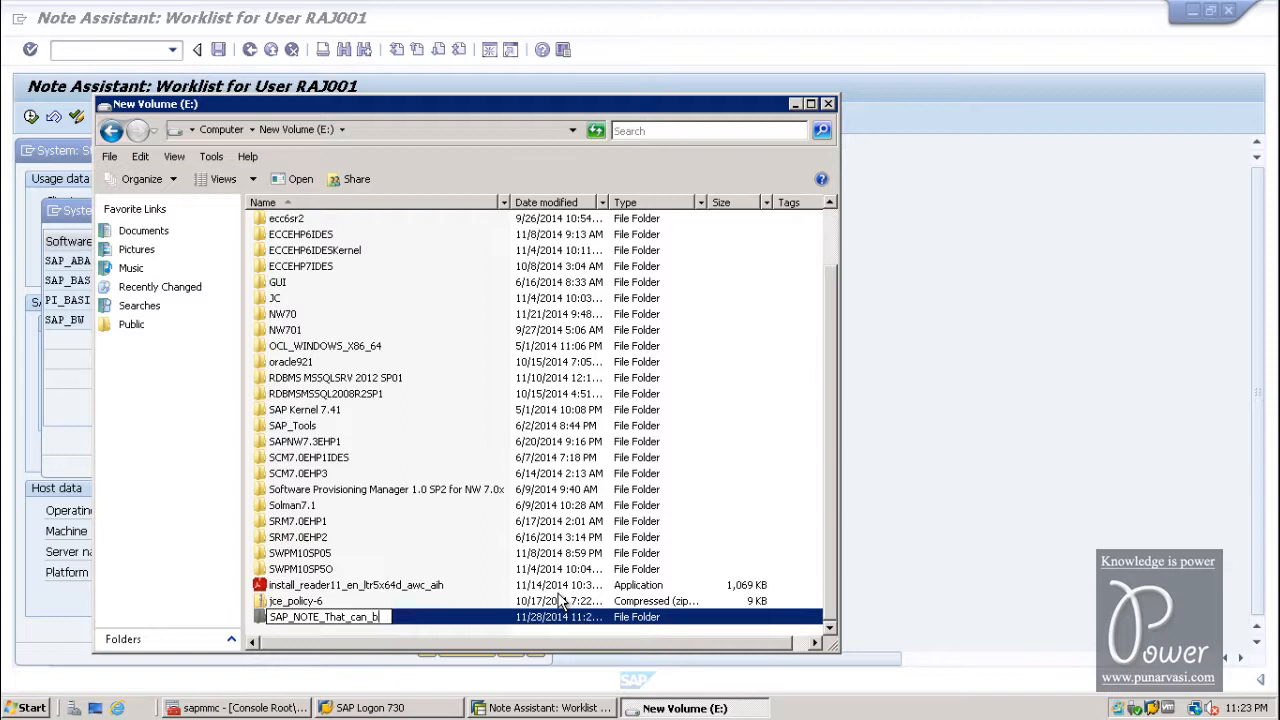
text(e_impl)
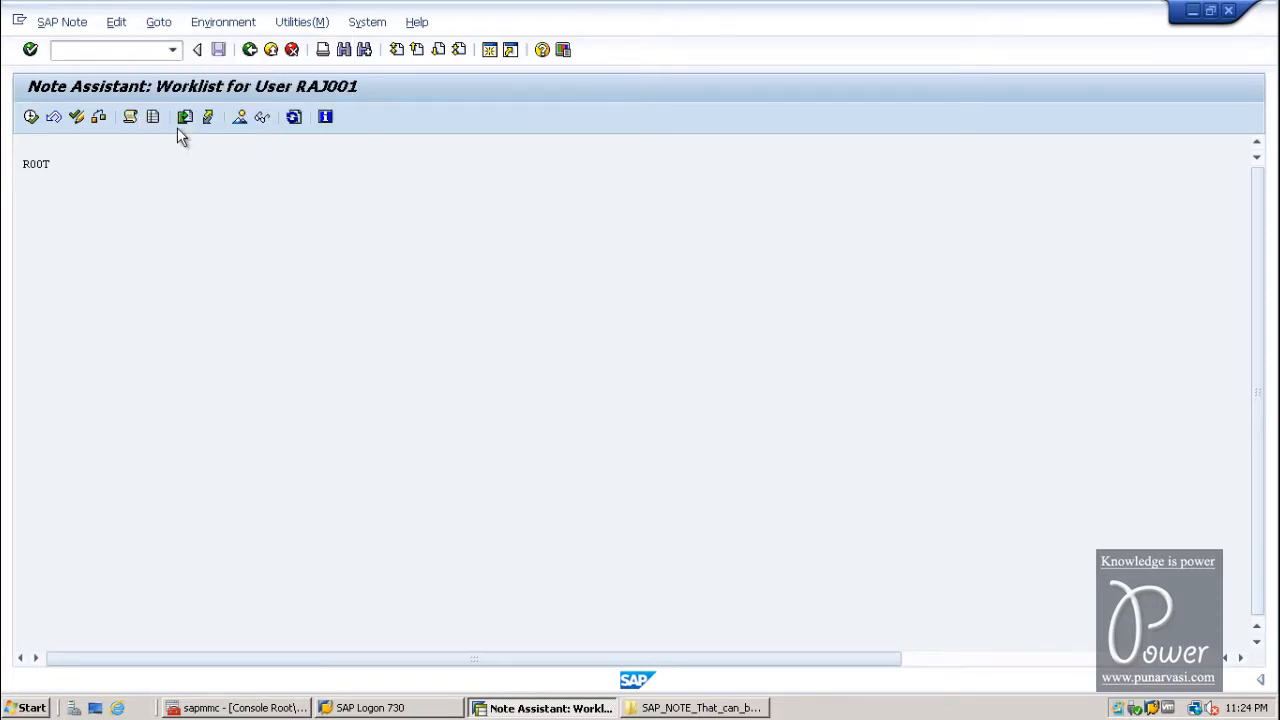
Upload 1175798.txt from the E: drive into Note Assistant and allow SAP GUI file access
click(184, 116)
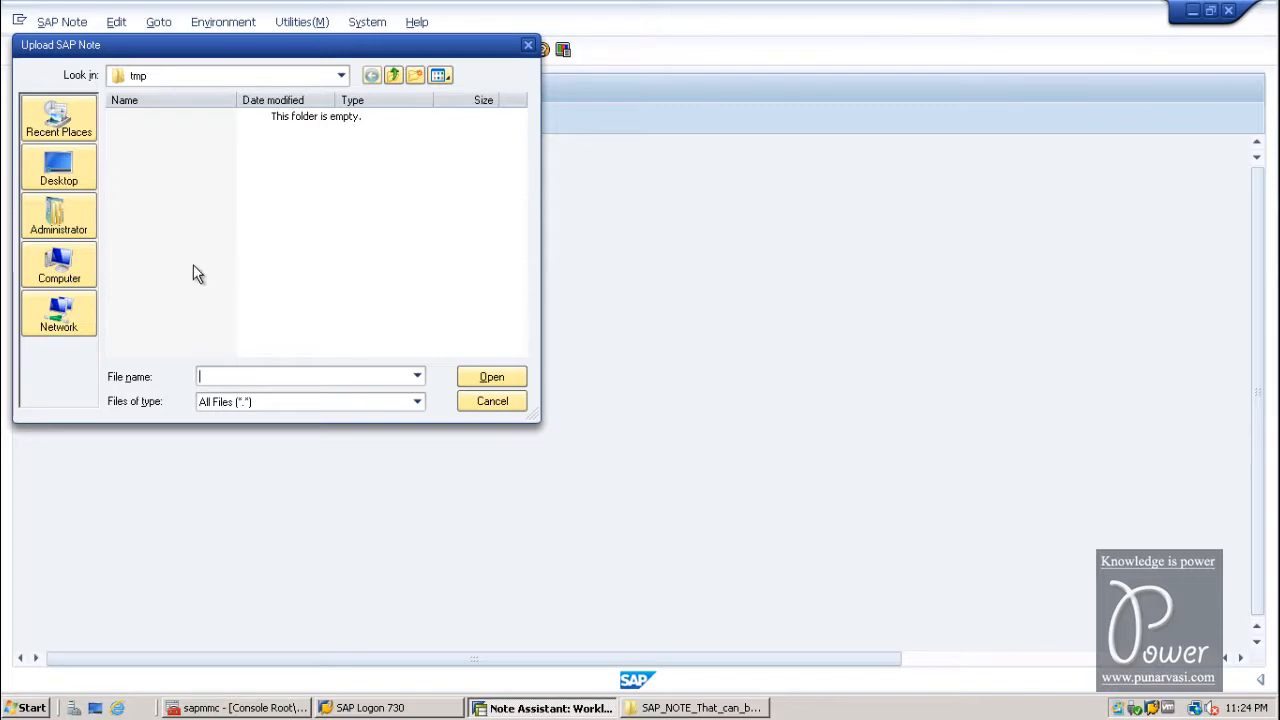
click(58, 264)
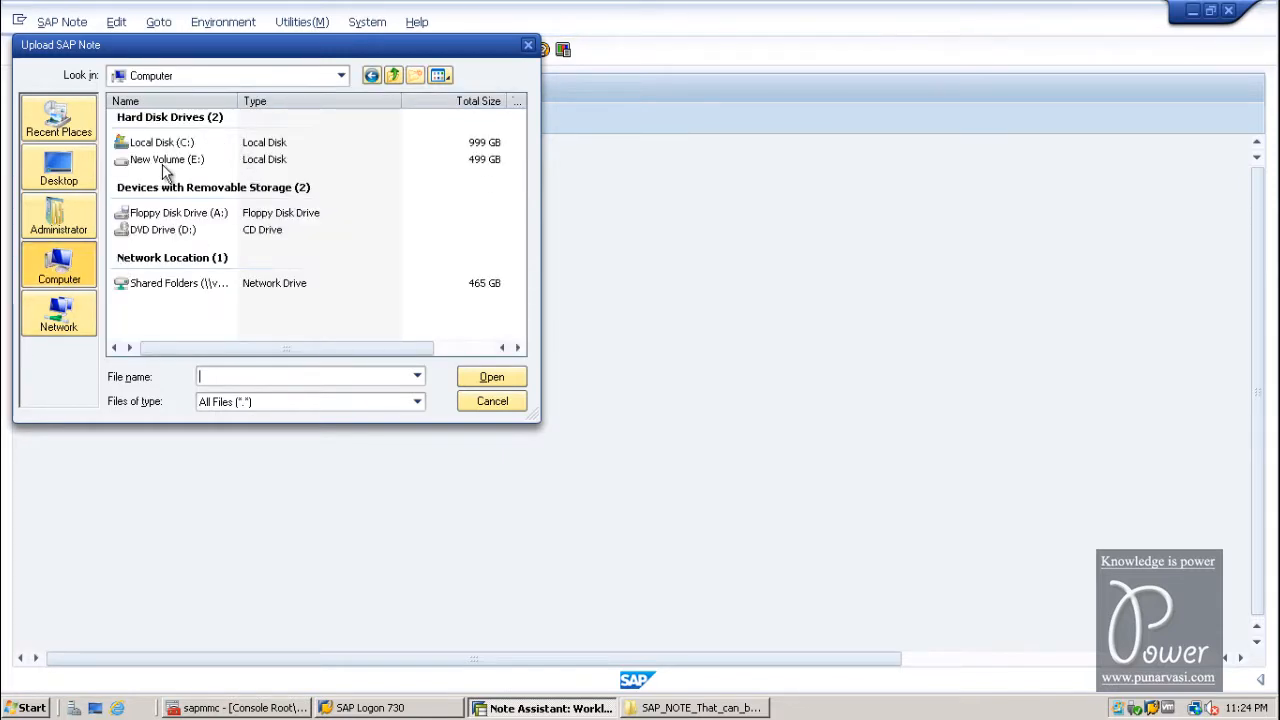
double_click(166, 160)
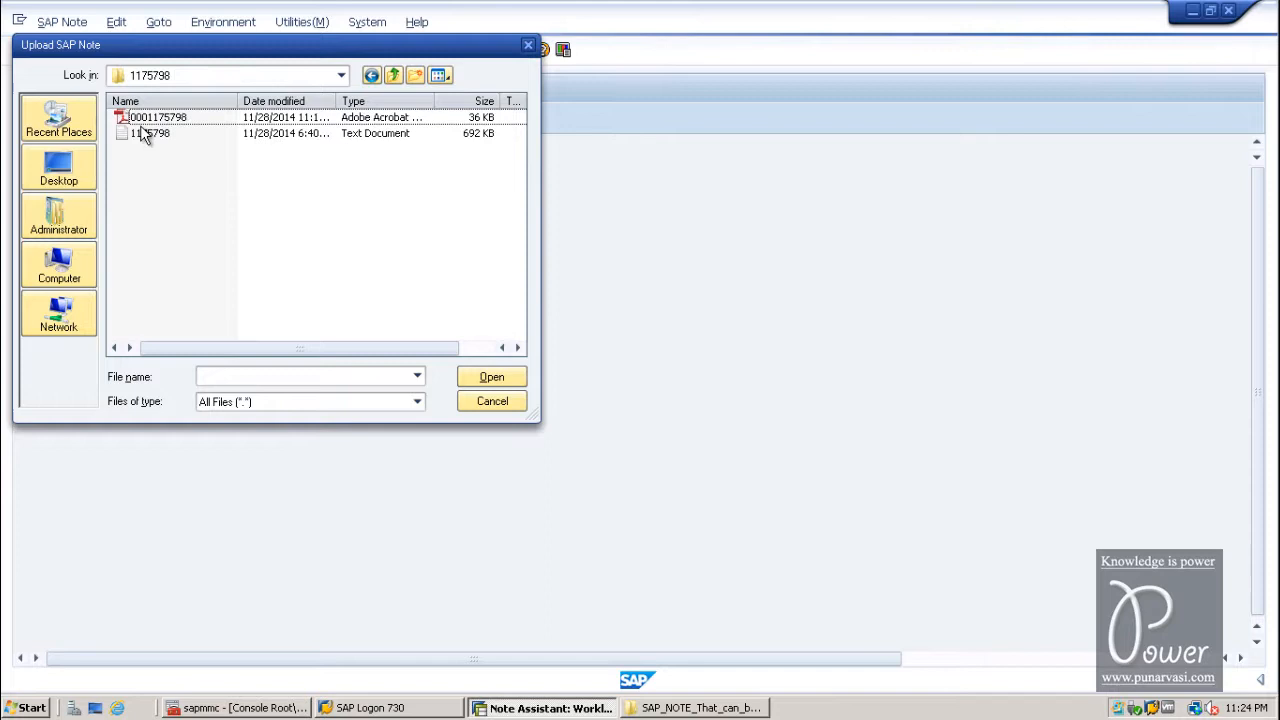
click(150, 132)
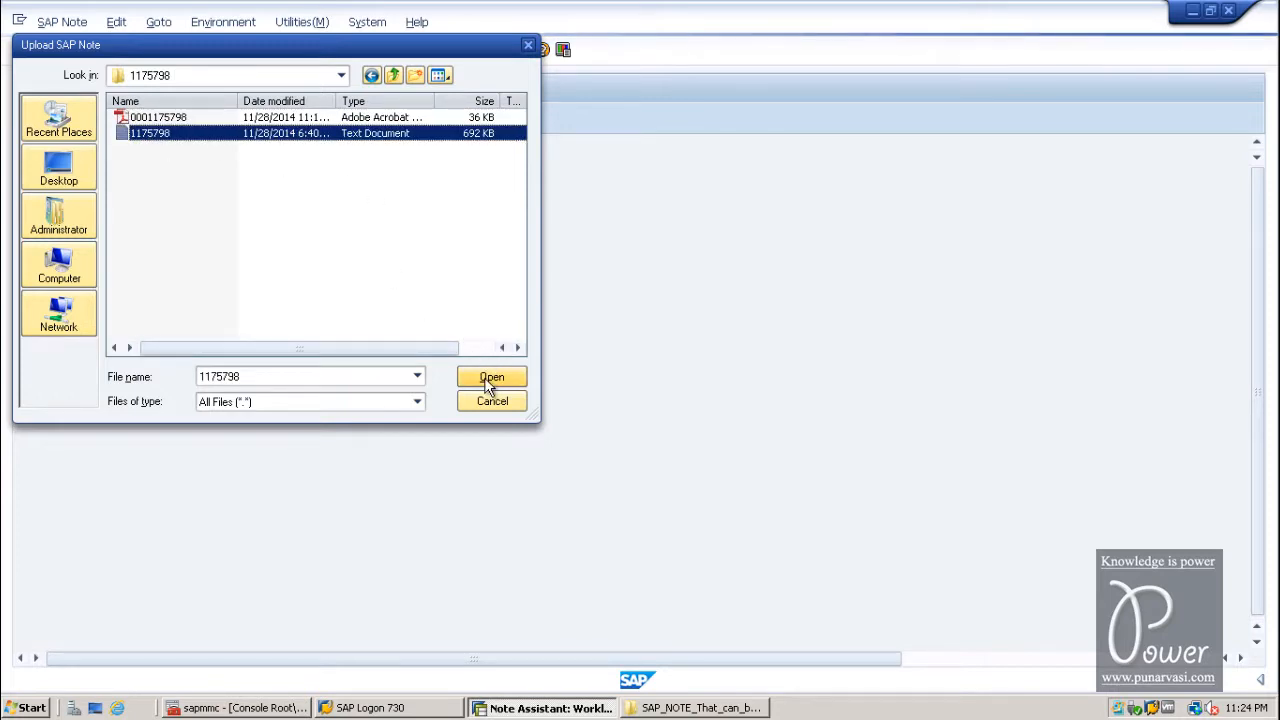
click(492, 376)
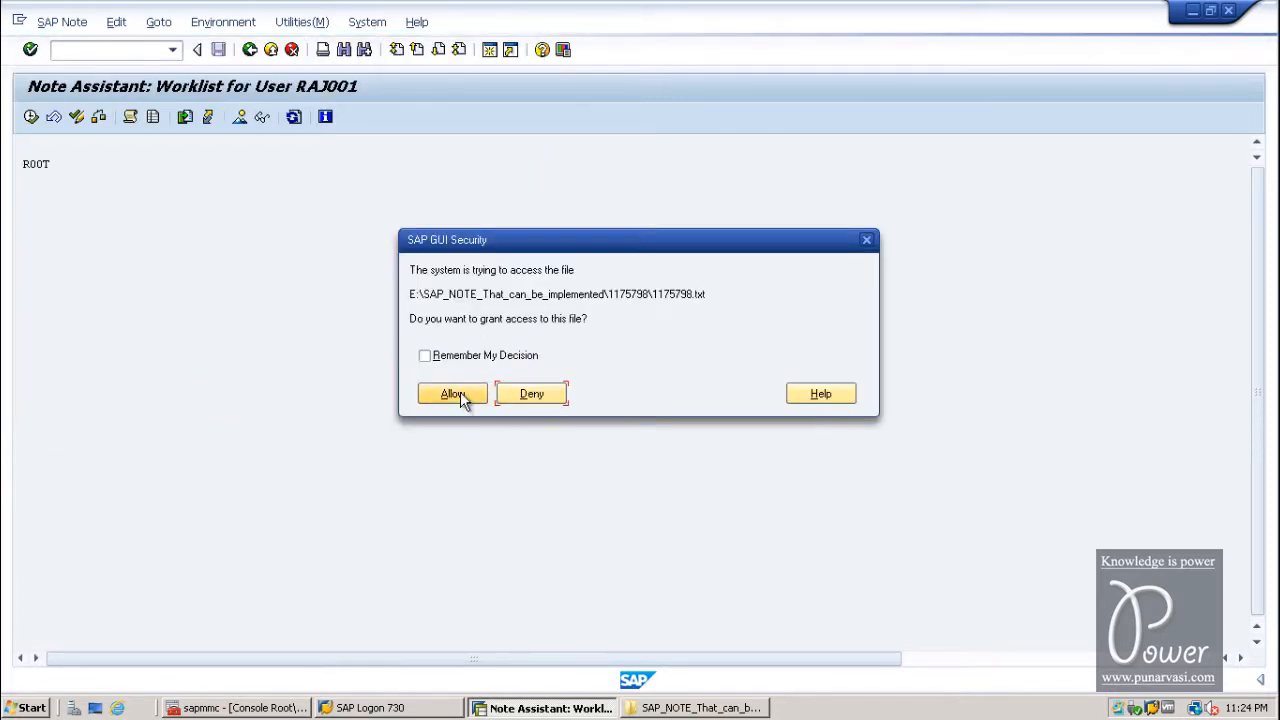
click(452, 392)
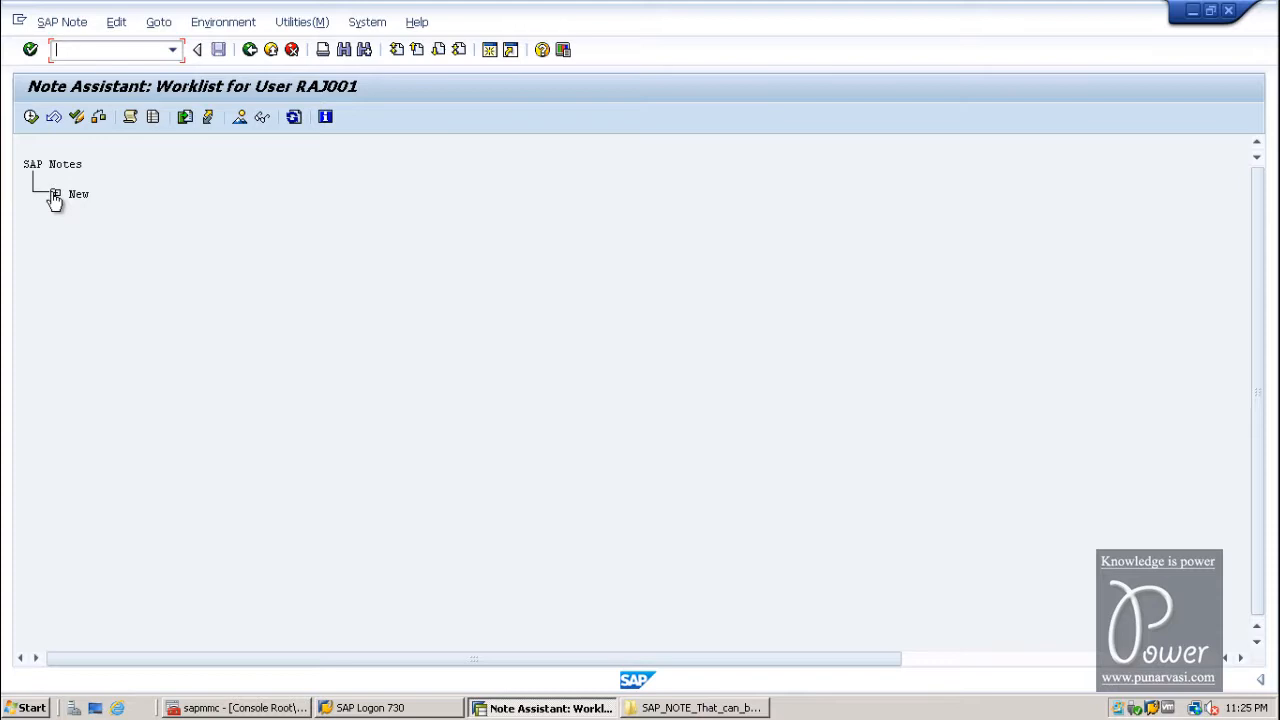
click(56, 194)
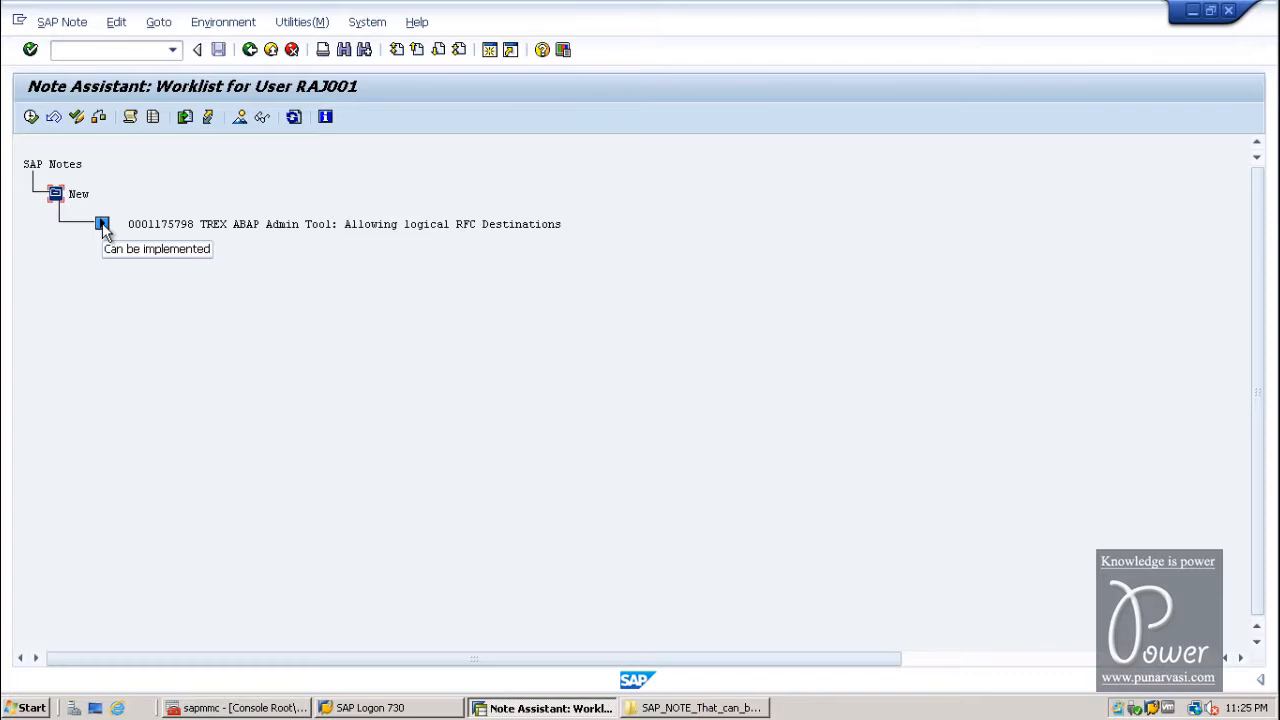
mouse_move(264, 232)
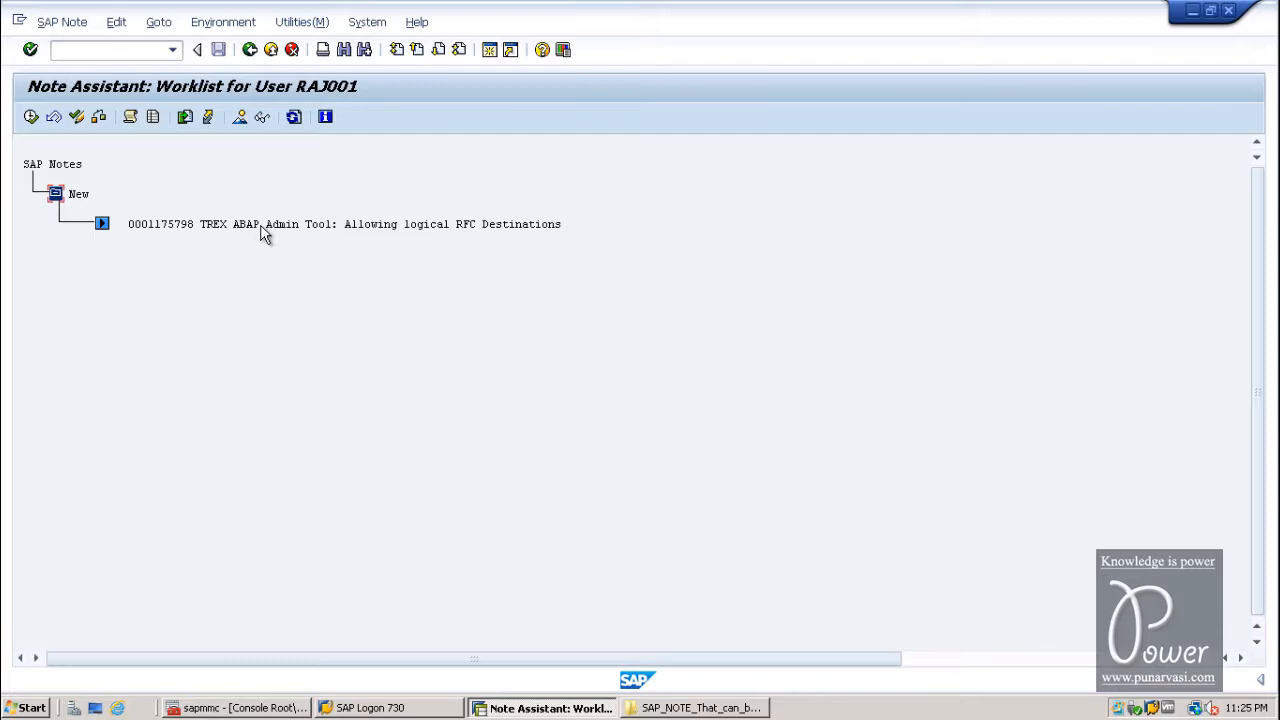
mouse_move(440, 236)
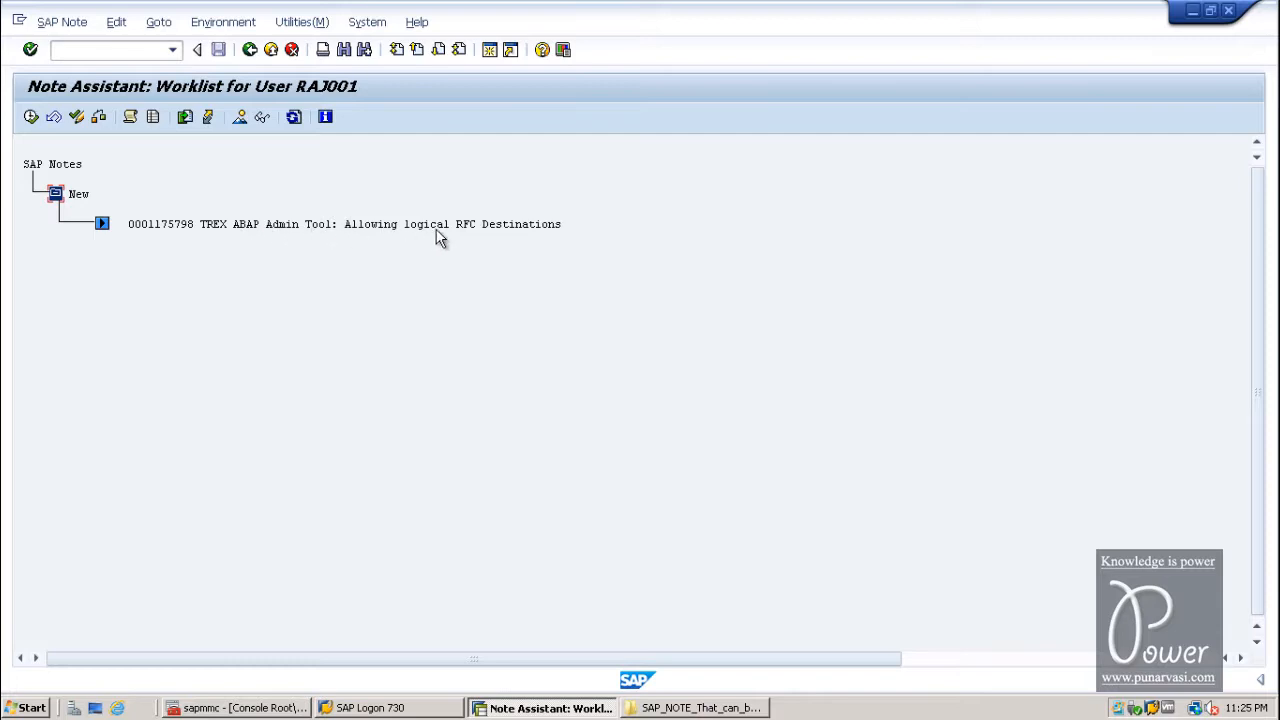
mouse_move(544, 232)
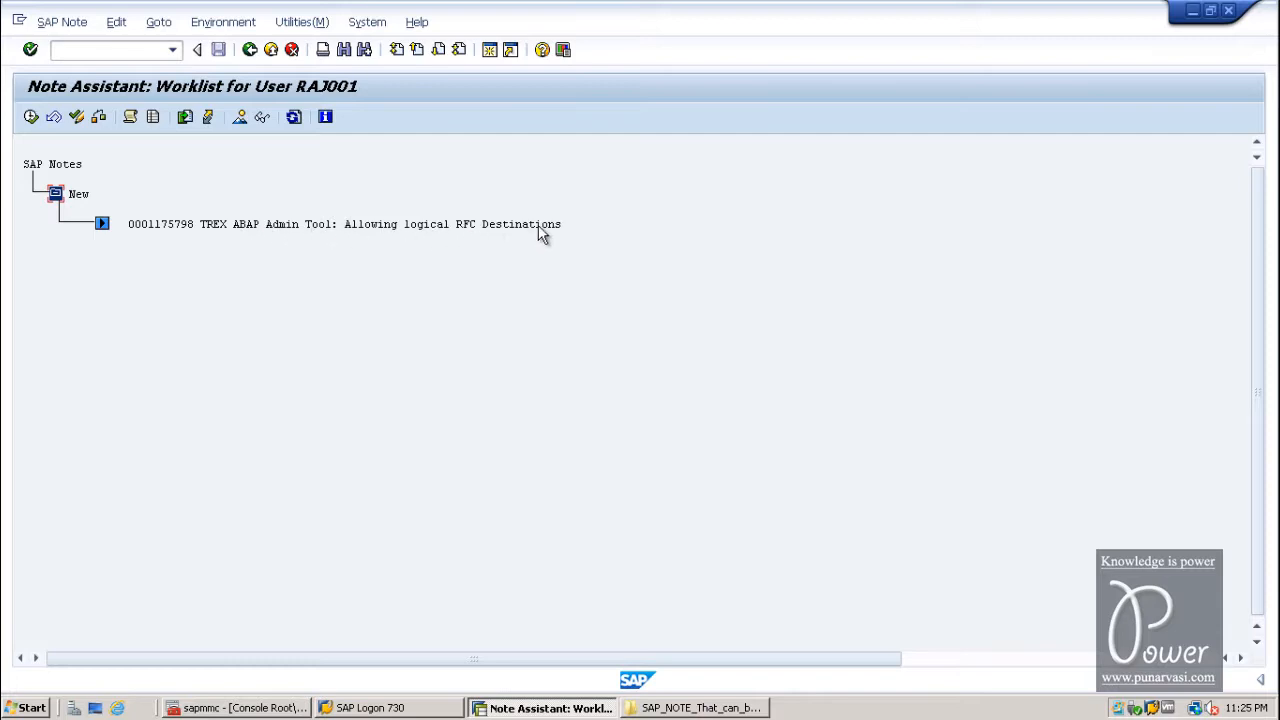
mouse_move(386, 242)
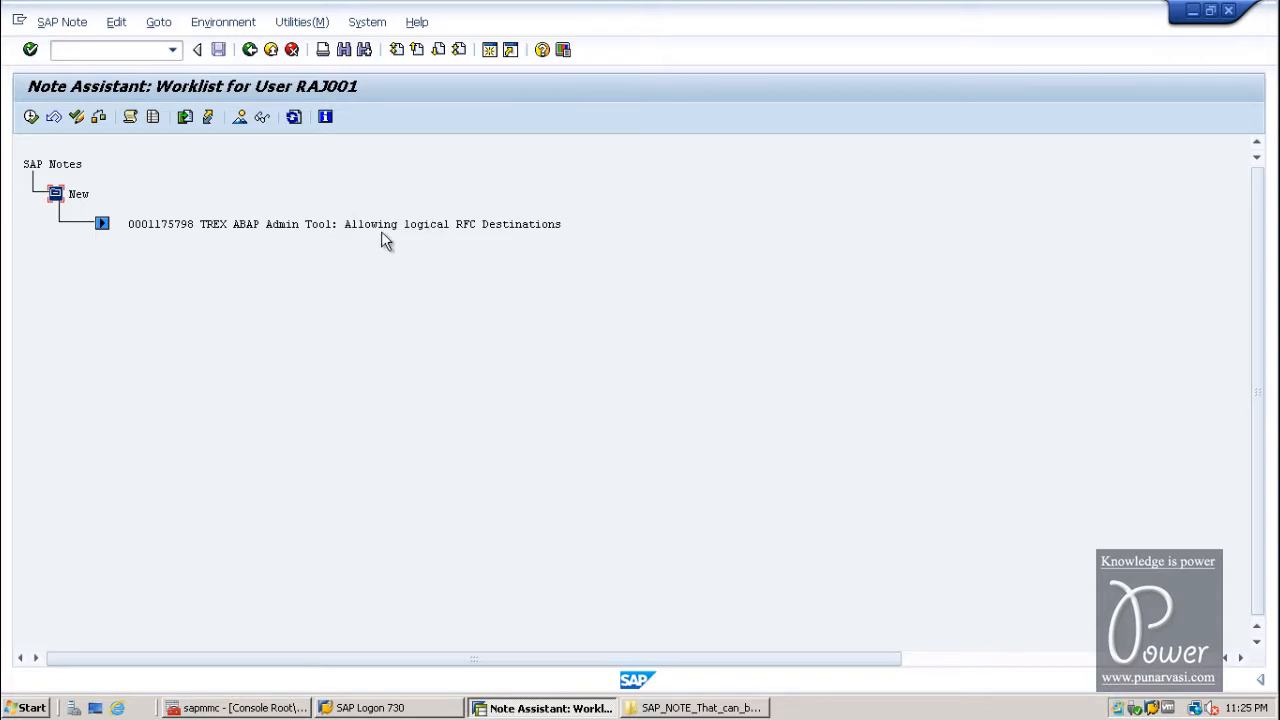
mouse_move(444, 234)
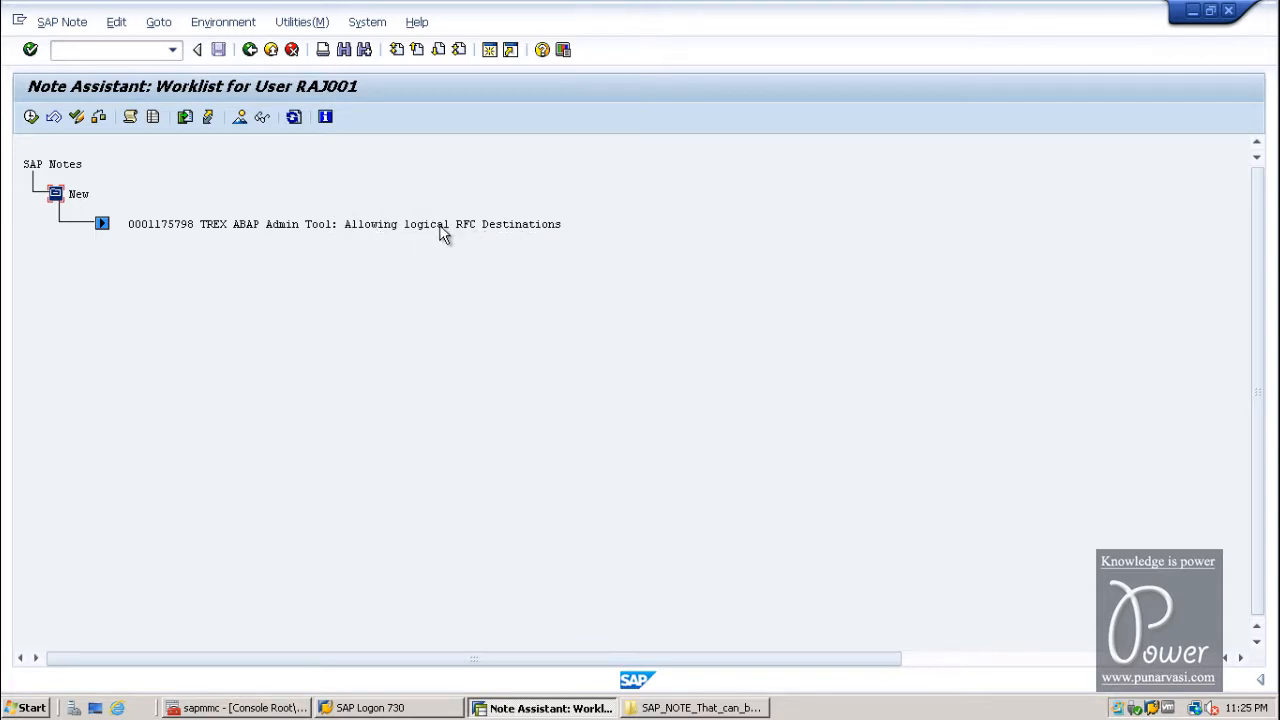
mouse_move(236, 232)
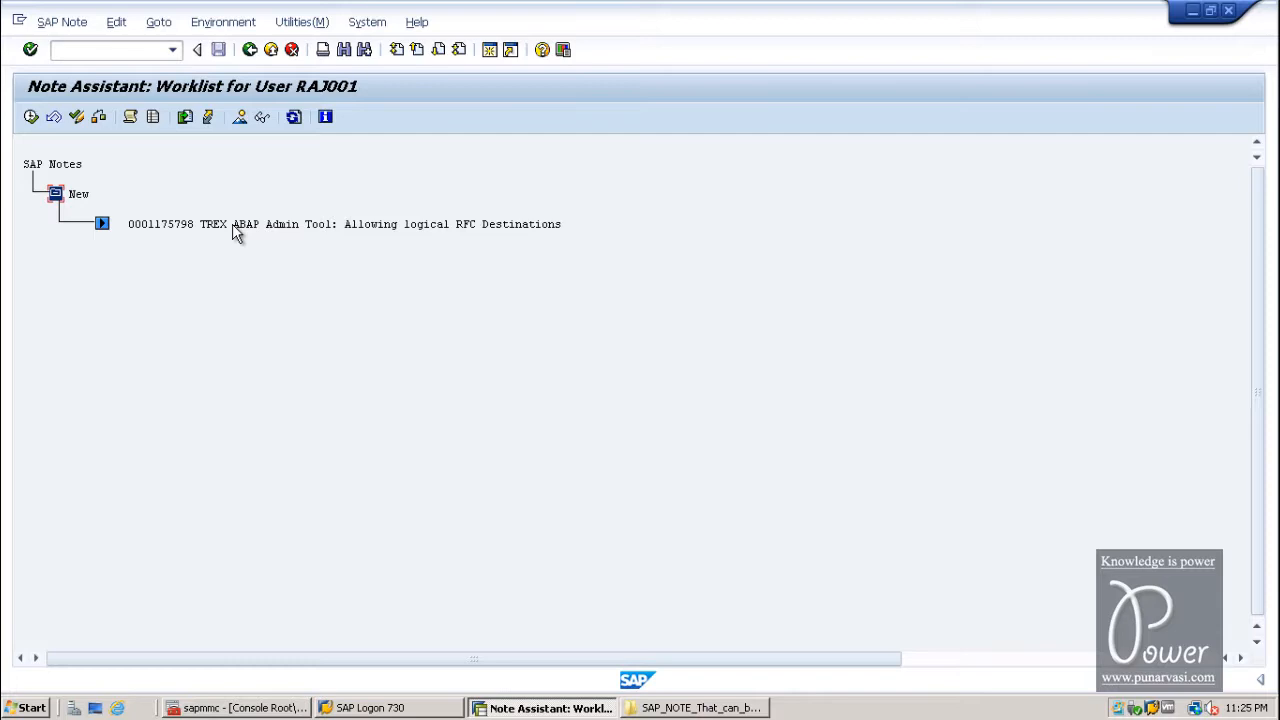
mouse_move(184, 232)
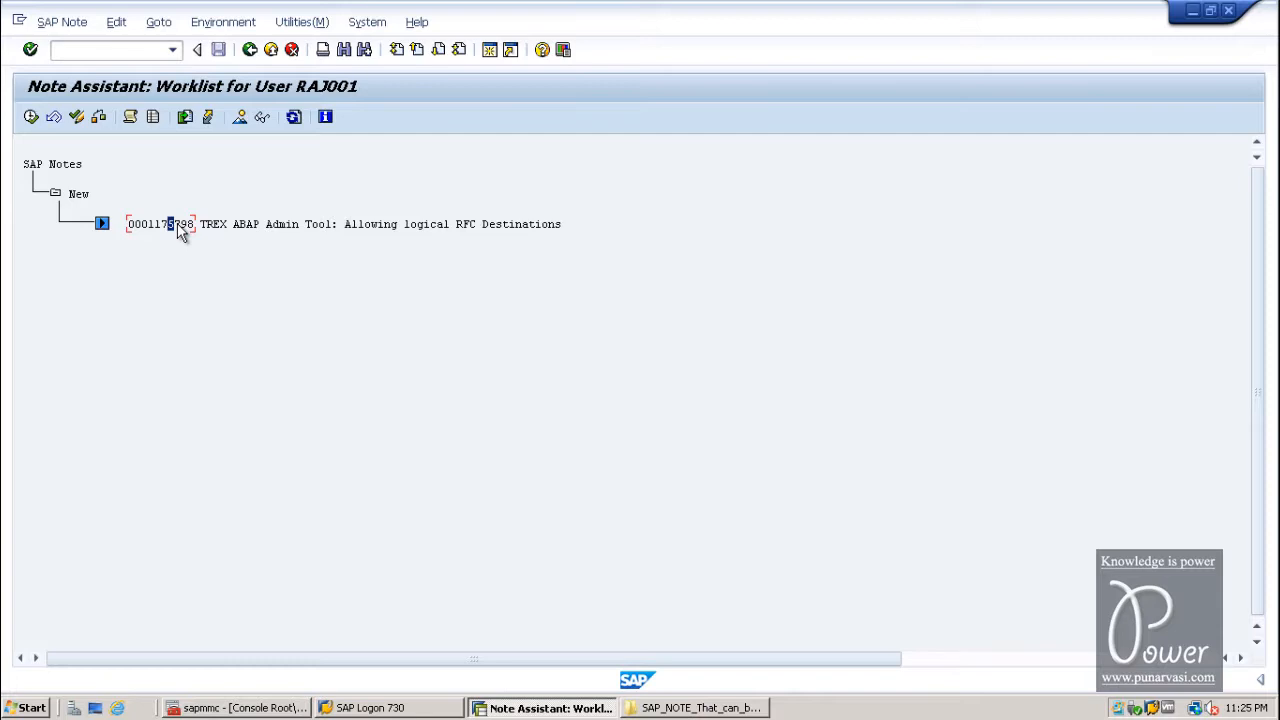
double_click(160, 224)
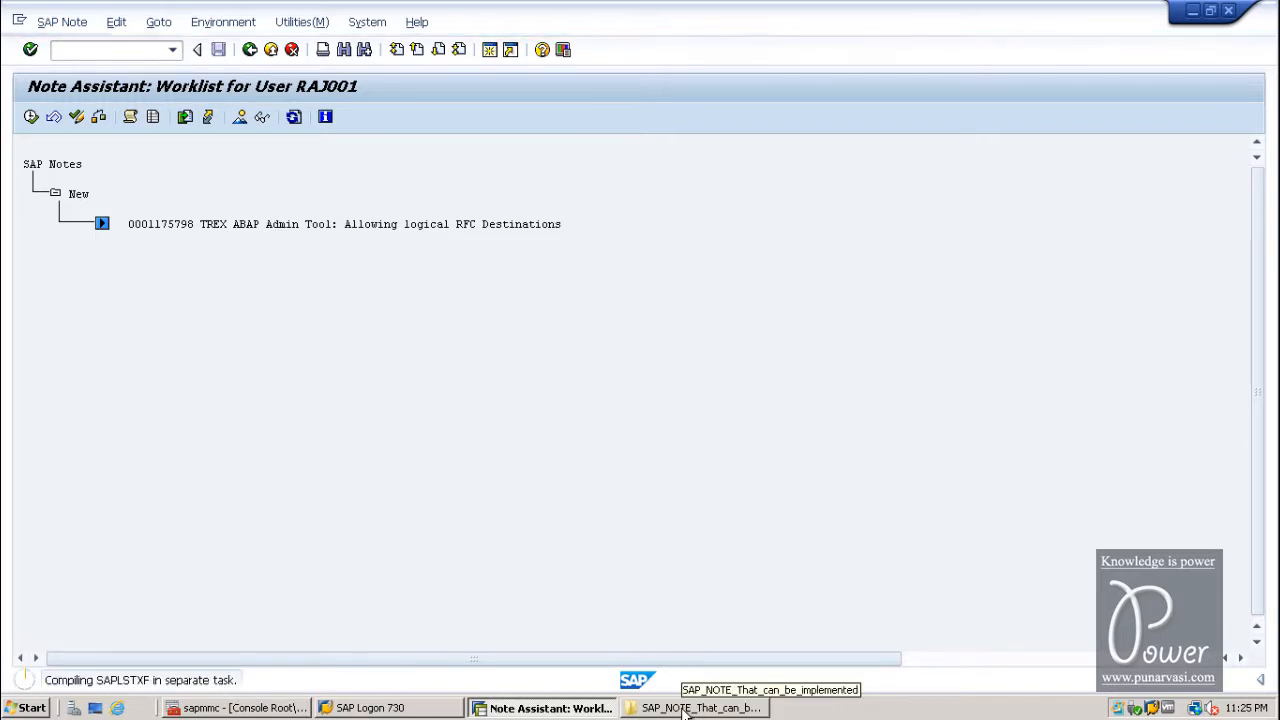
Open the saved-notes folder's 1175798 subfolder and select the downloaded 0001175798.pdf
click(696, 708)
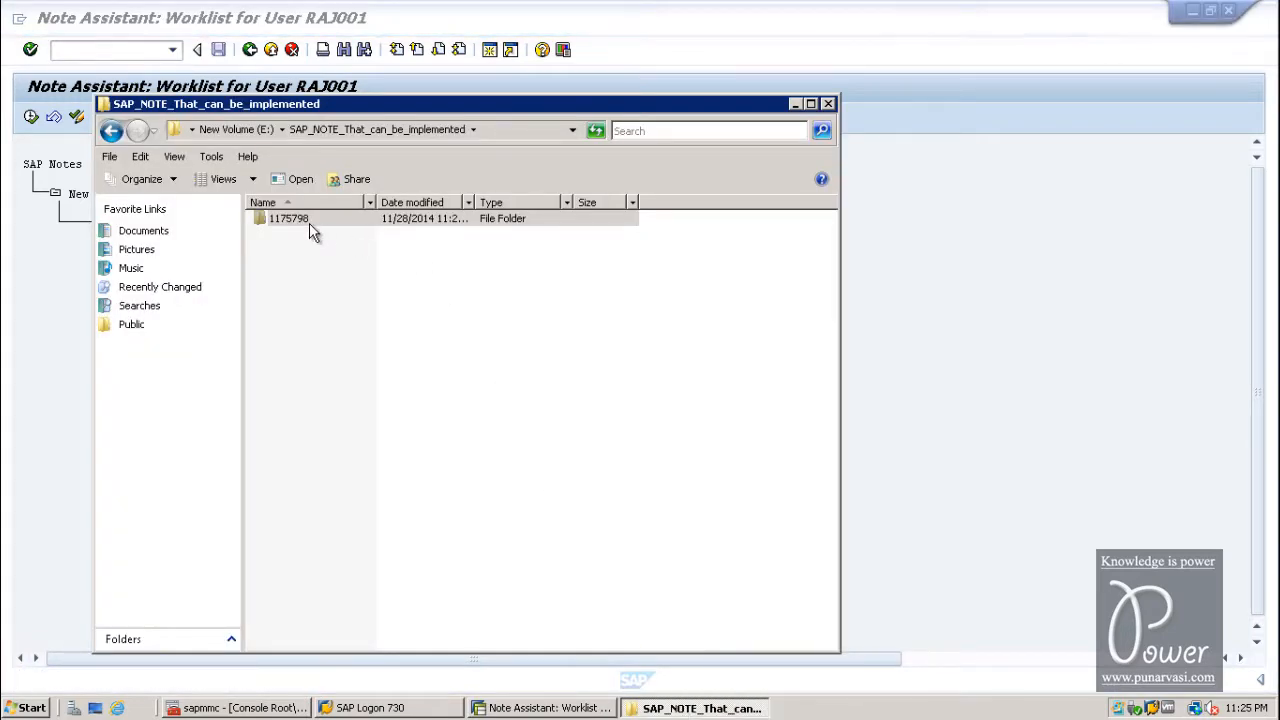
double_click(288, 218)
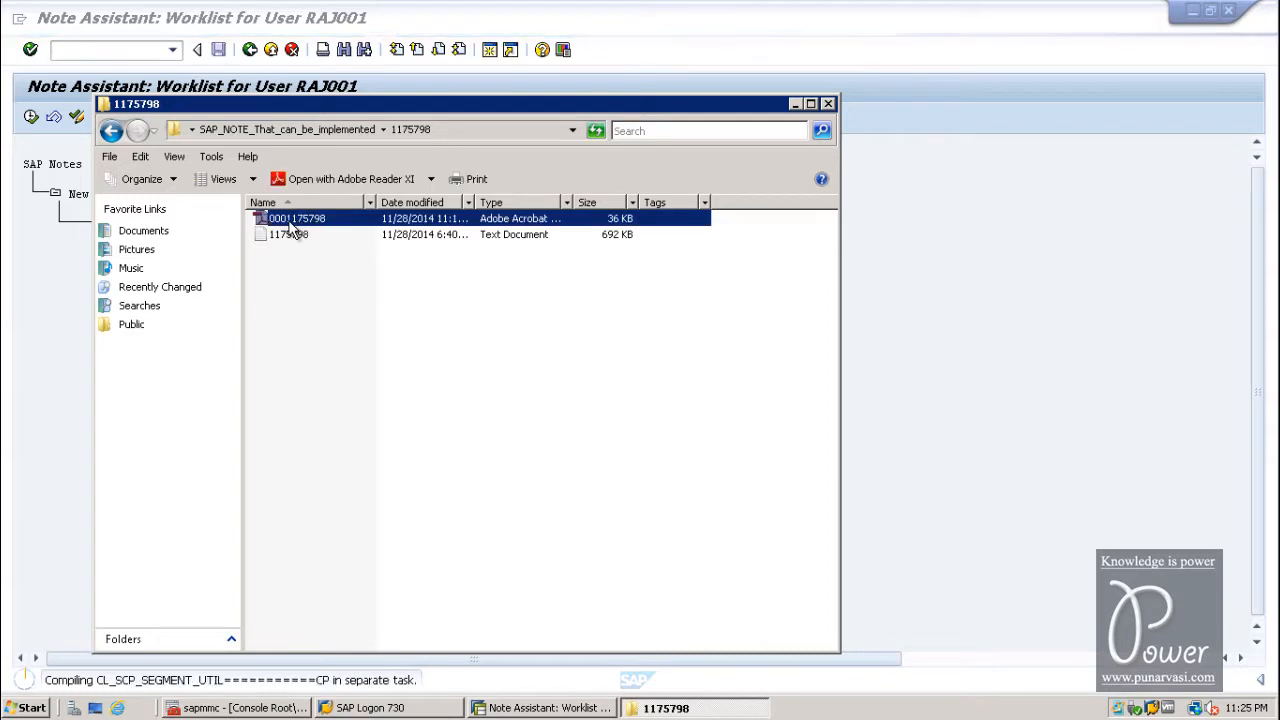
click(288, 234)
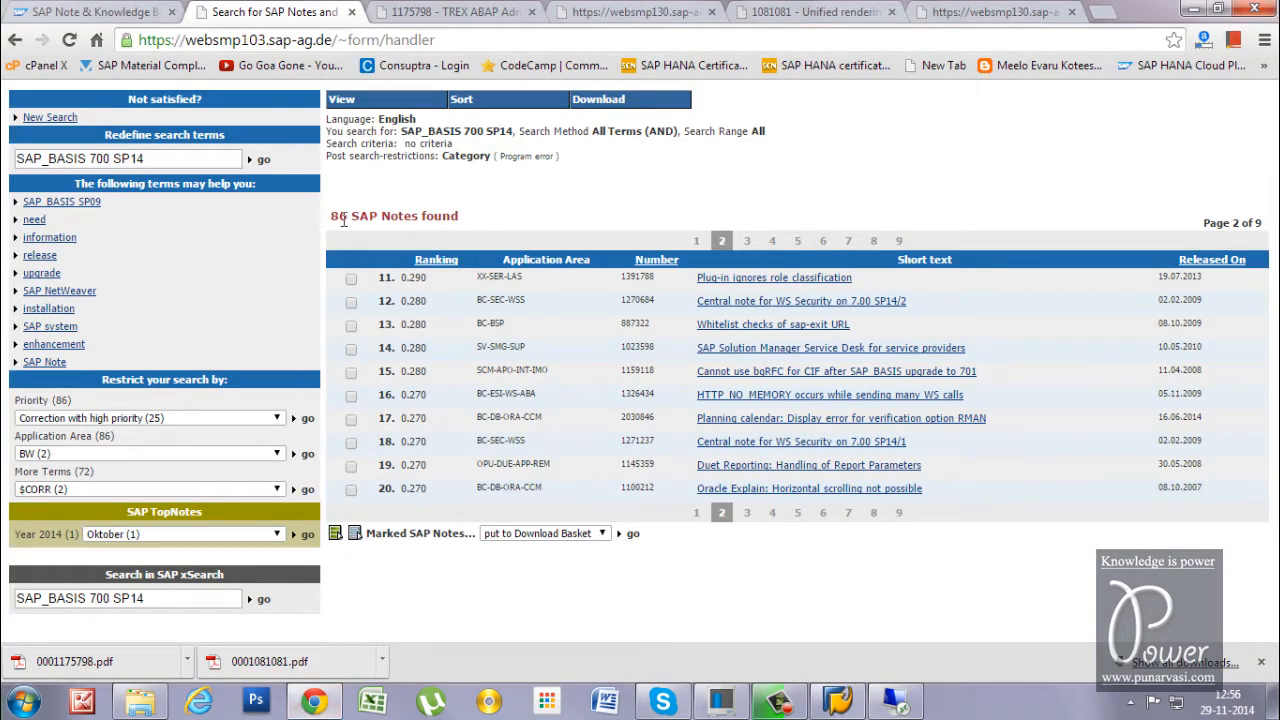
Search the marketplace for 1175798 and bring up the TREX ABAP Admin Tool note page
click(128, 160)
text(1175798)
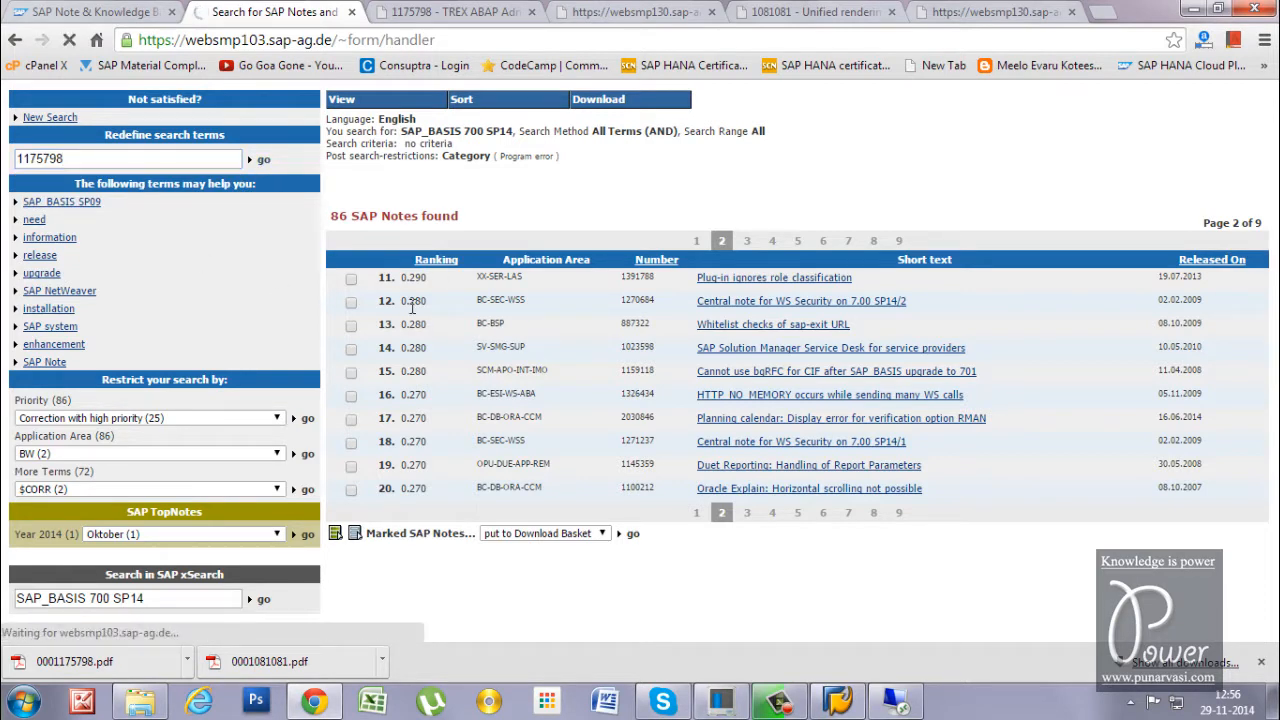
click(264, 160)
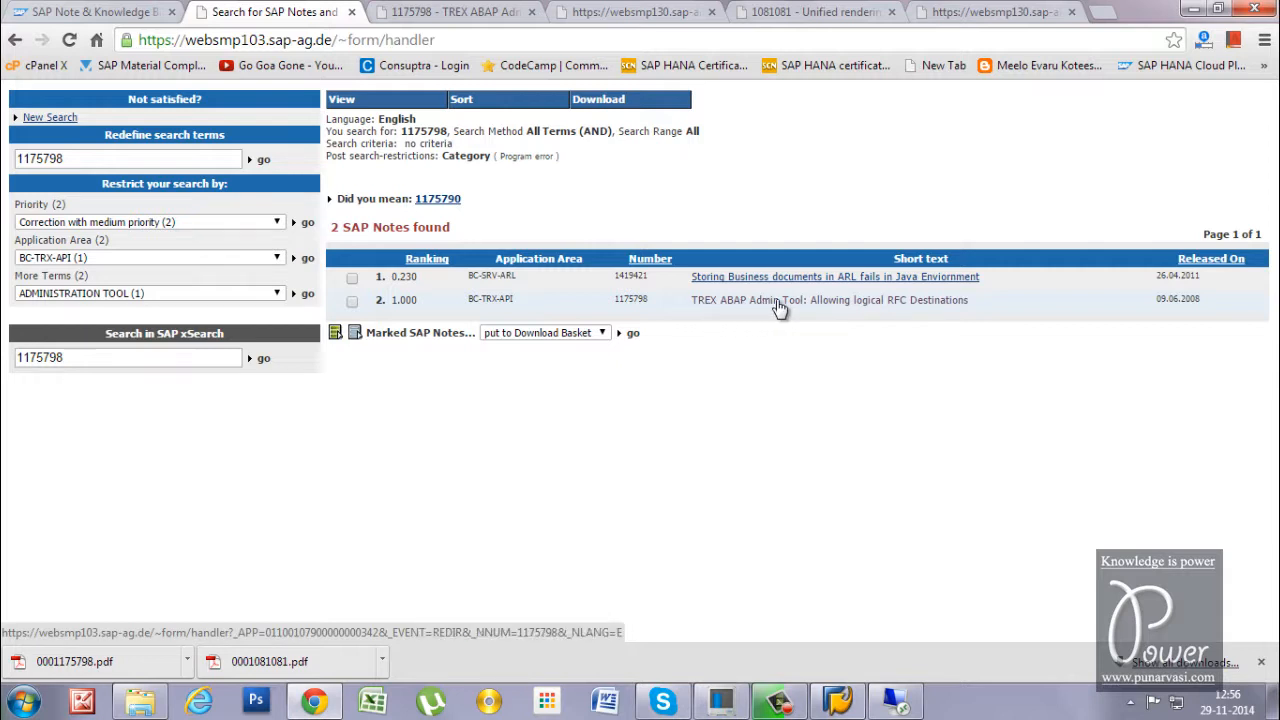
click(828, 300)
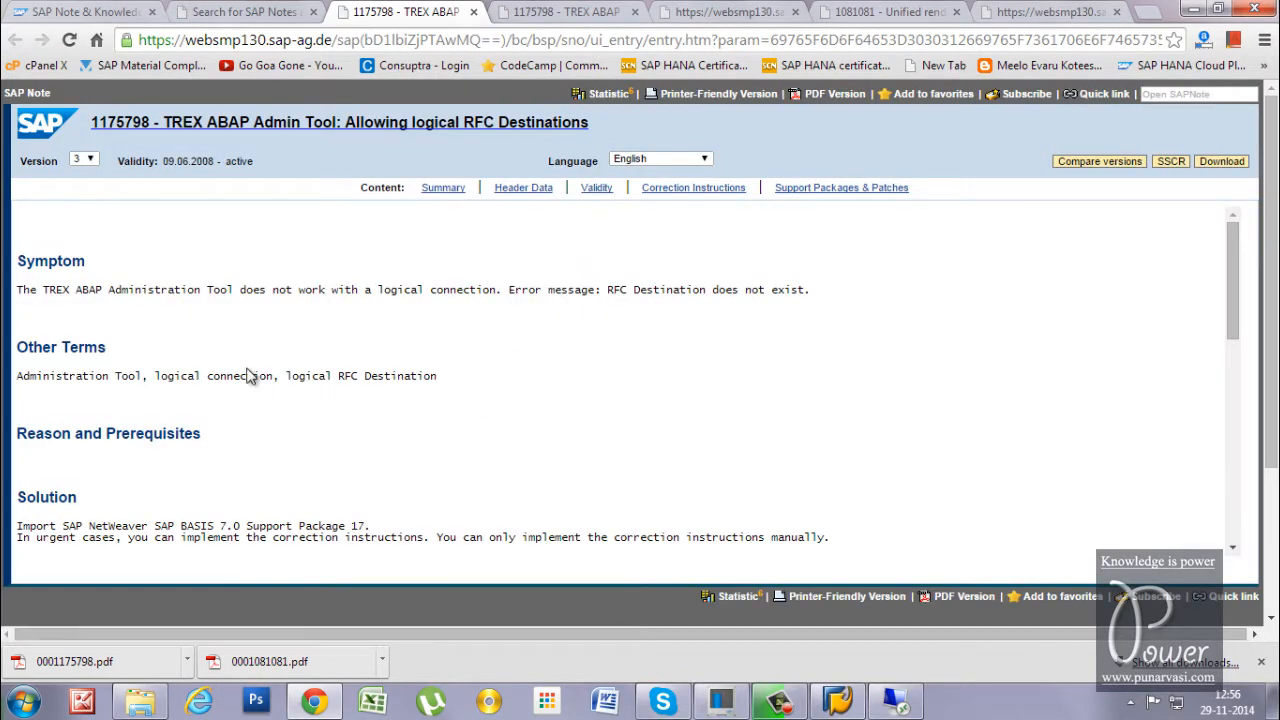
Save the note page as a complete webpage into the SAPNotes\note\1175798 folder
right_click(250, 376)
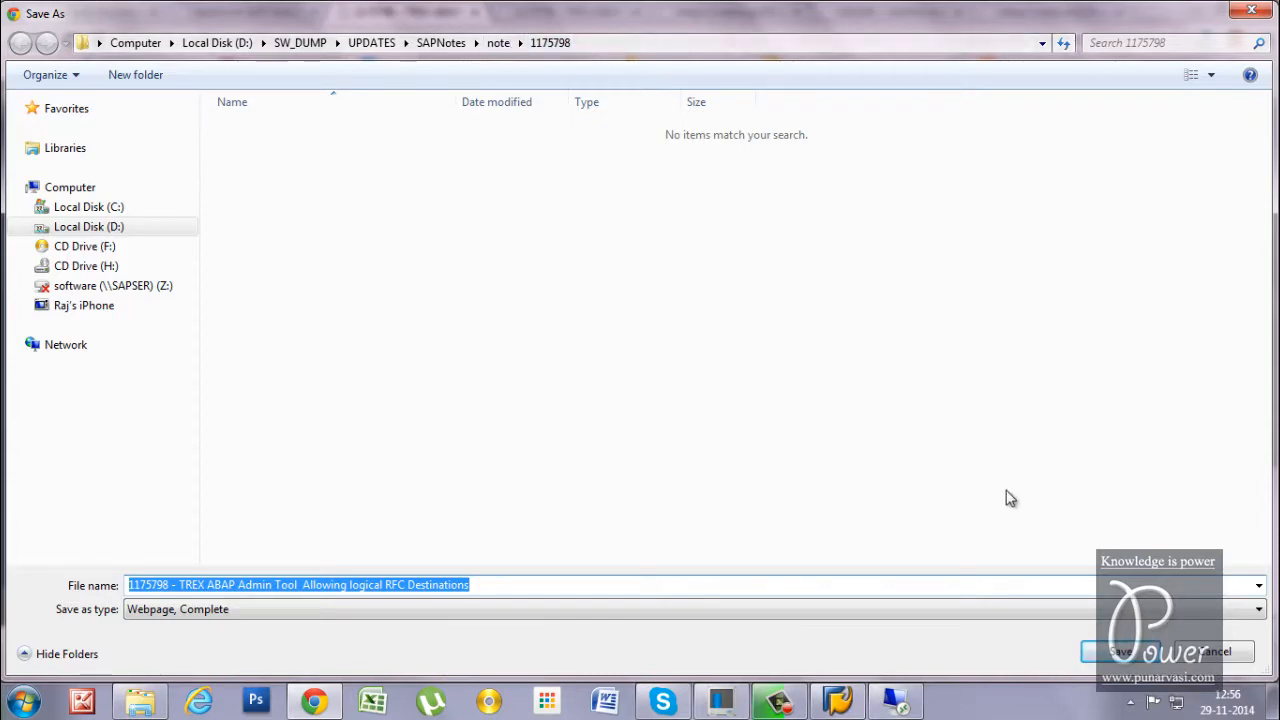
click(1120, 652)
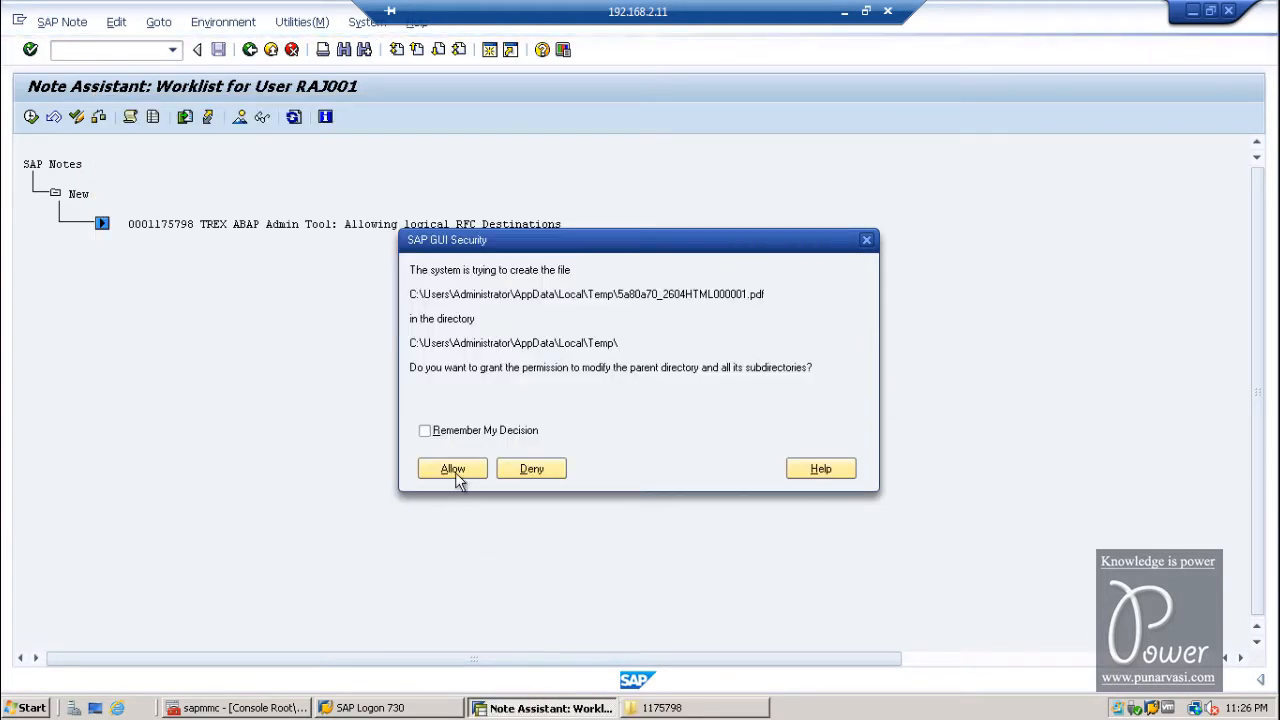
Allow the temporary file, display note 1175798 from the worklist and dismiss the Adobe Reader error
click(452, 468)
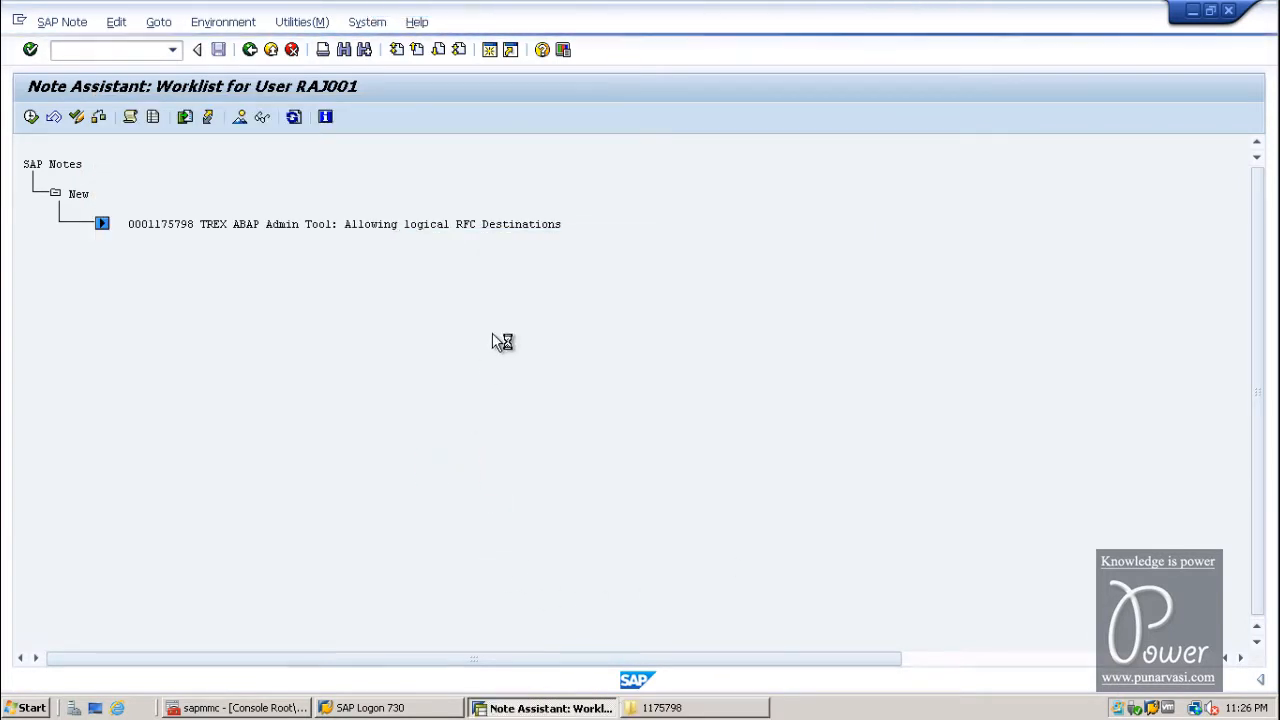
double_click(344, 224)
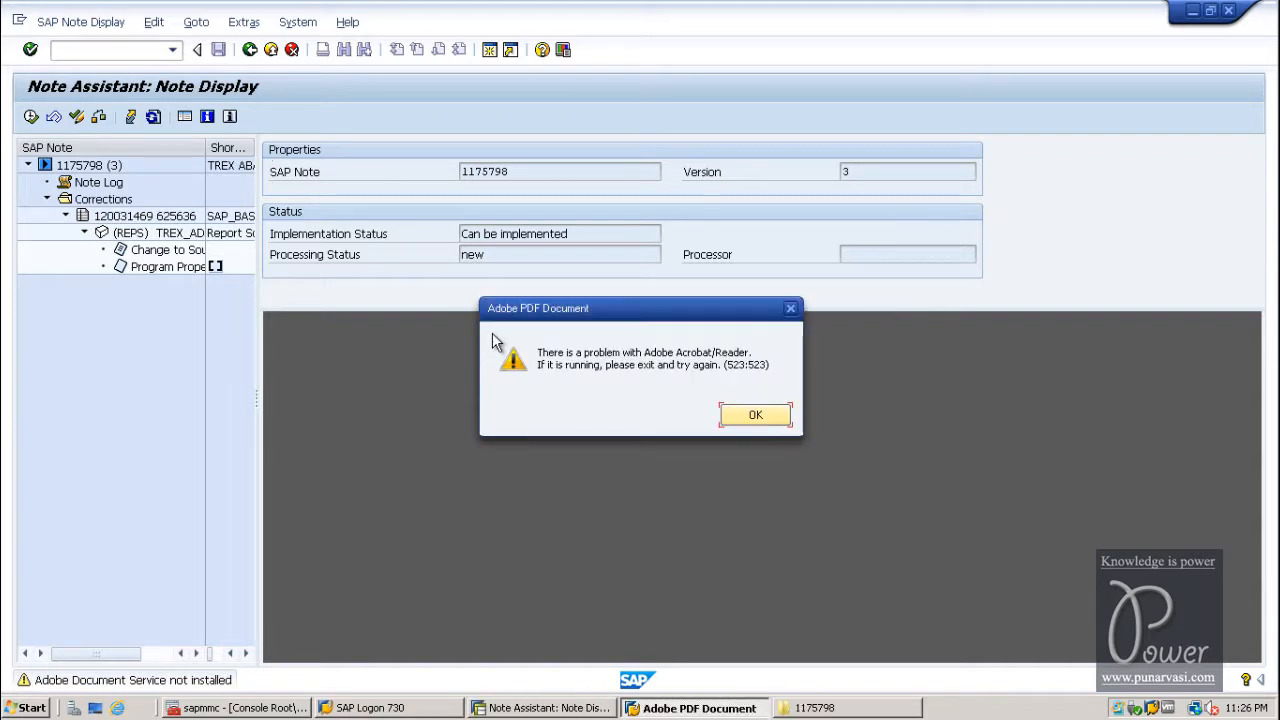
mouse_move(722, 372)
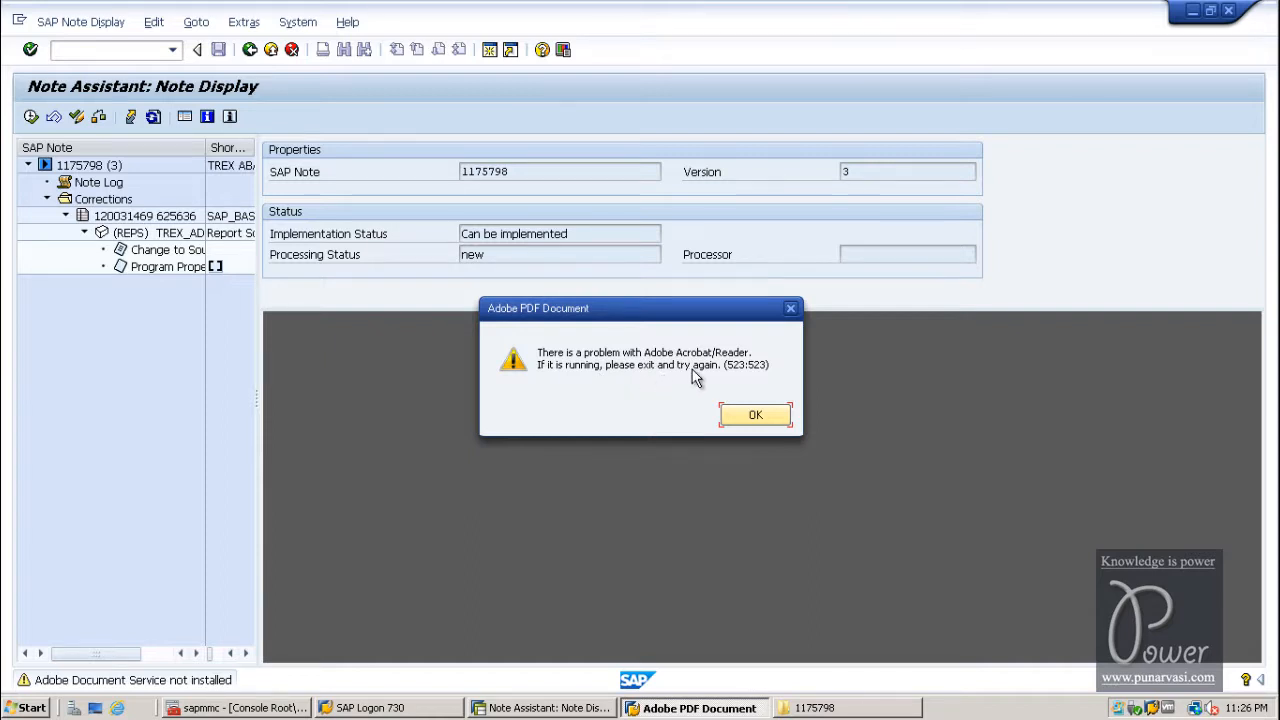
click(756, 414)
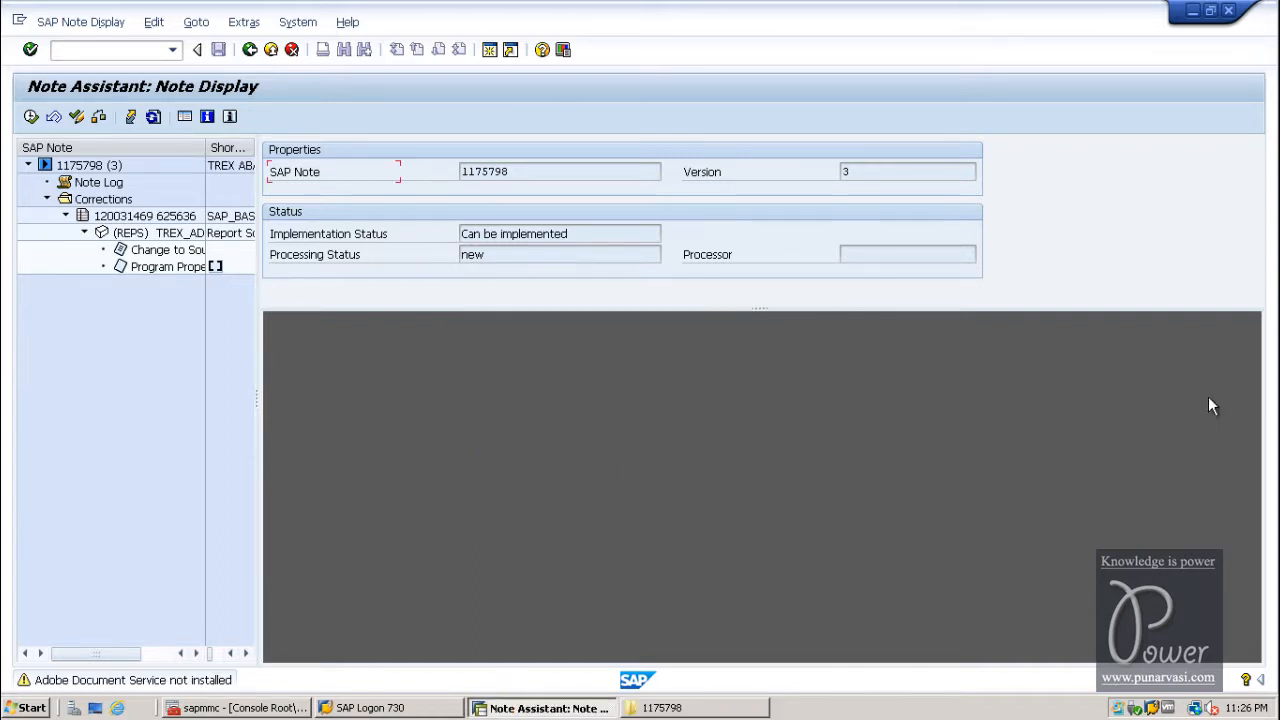
mouse_move(278, 632)
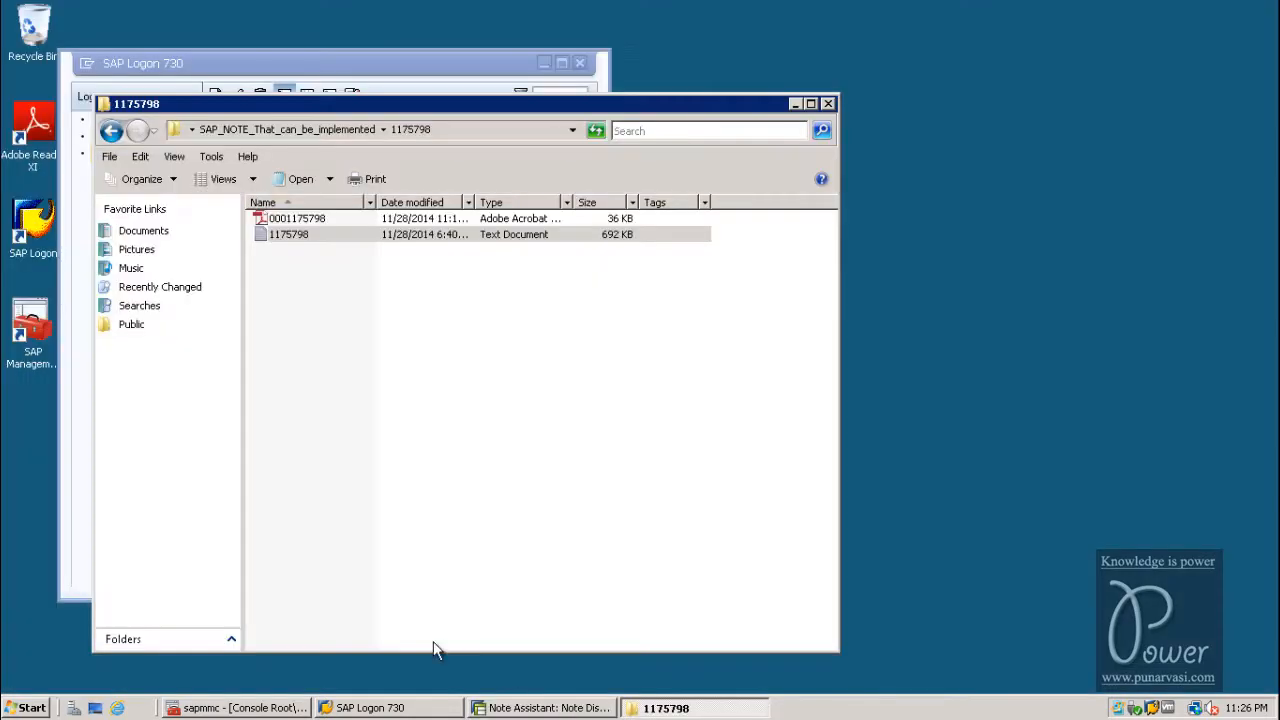
mouse_move(778, 182)
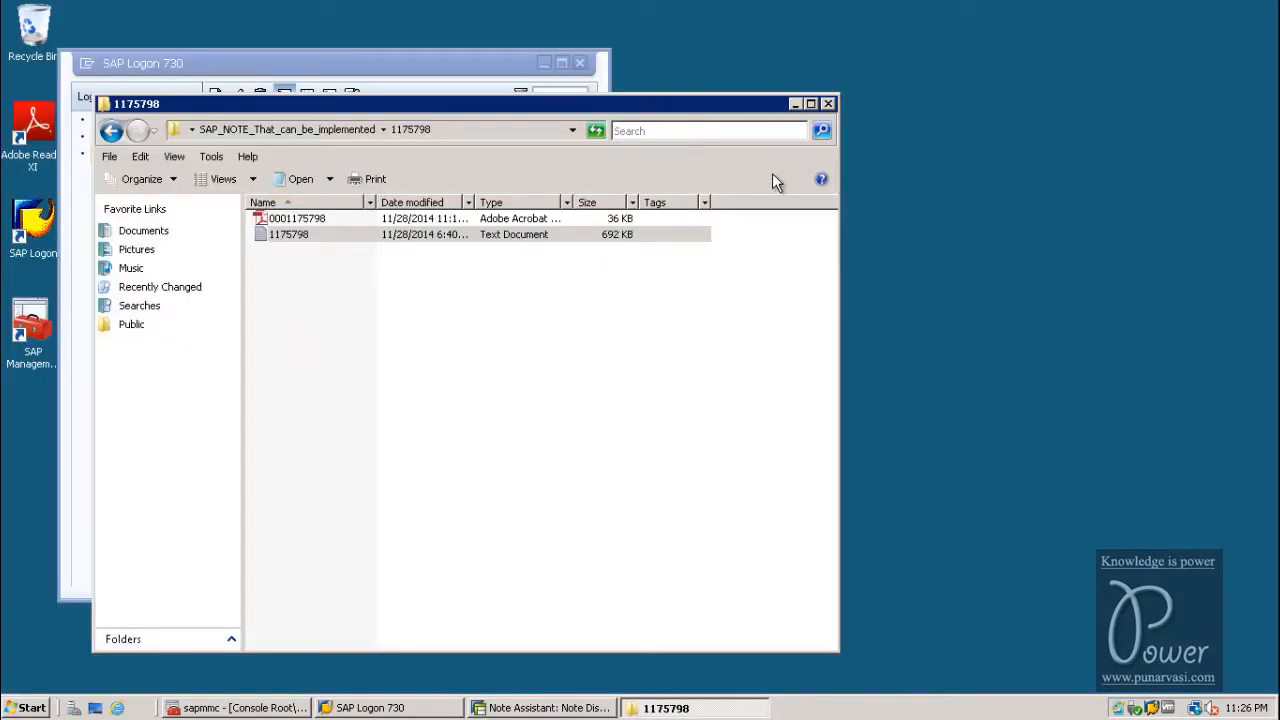
Switch from Explorer back to the browser tab showing SAP note 1175798
click(828, 104)
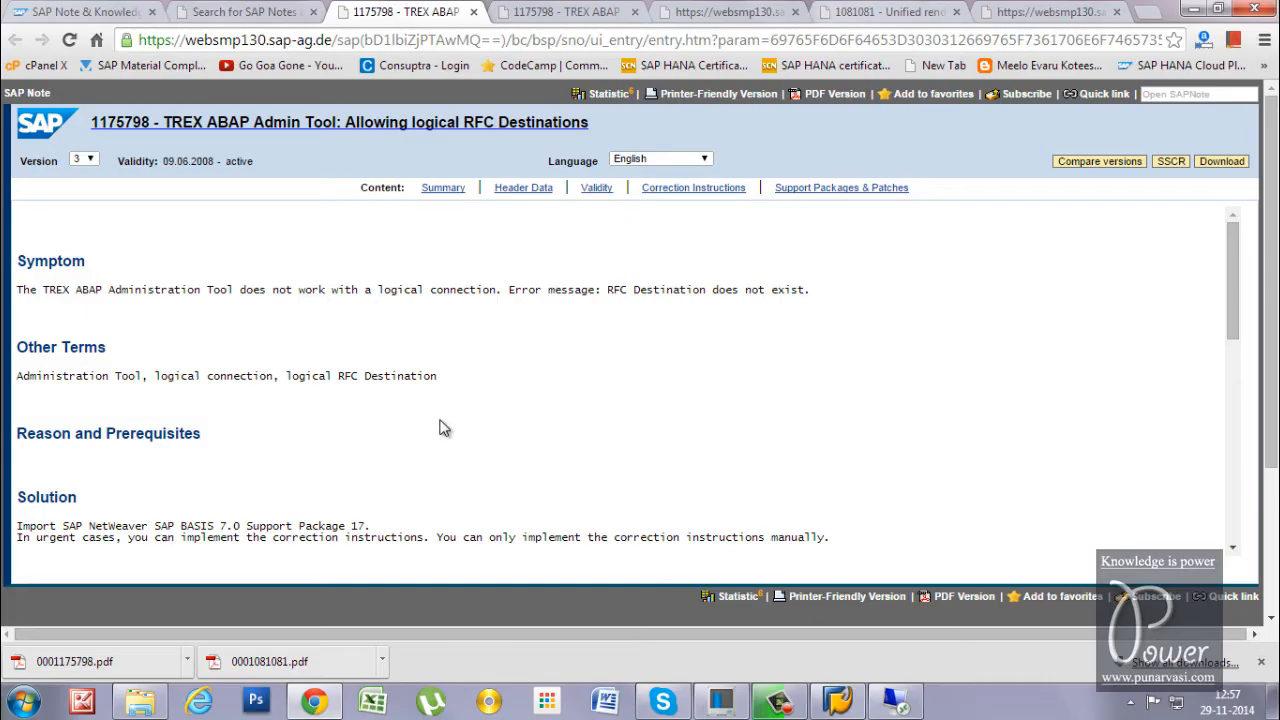
mouse_move(1190, 22)
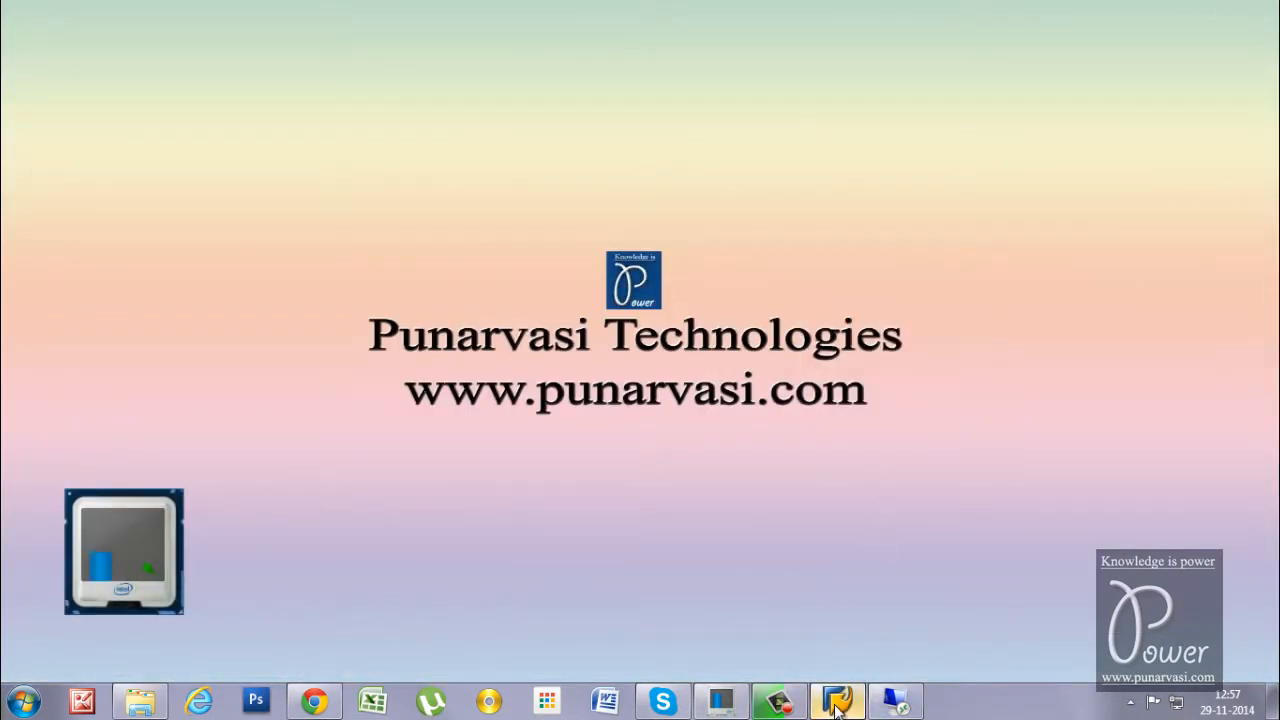
Log on as the saved RAJ0 user, continuing this logon and ending the other sessions
click(836, 700)
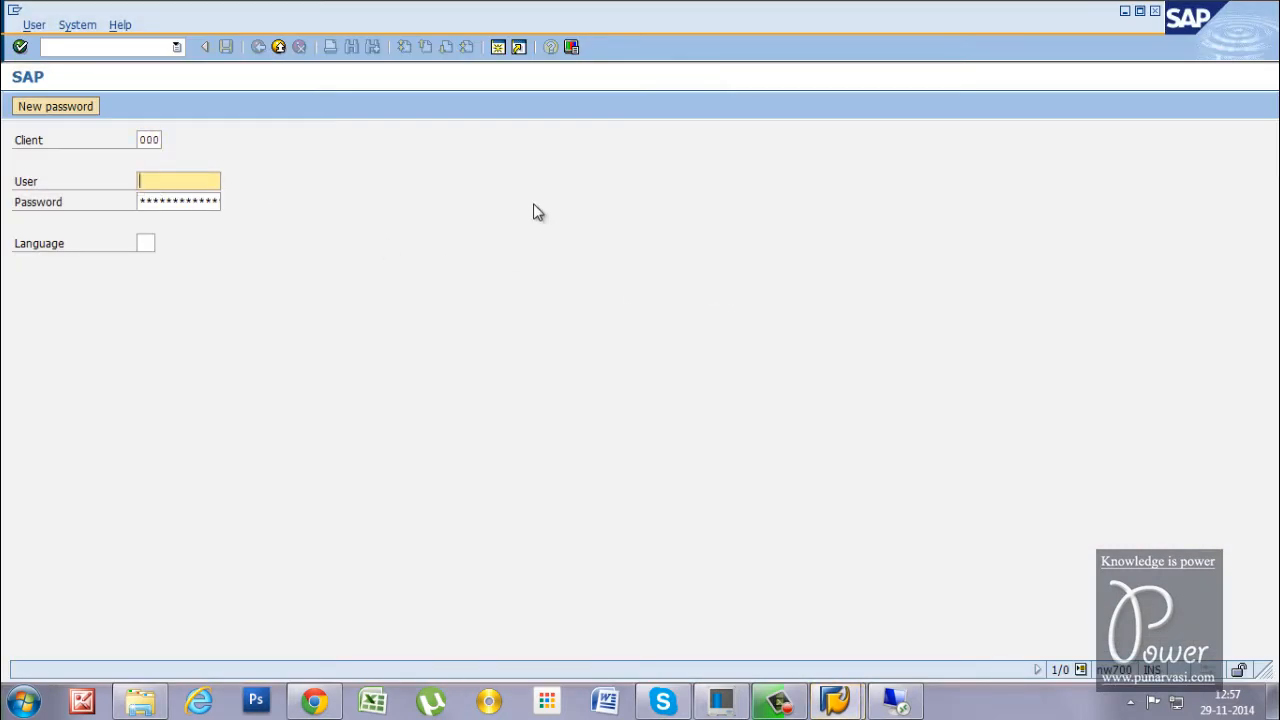
text(raj0)
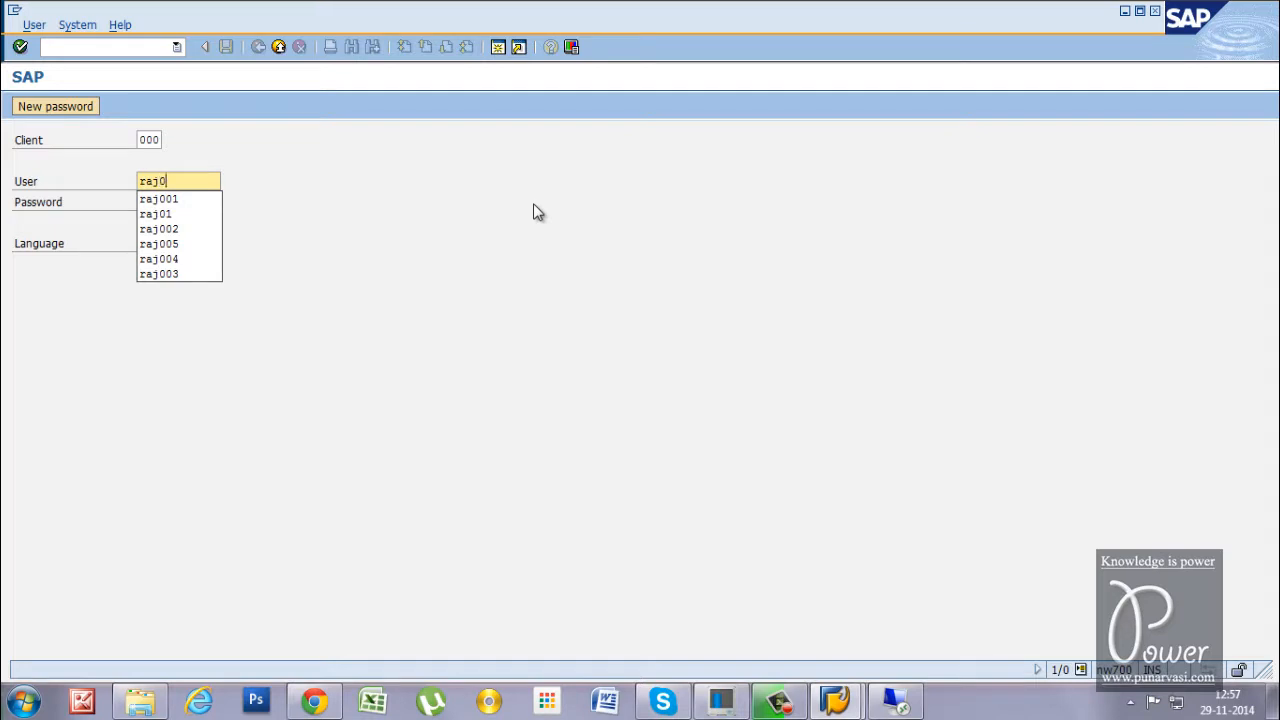
click(158, 198)
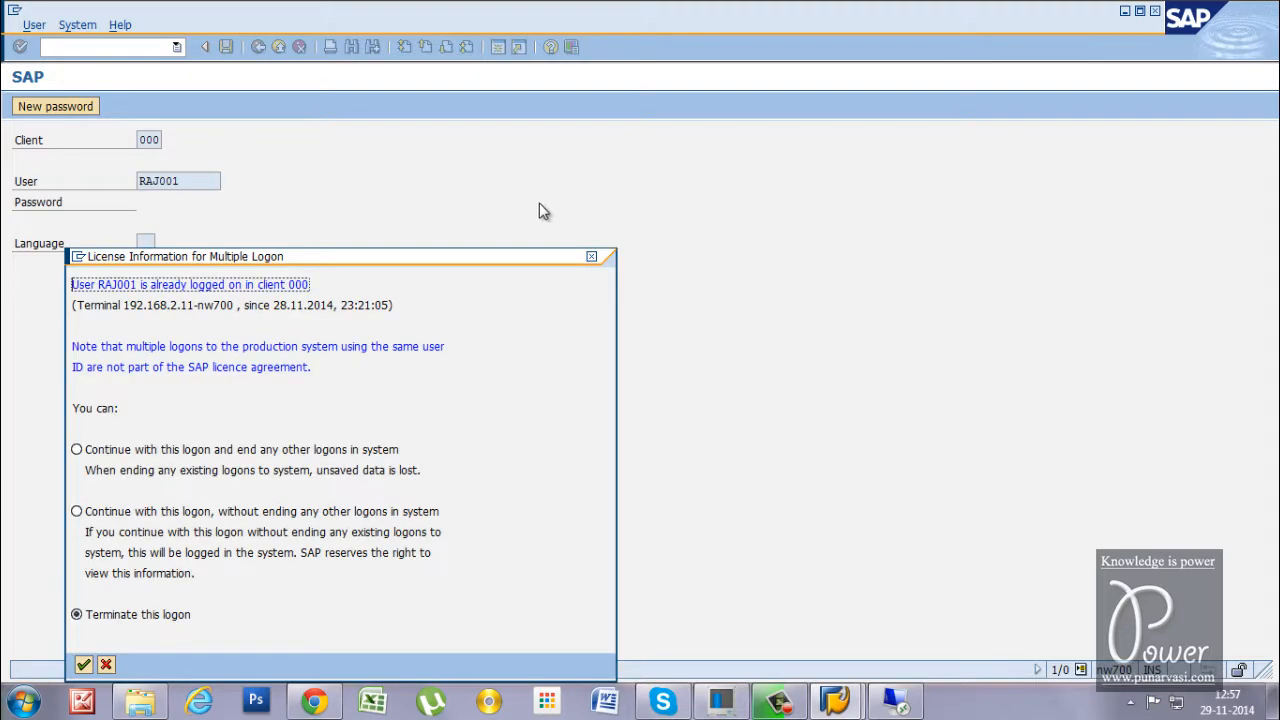
click(76, 448)
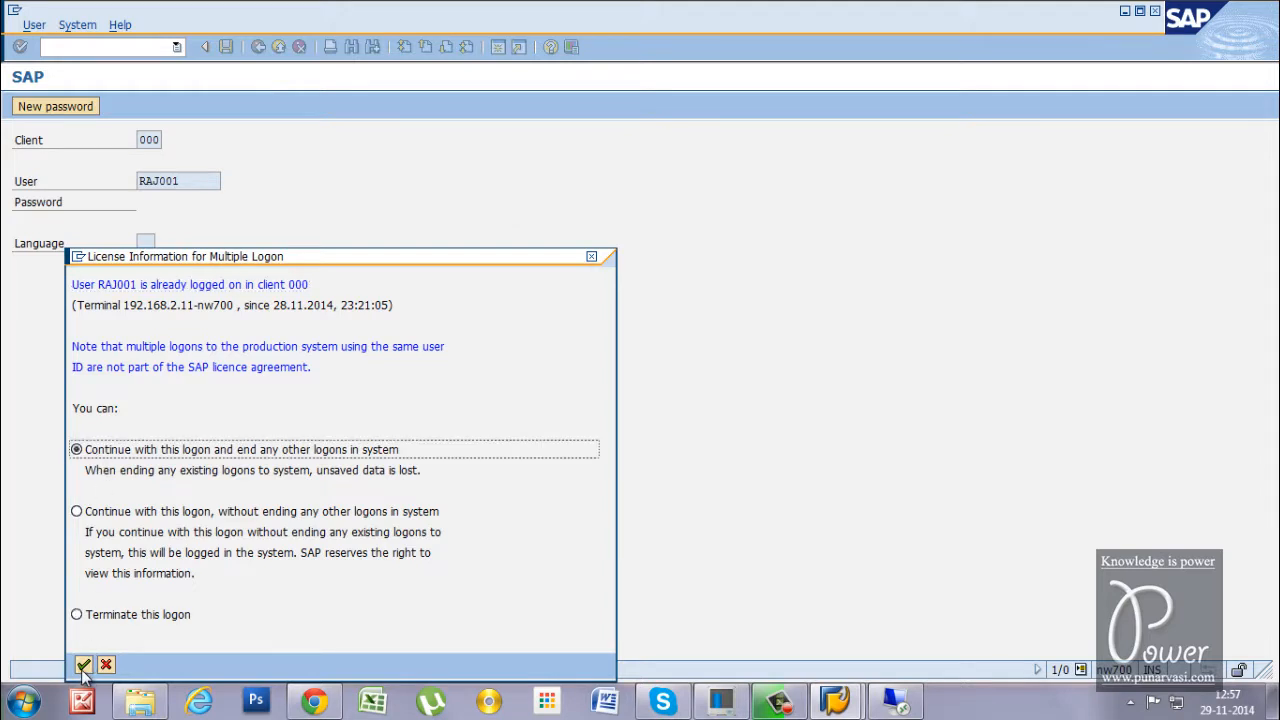
click(84, 664)
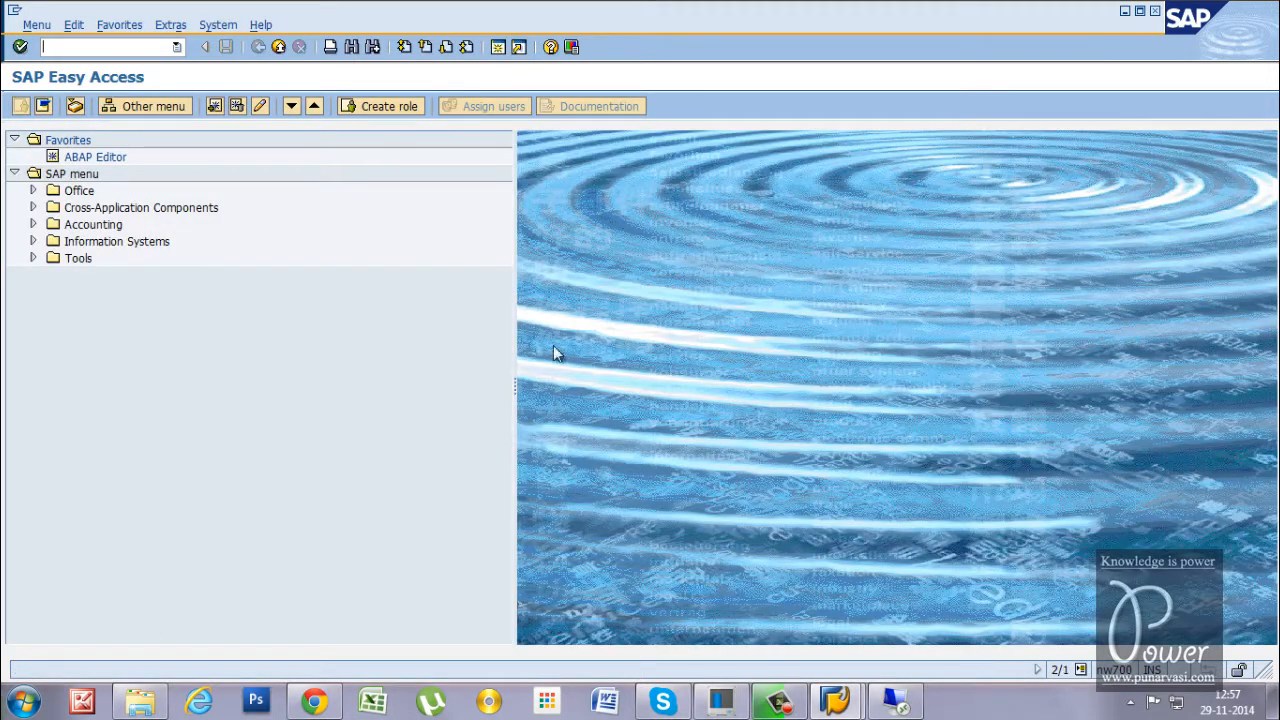
Run transaction SNOTE to bring up the Note Assistant worklist
text(sno)
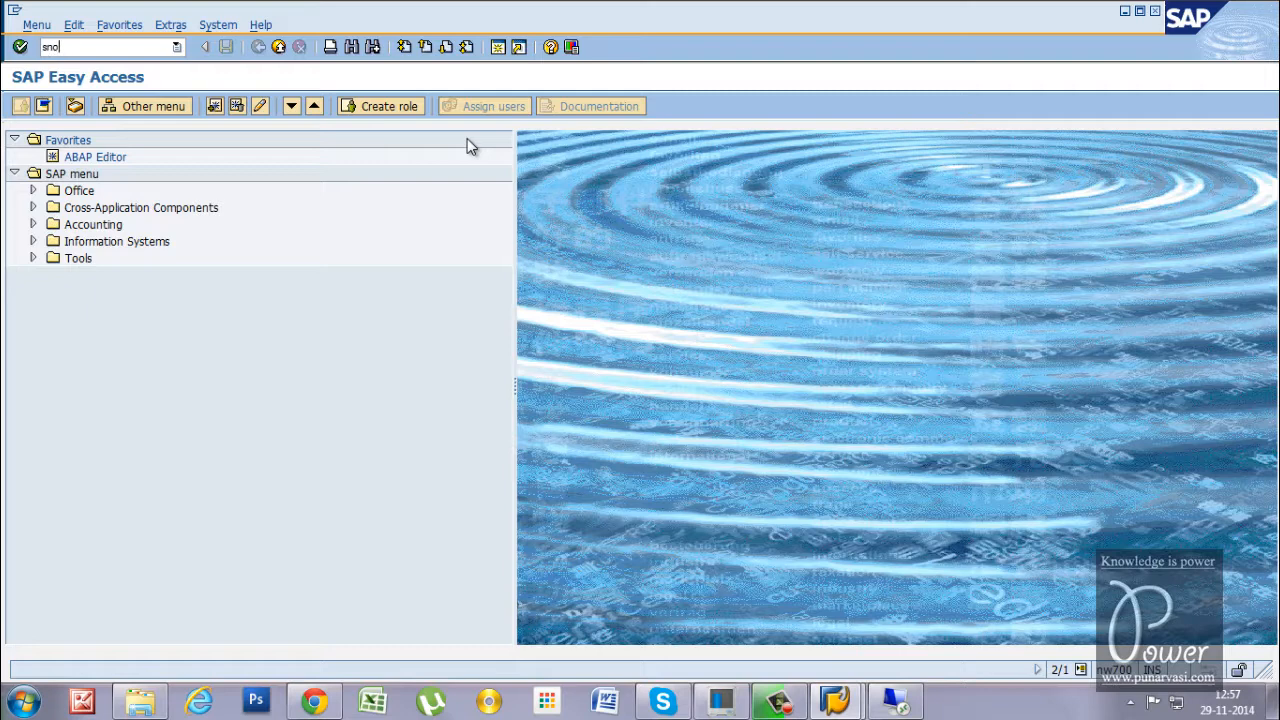
key(Enter)
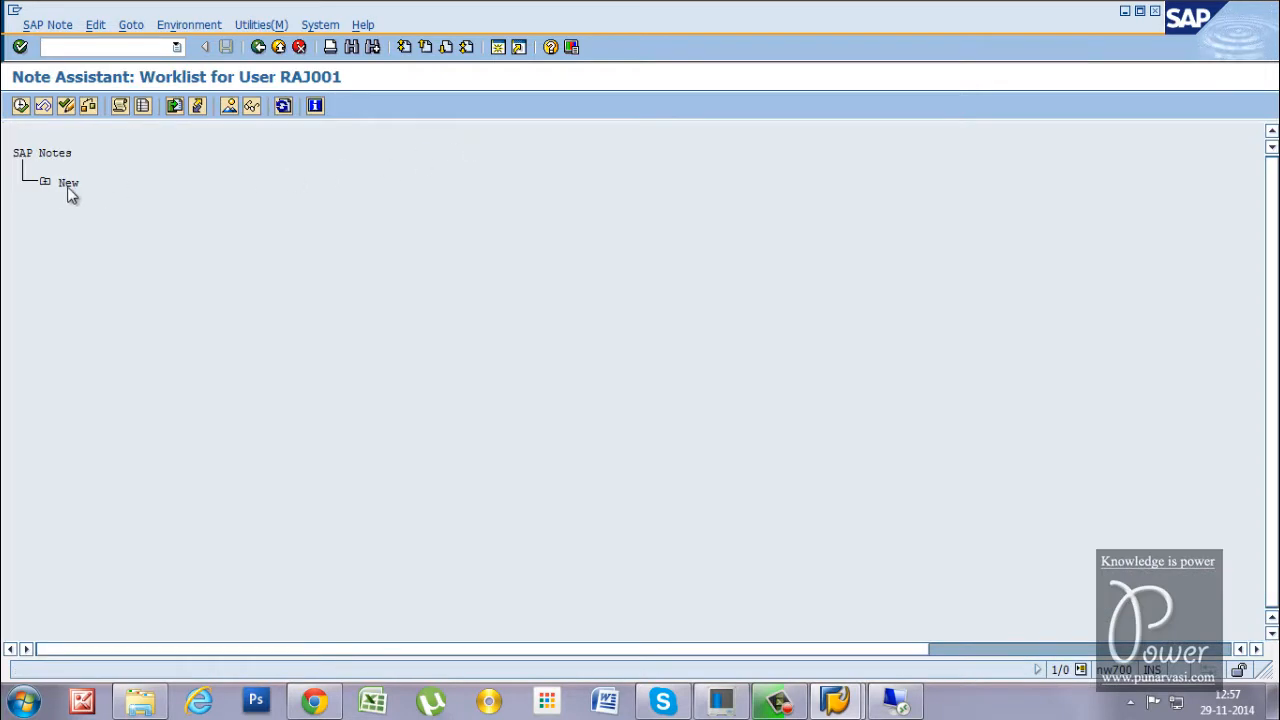
click(44, 182)
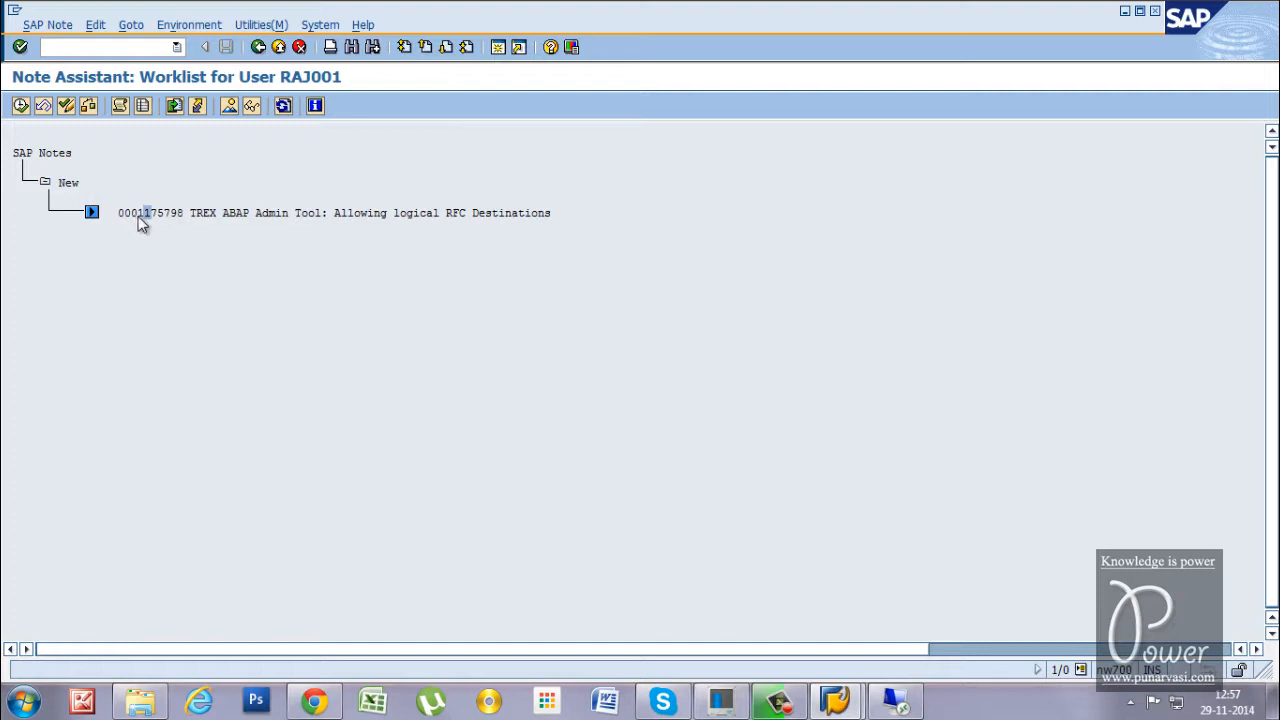
double_click(150, 212)
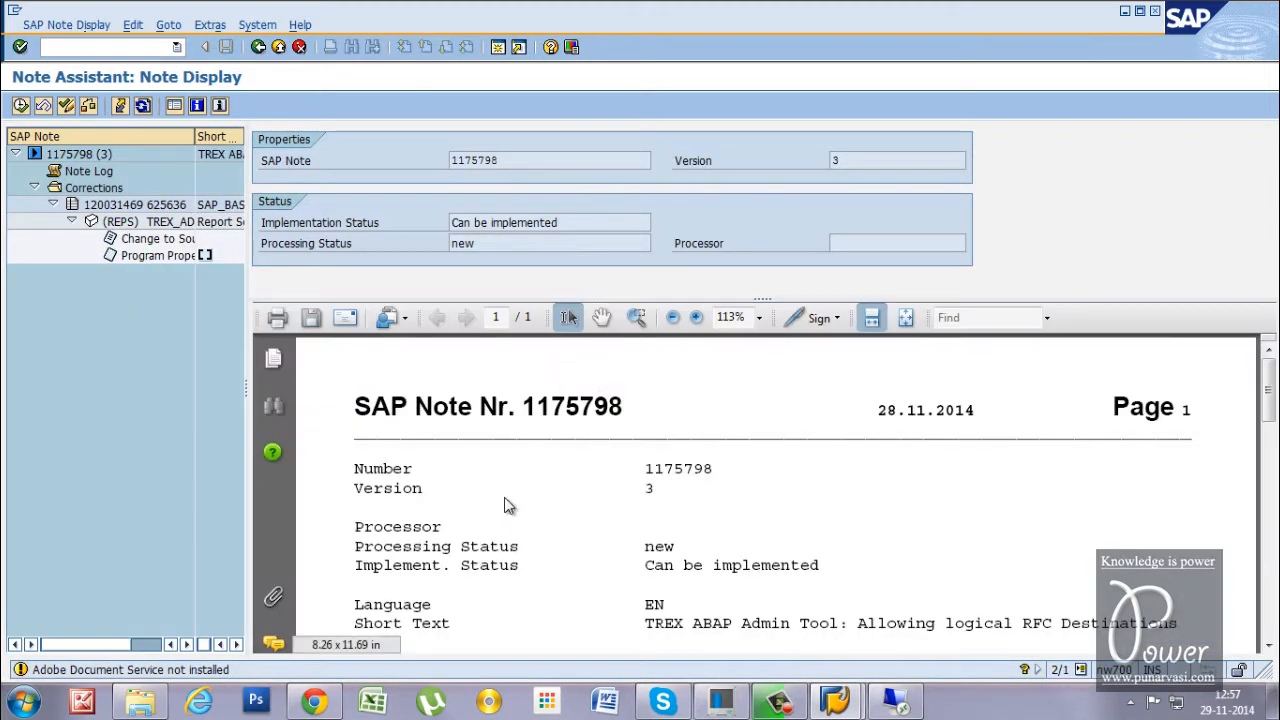
scroll(down, 3)
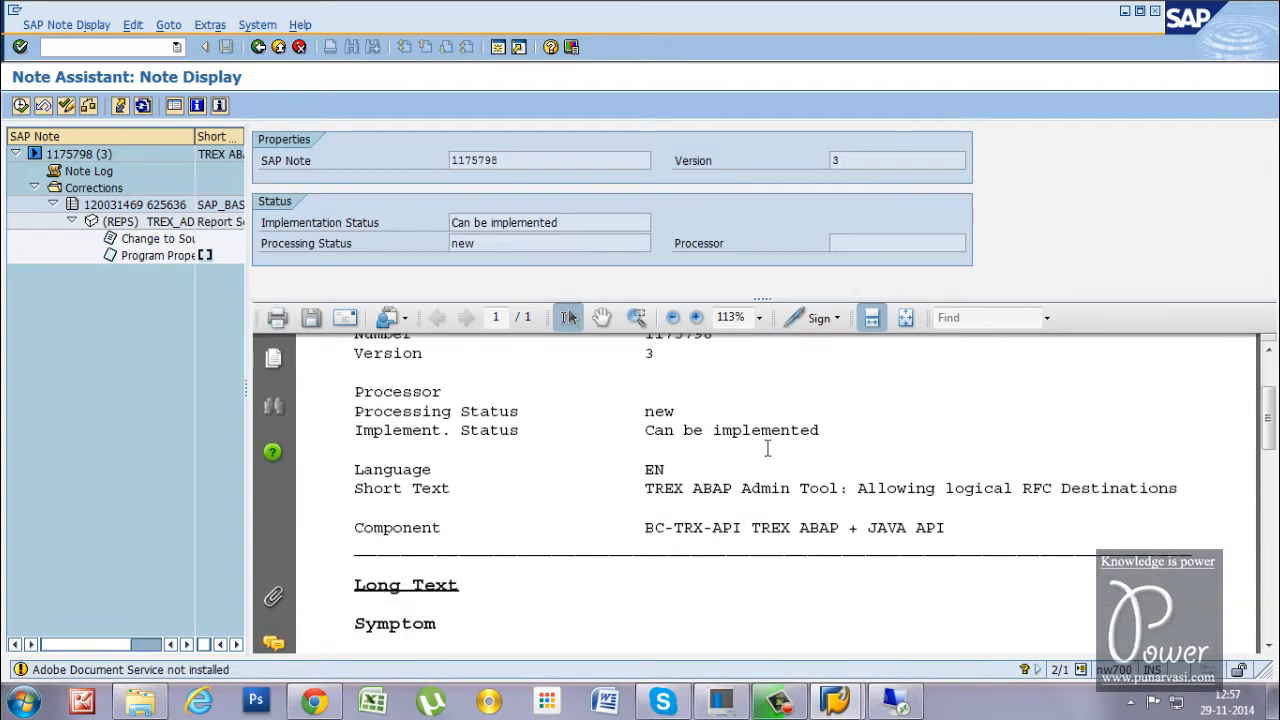
mouse_move(622, 552)
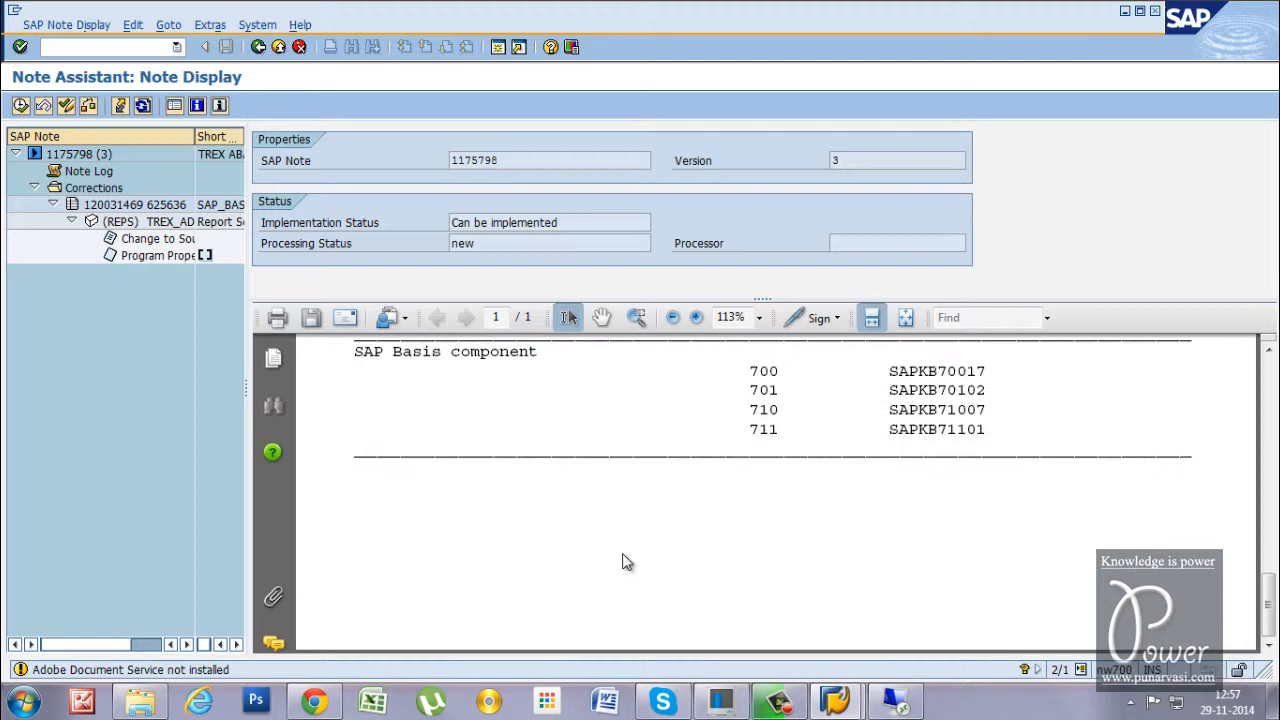
scroll(down, 3)
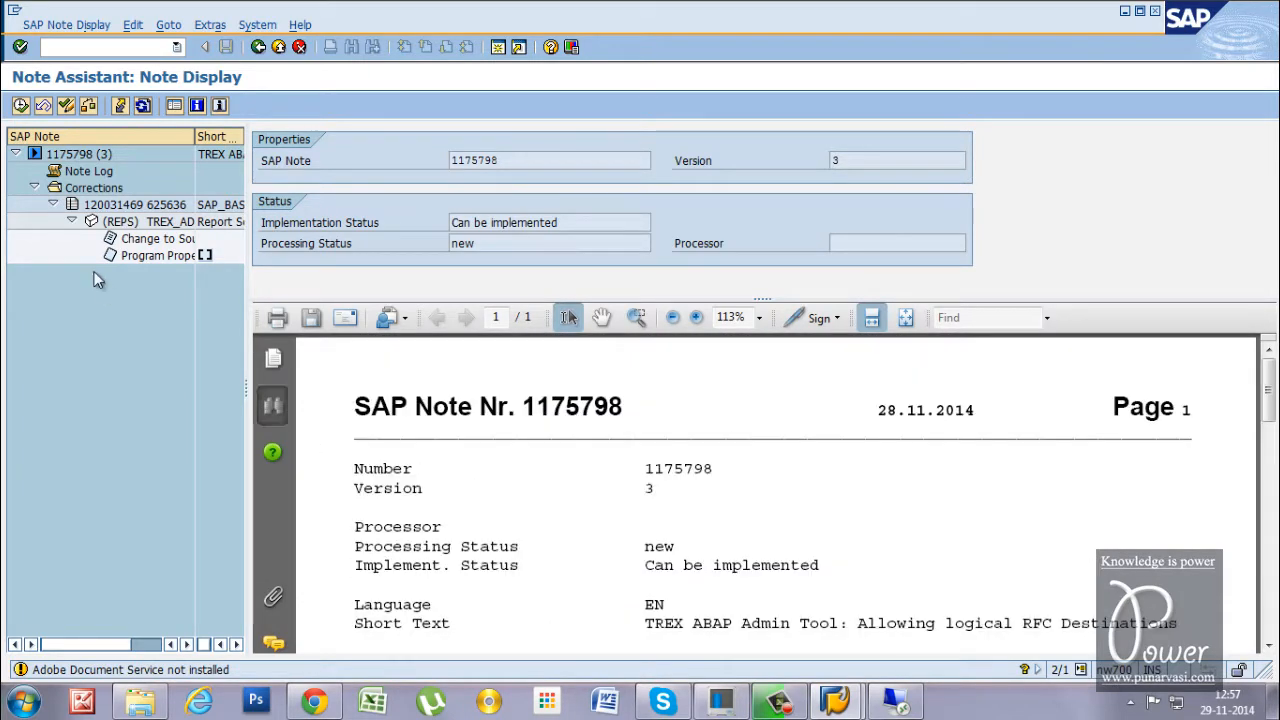
mouse_move(20, 104)
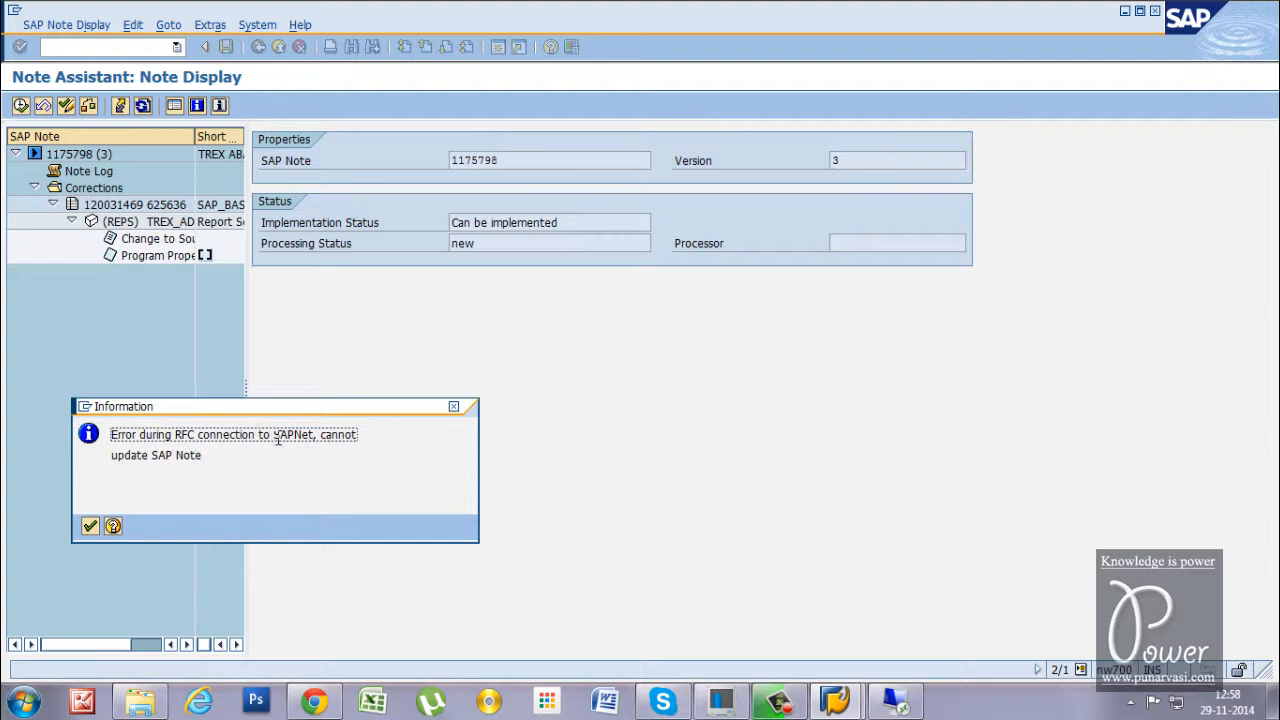
mouse_move(90, 526)
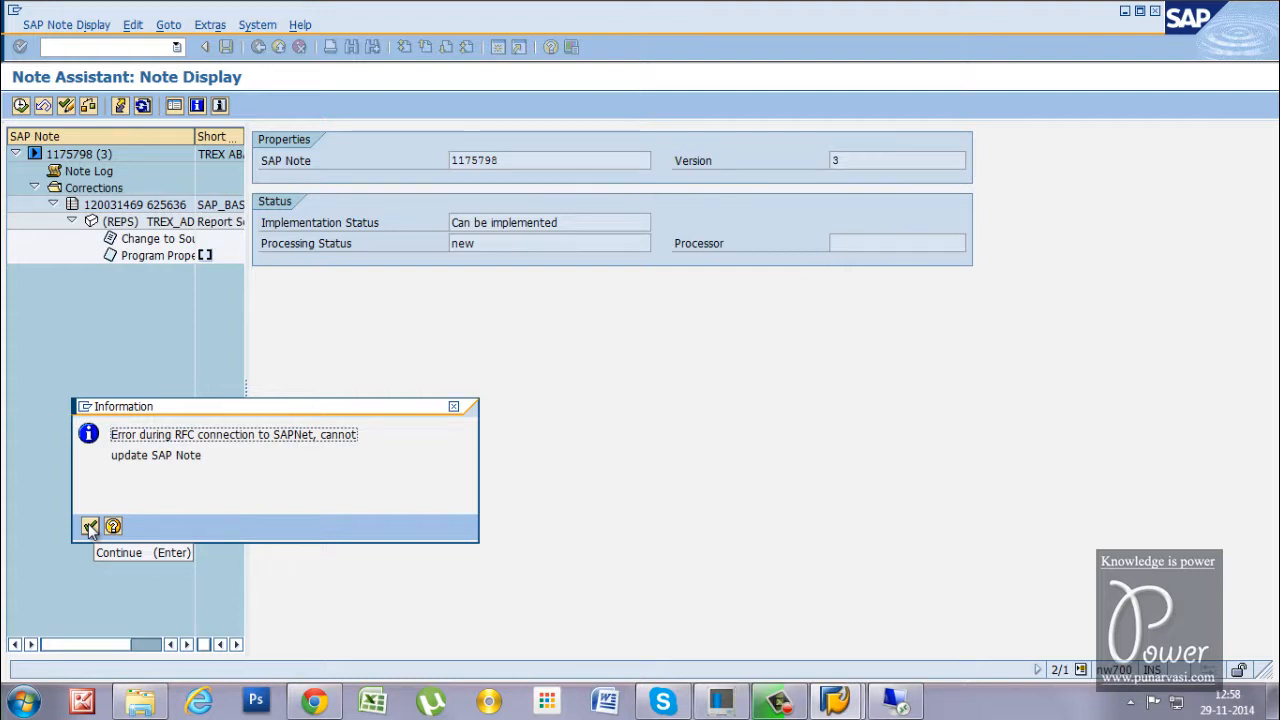
Continue past the SAPNet RFC error, confirm the manual actions were read and acknowledge the namespace warning
click(90, 526)
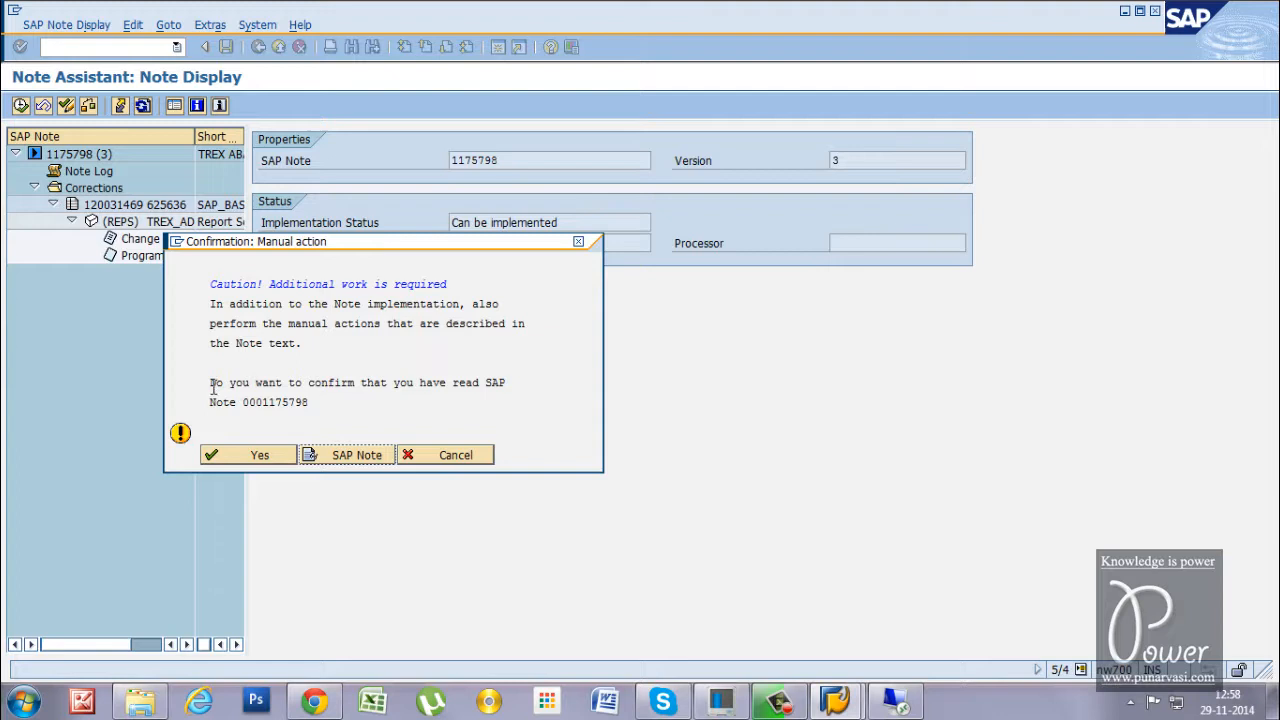
mouse_move(512, 396)
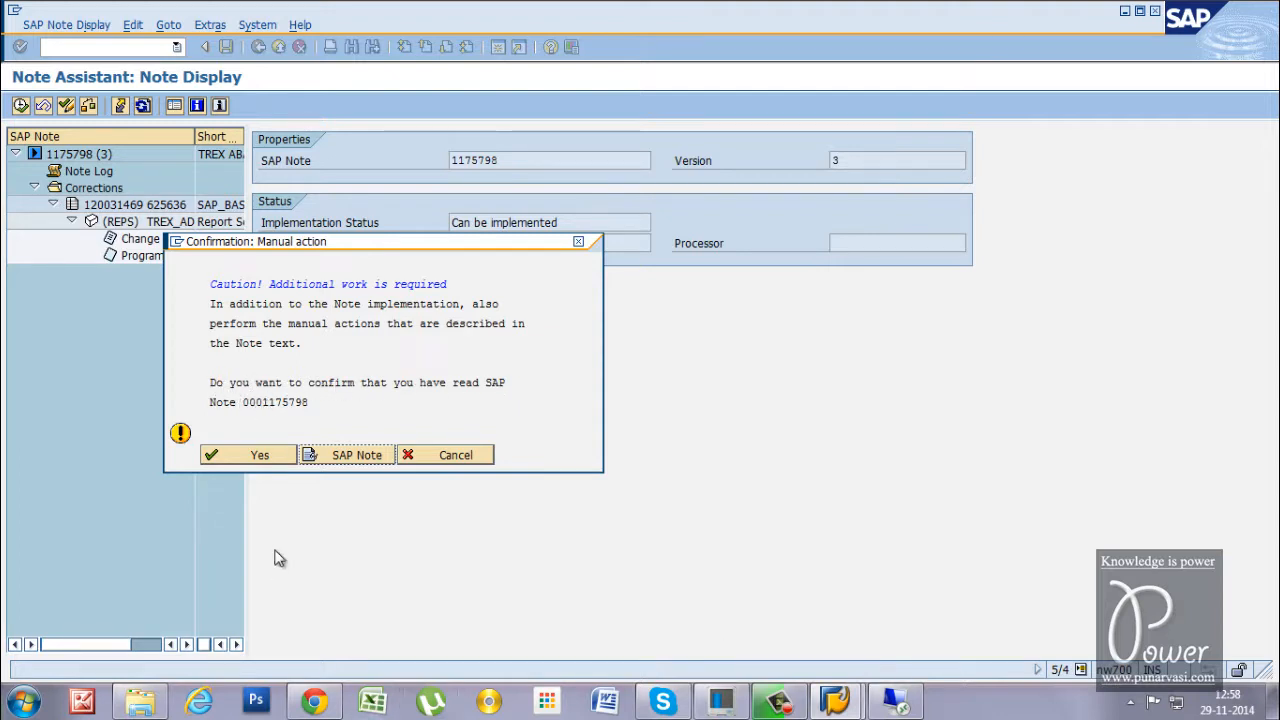
mouse_move(320, 414)
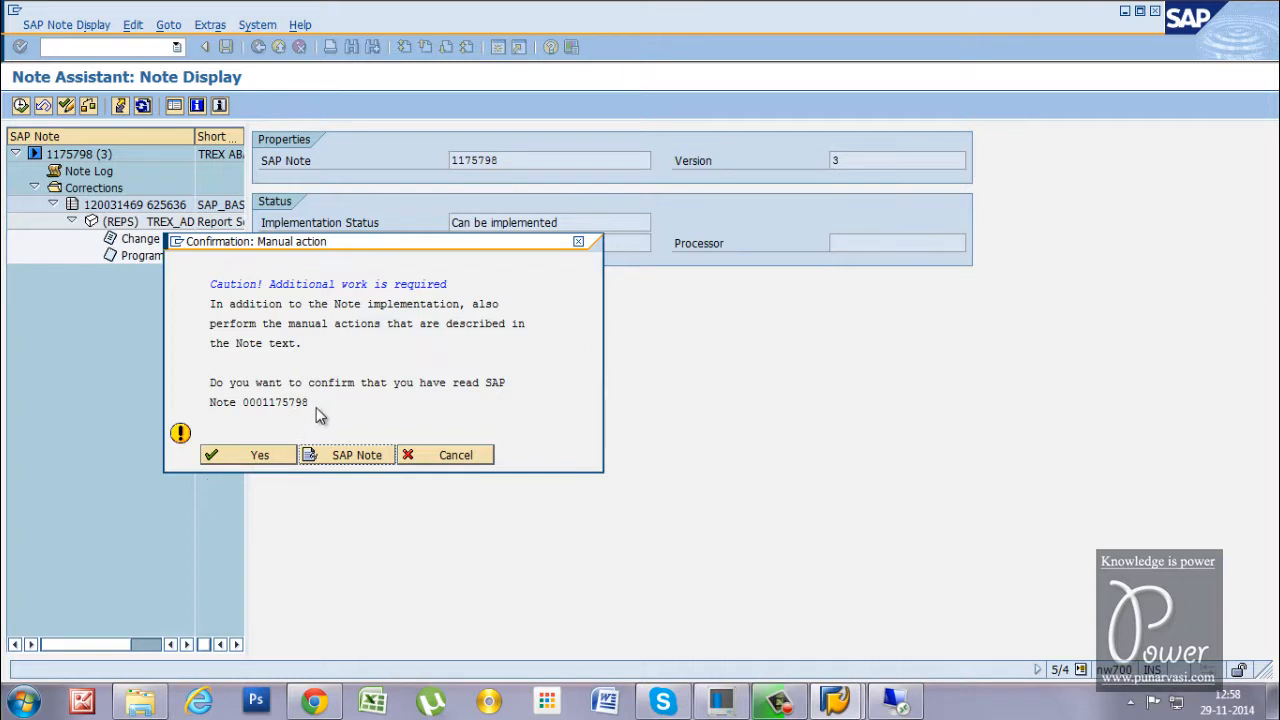
mouse_move(318, 408)
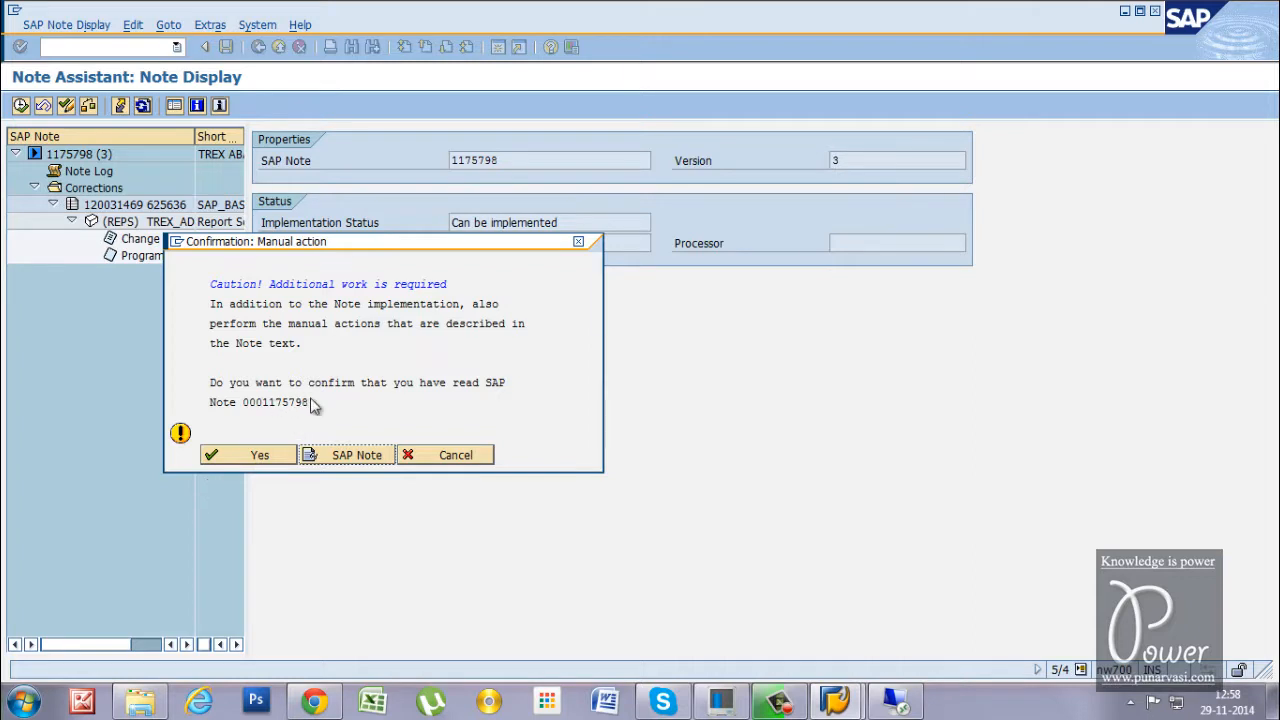
click(248, 456)
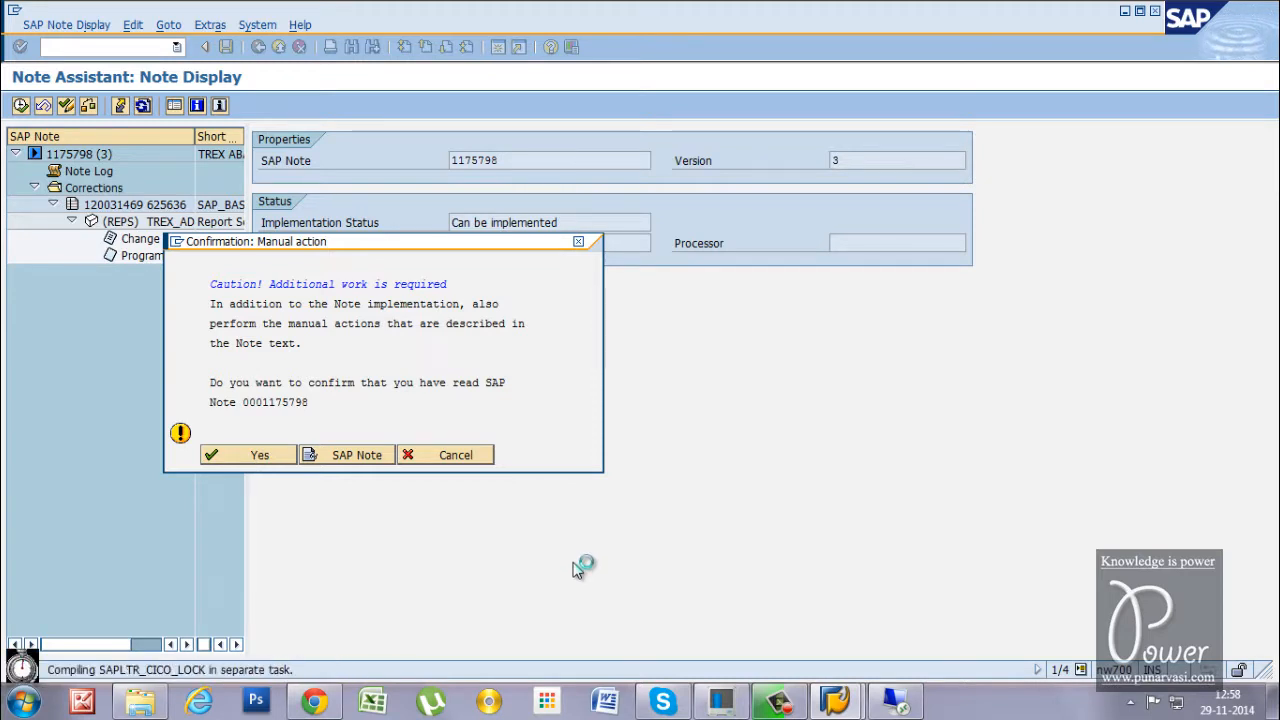
click(258, 454)
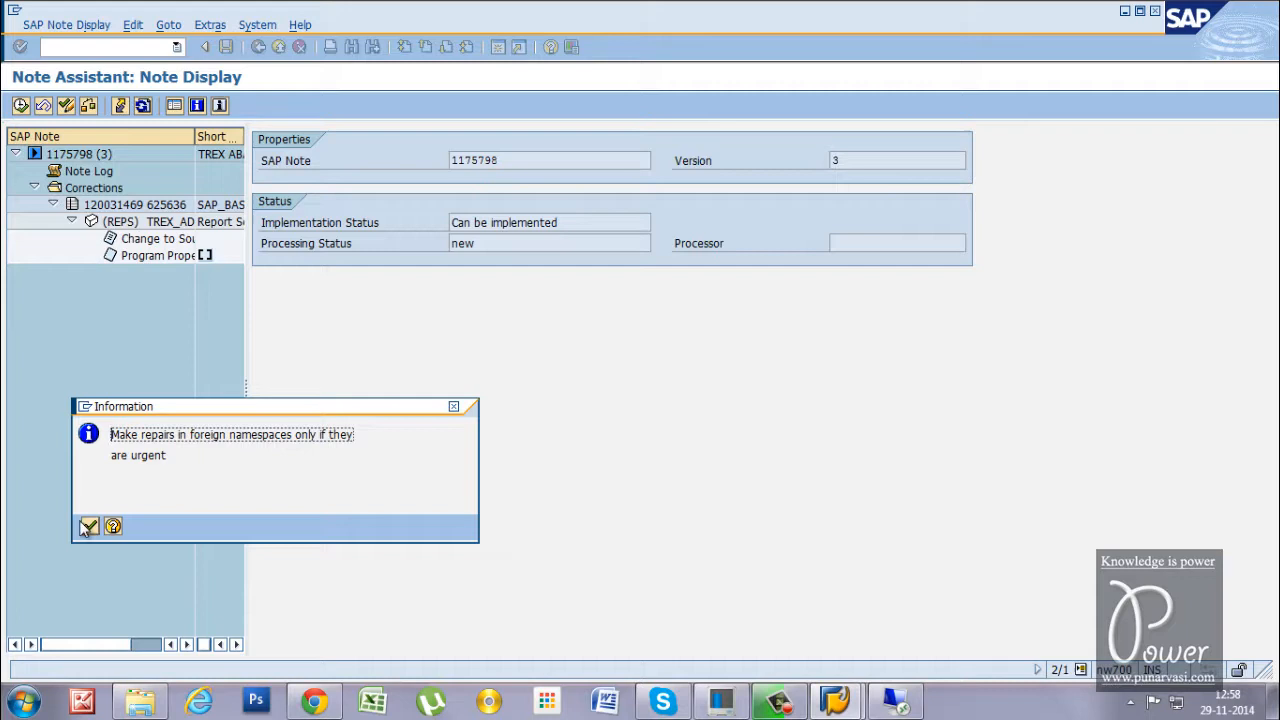
click(88, 526)
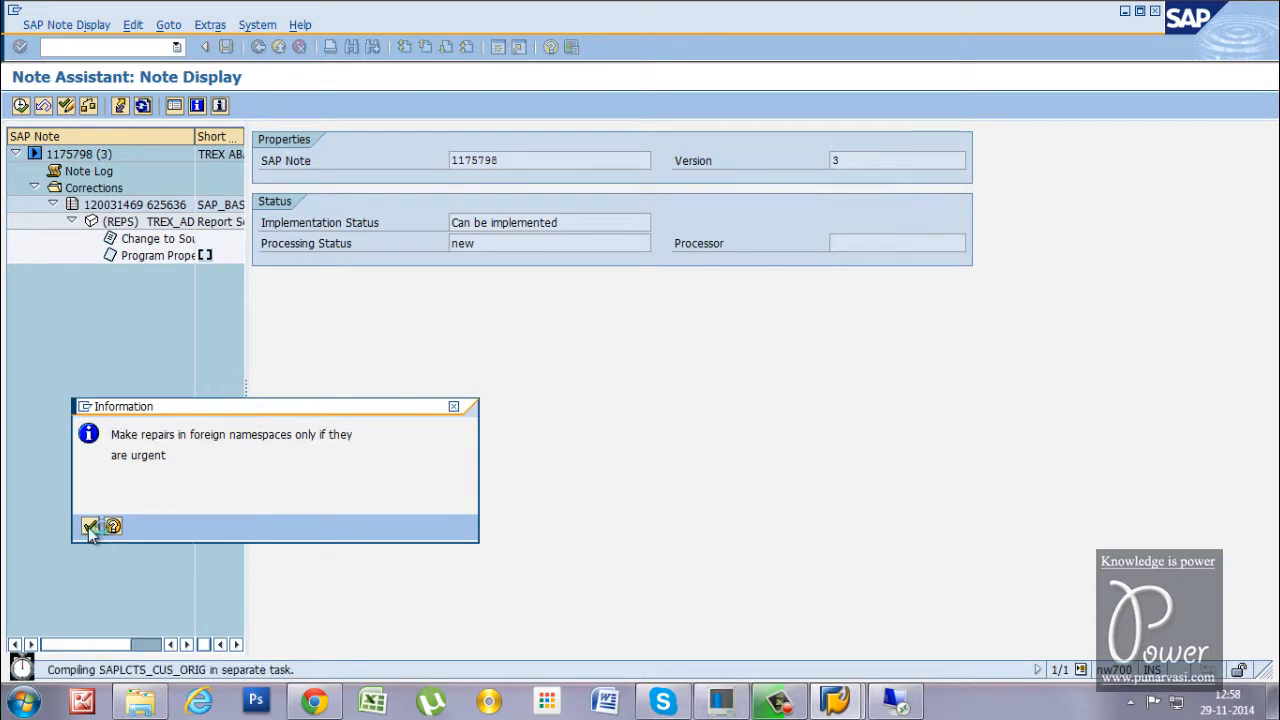
Create a new local workbench request with short description 'Note' and save it
click(88, 526)
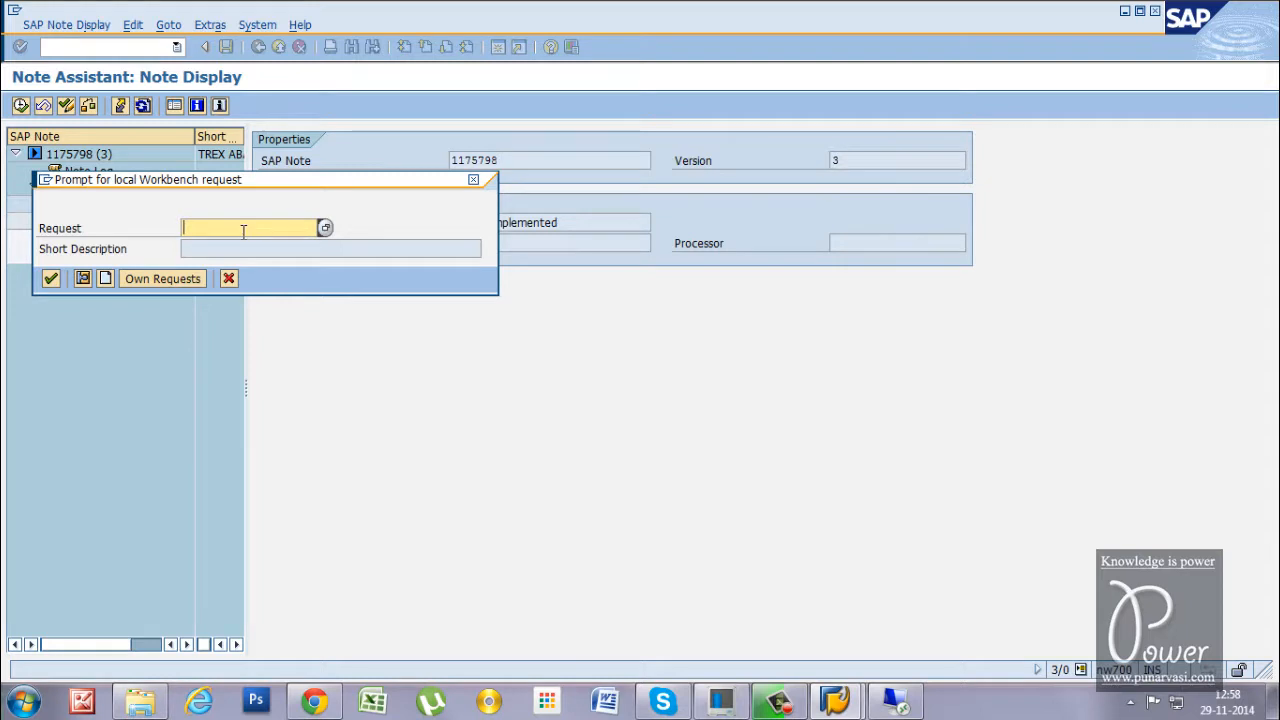
mouse_move(136, 186)
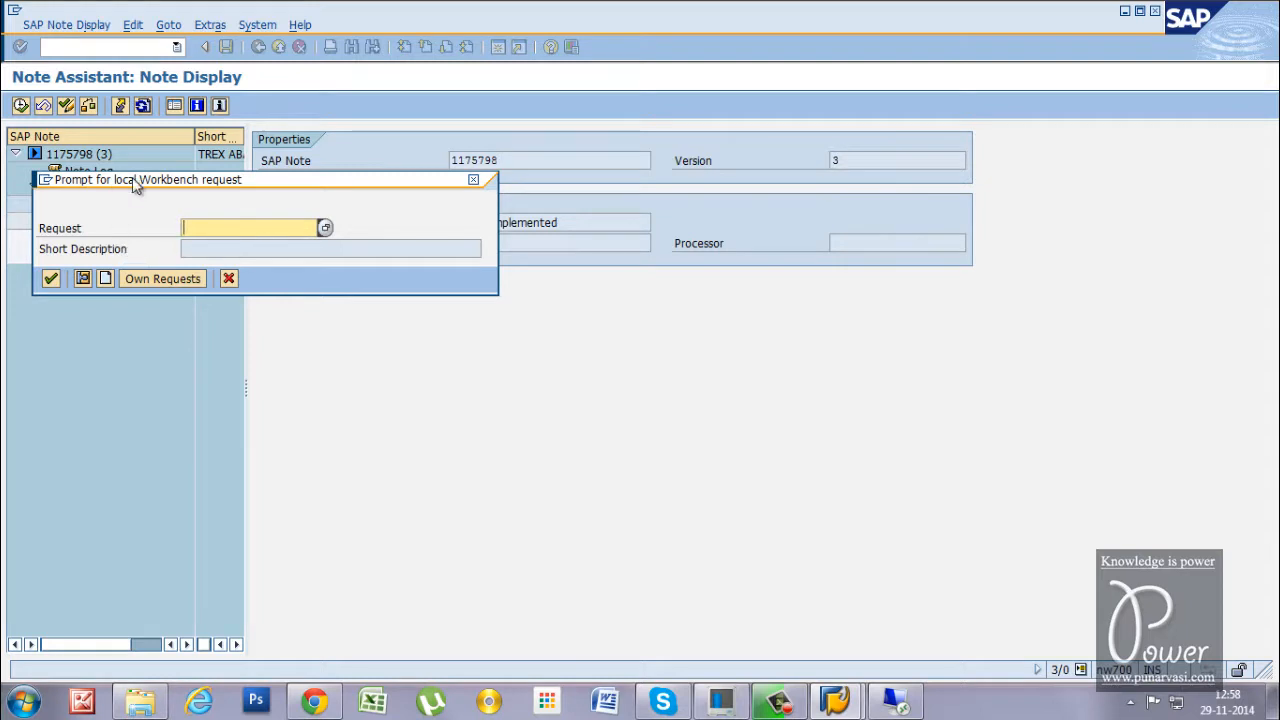
mouse_move(104, 280)
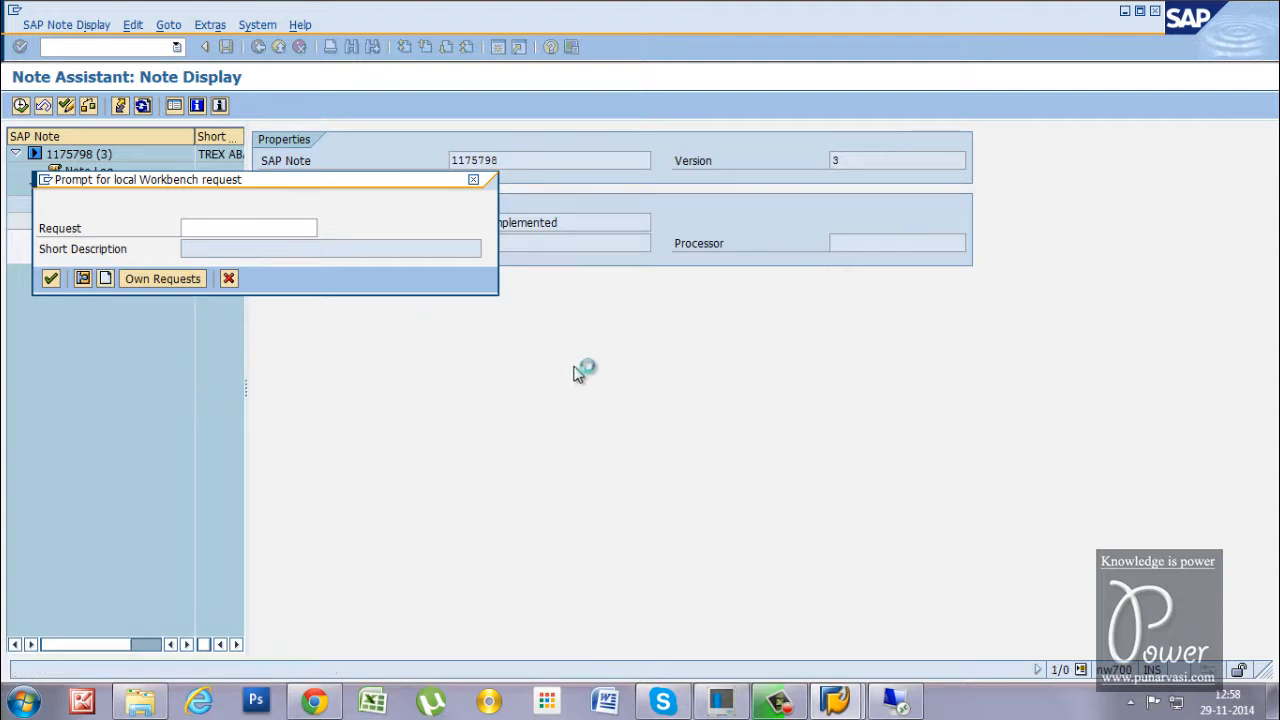
click(84, 278)
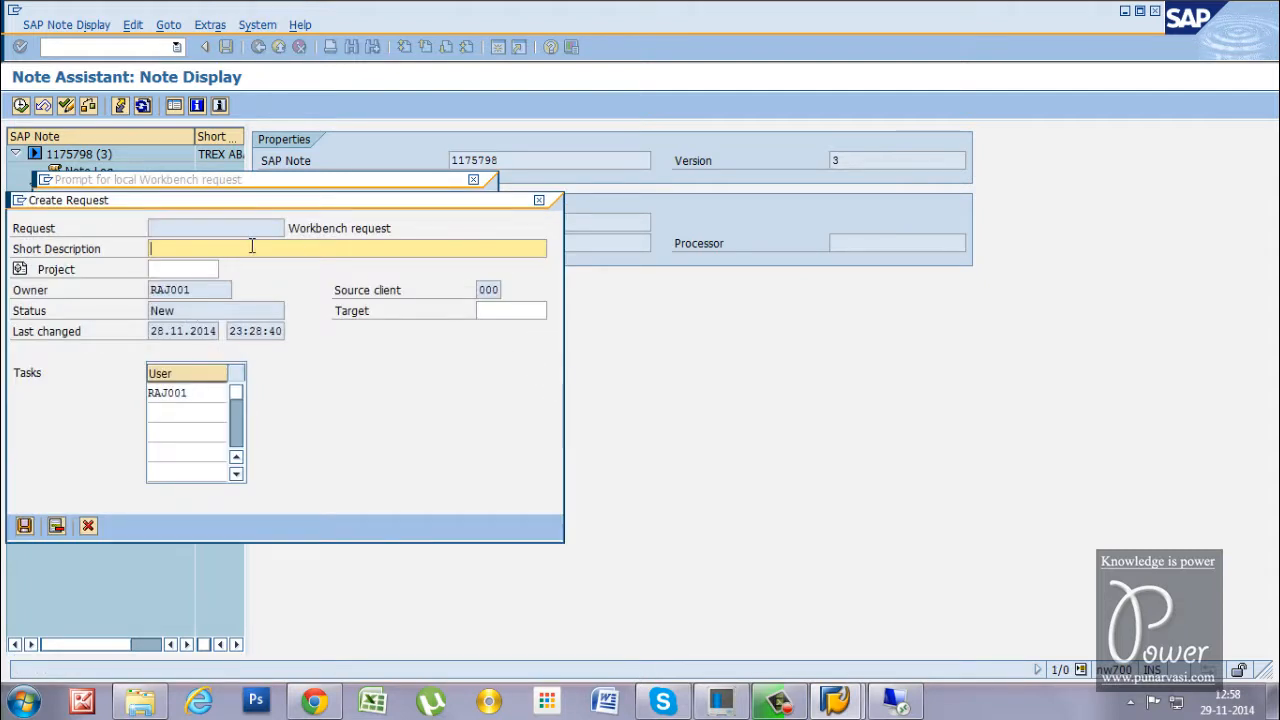
text(Note)
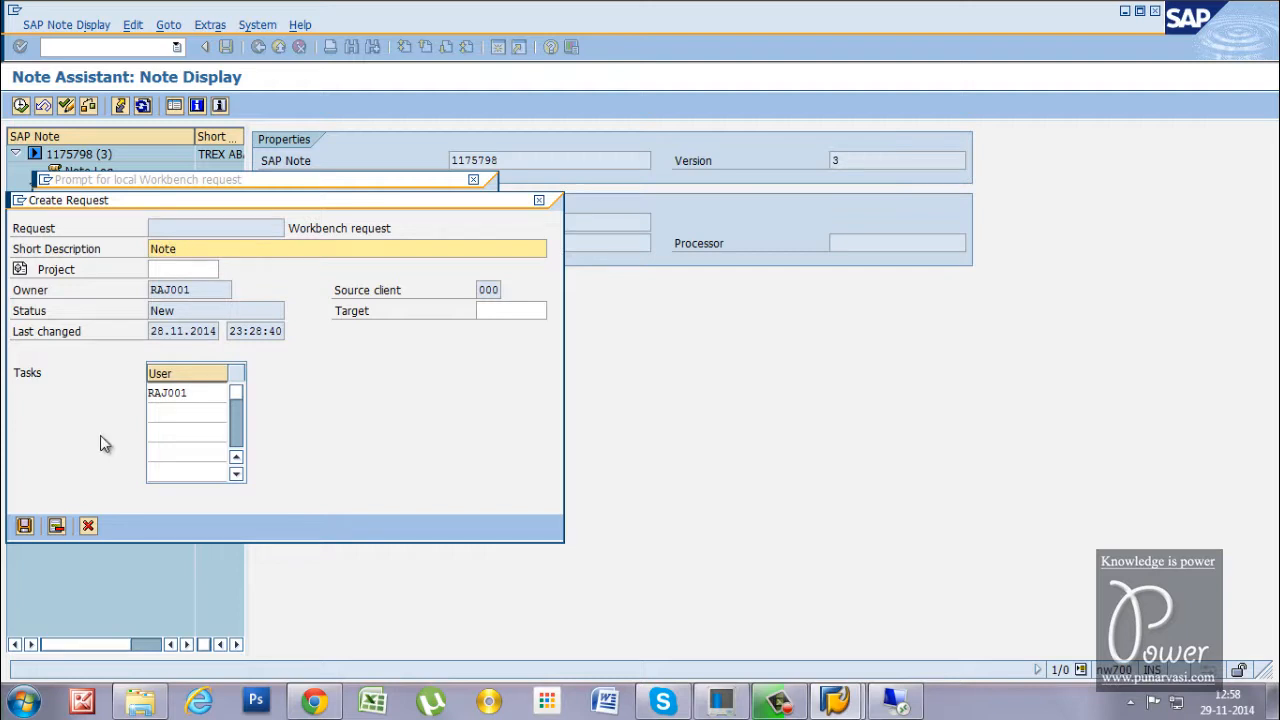
click(24, 524)
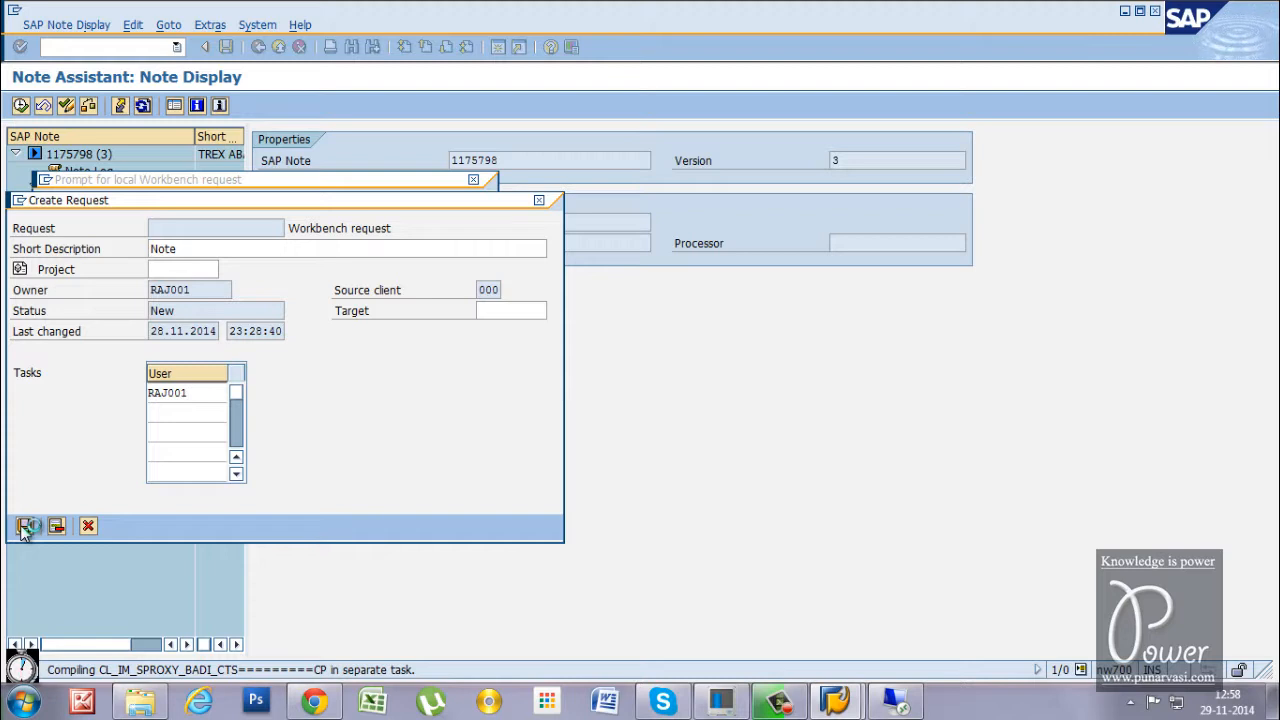
click(28, 526)
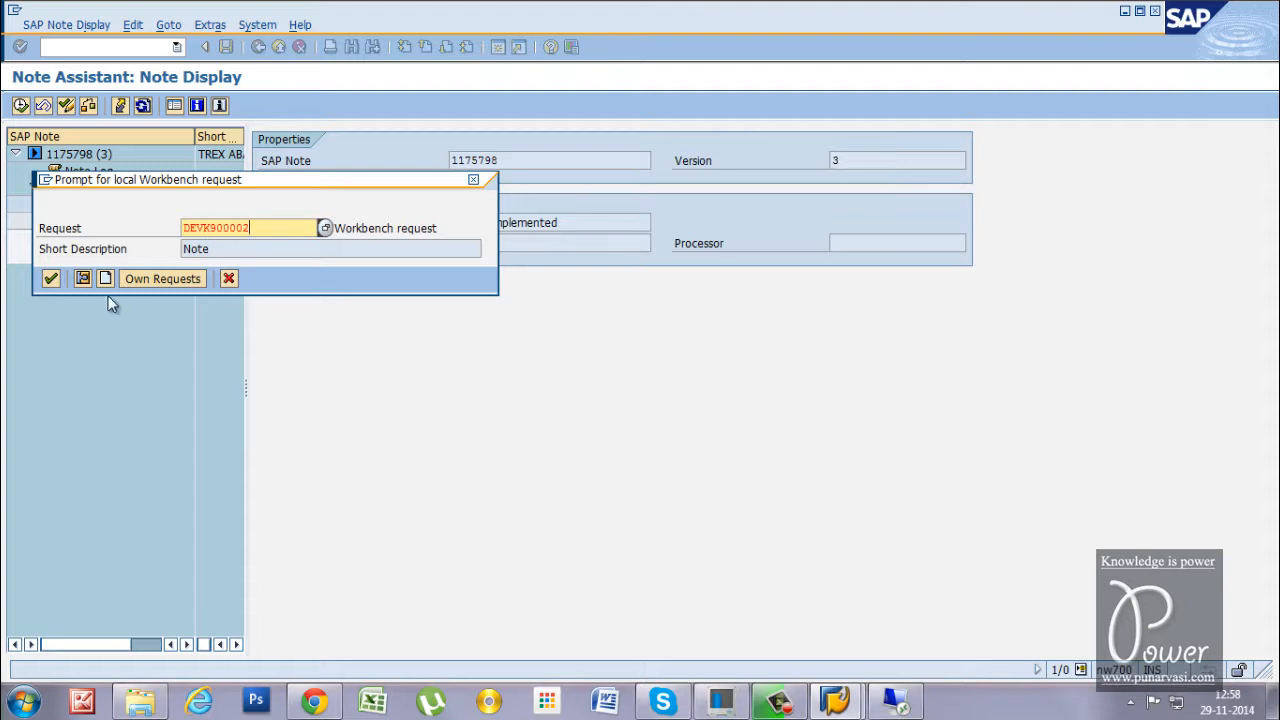
mouse_move(52, 278)
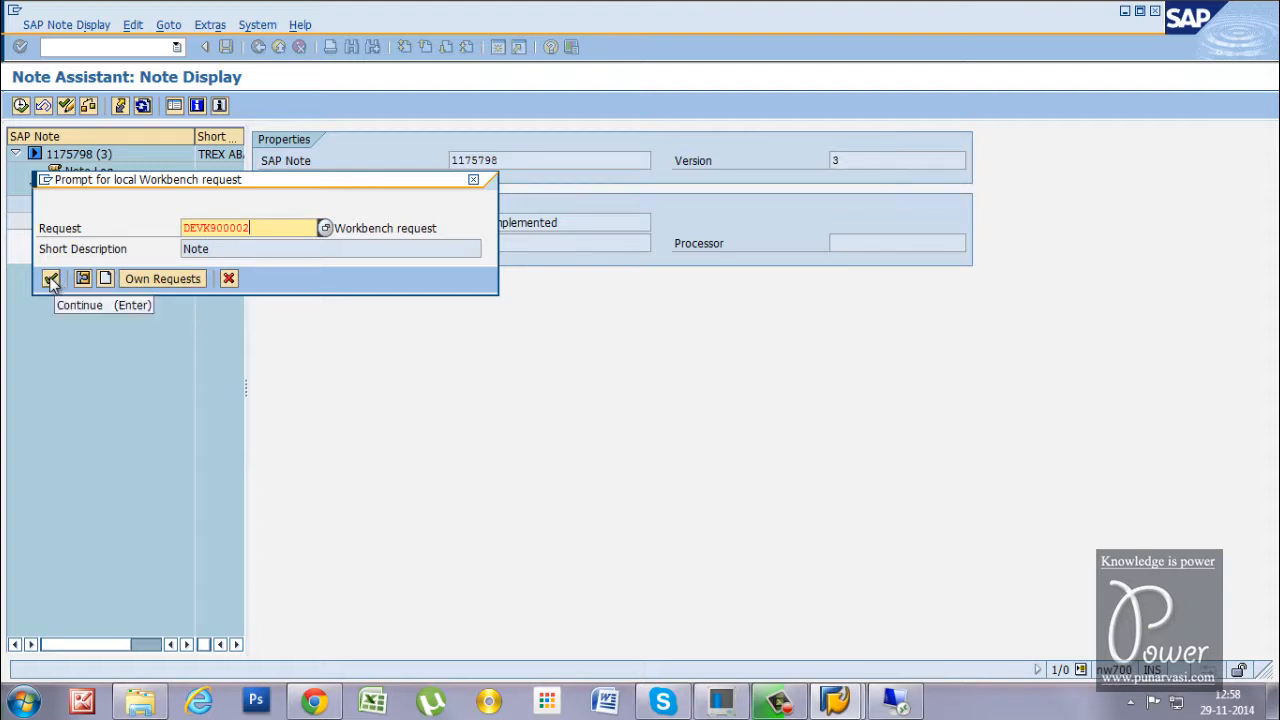
Assign the new workbench request DEVK900002 as the transport request for the note
click(52, 278)
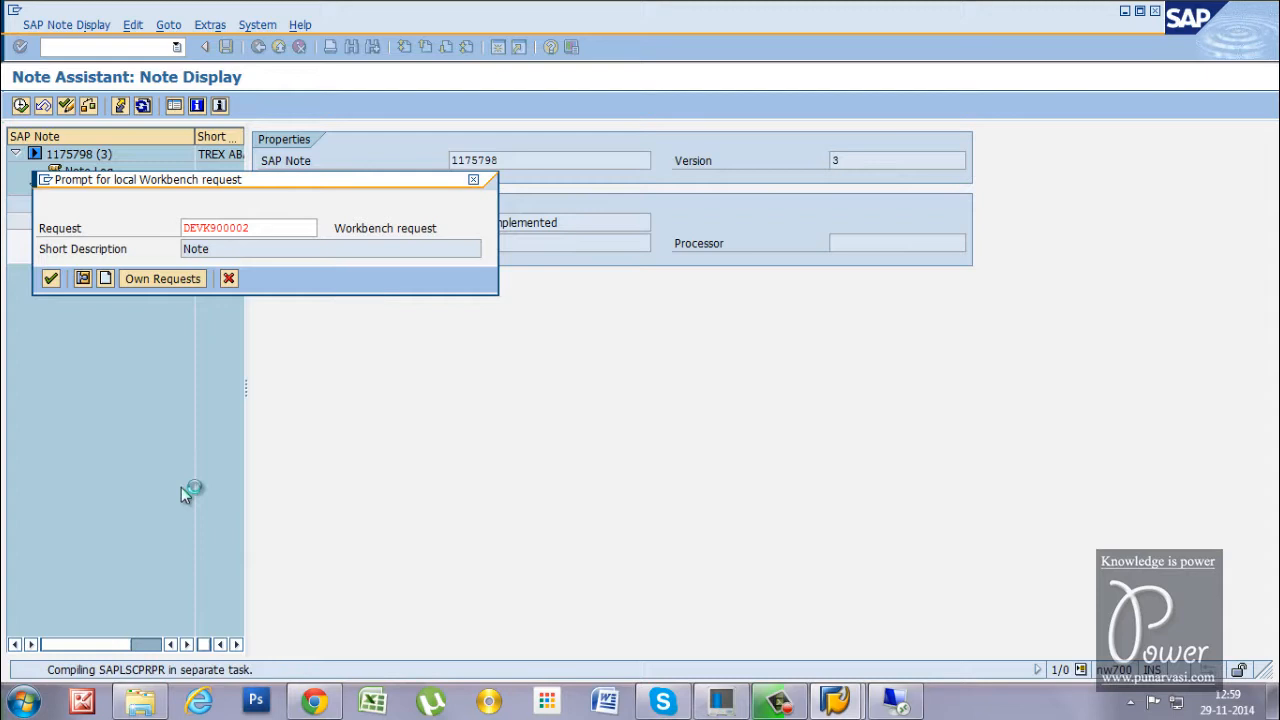
mouse_move(308, 414)
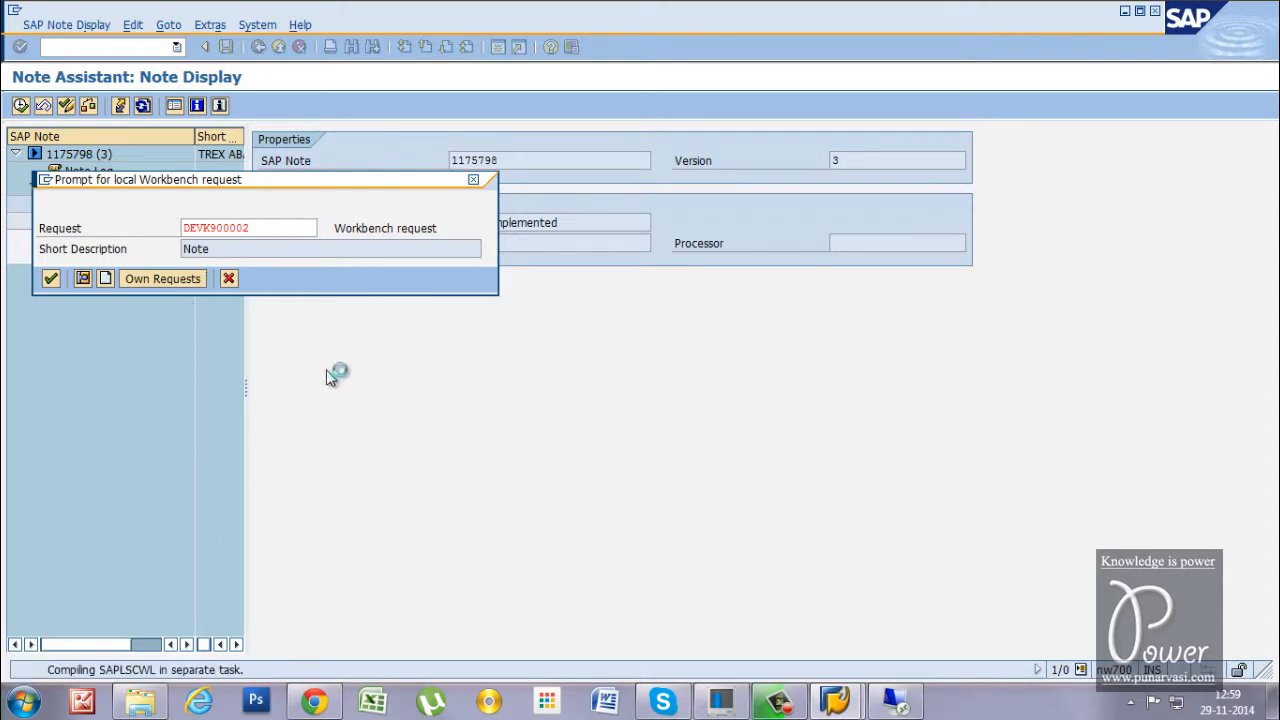
mouse_move(368, 348)
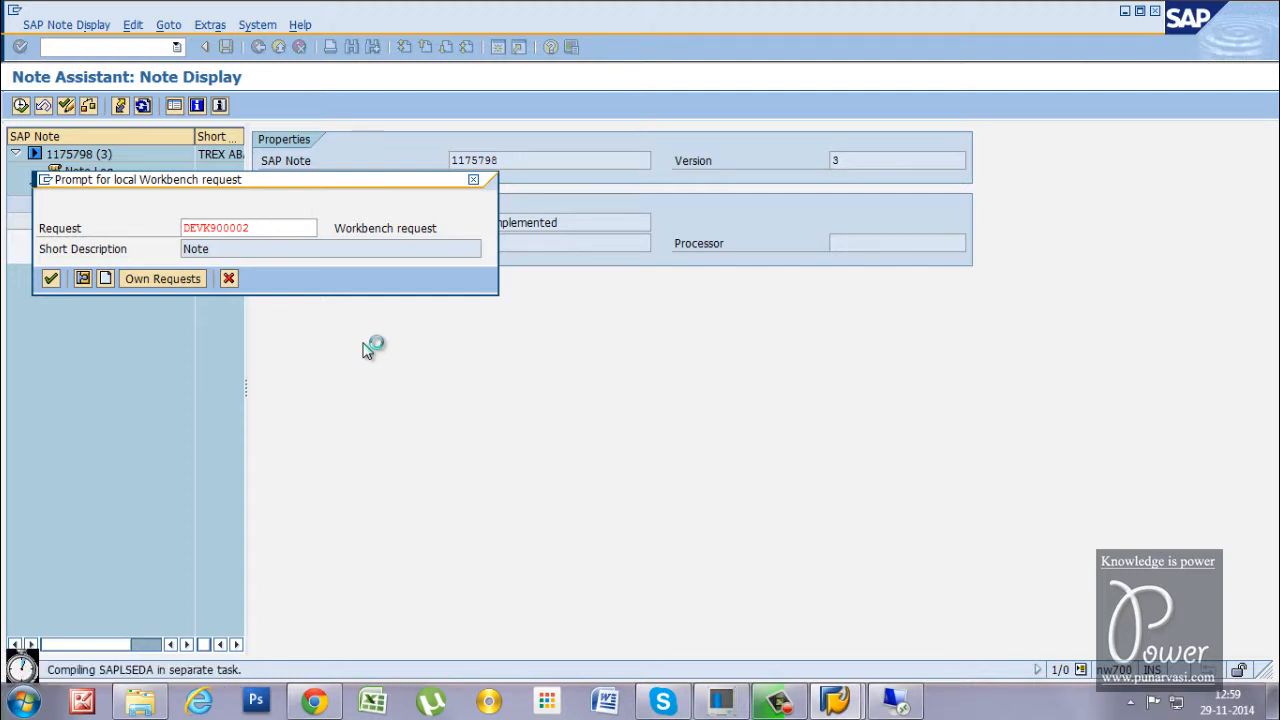
mouse_move(308, 328)
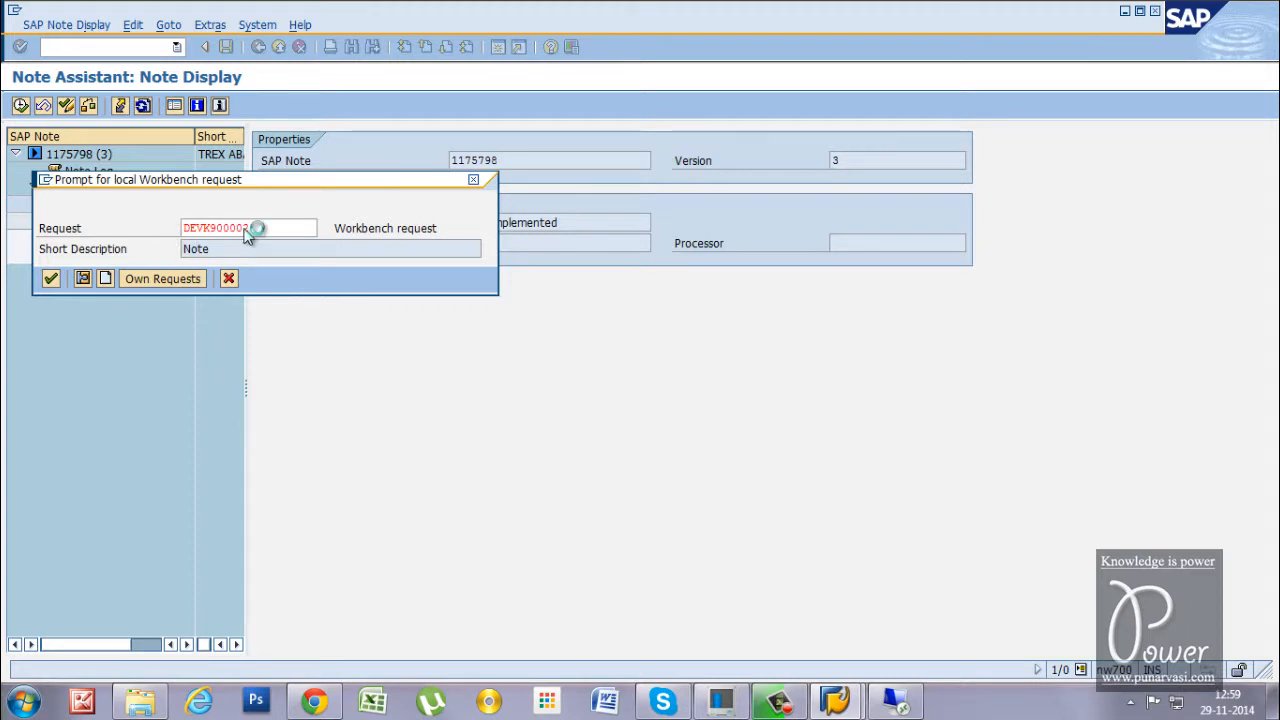
mouse_move(278, 232)
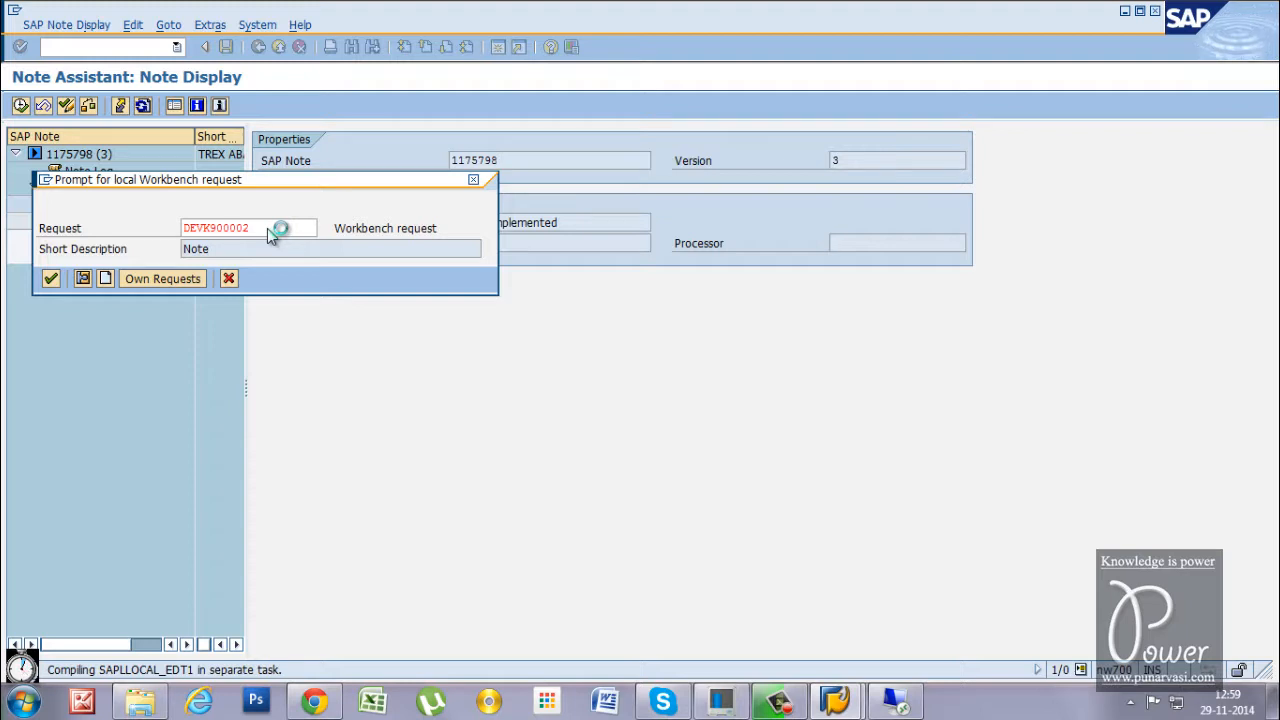
click(50, 278)
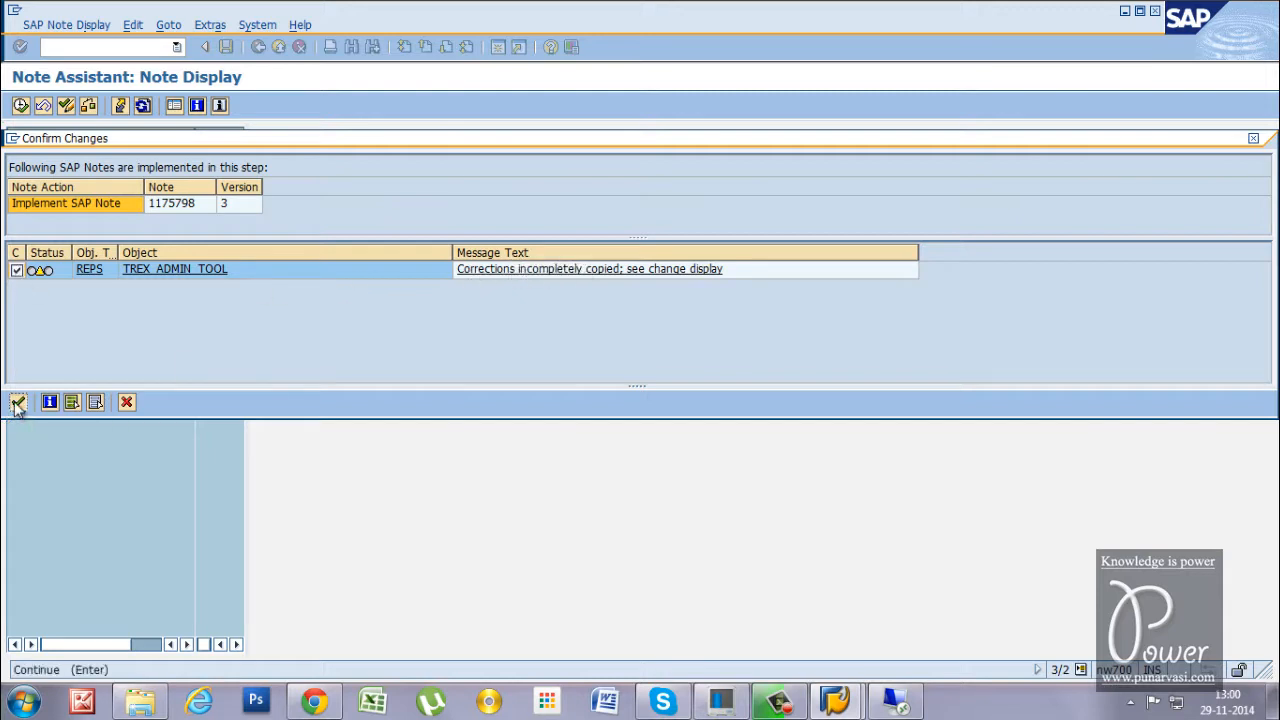
Accept the listed TREX_ADMIN_TOOL changes so the note is implemented and inactive objects appear
click(18, 402)
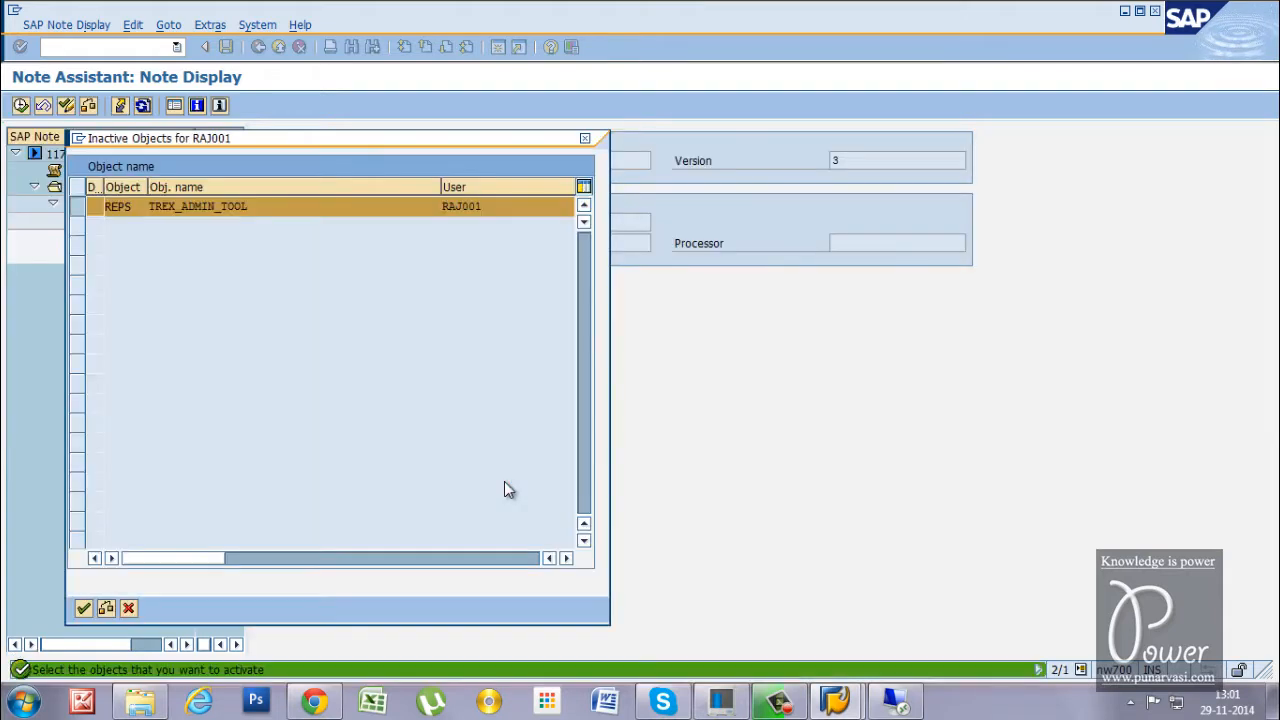
mouse_move(236, 300)
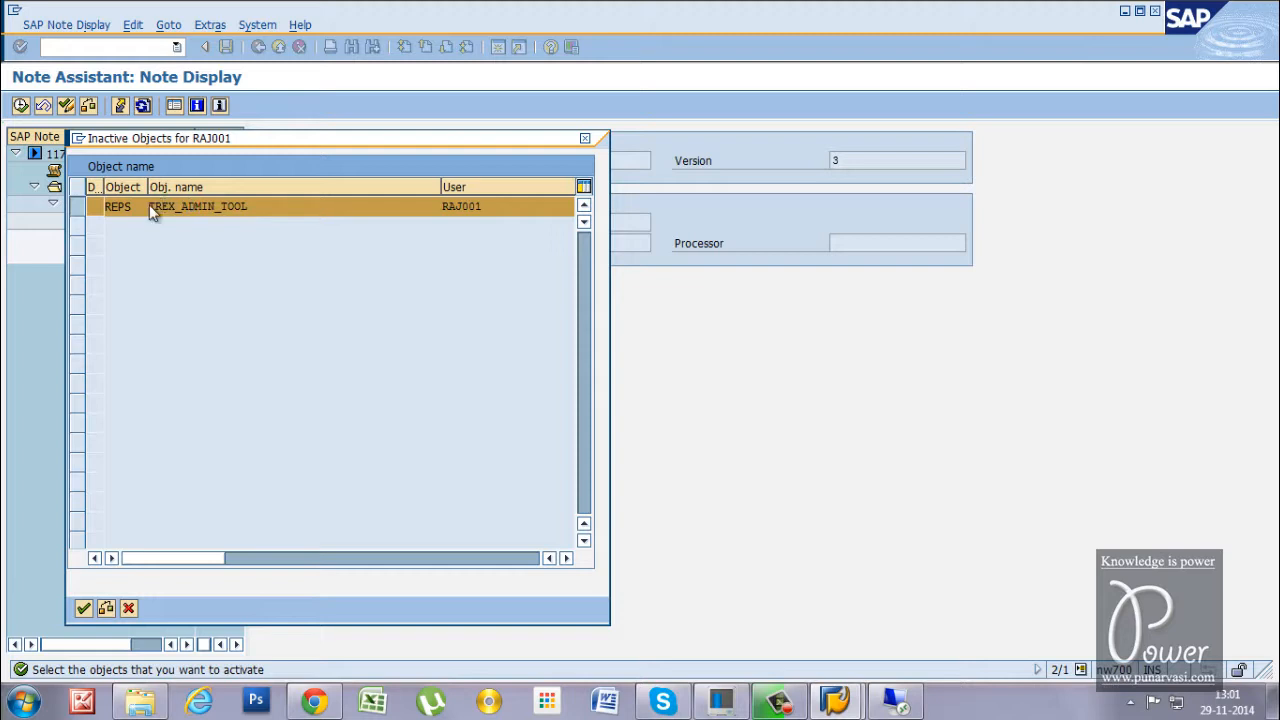
mouse_move(124, 572)
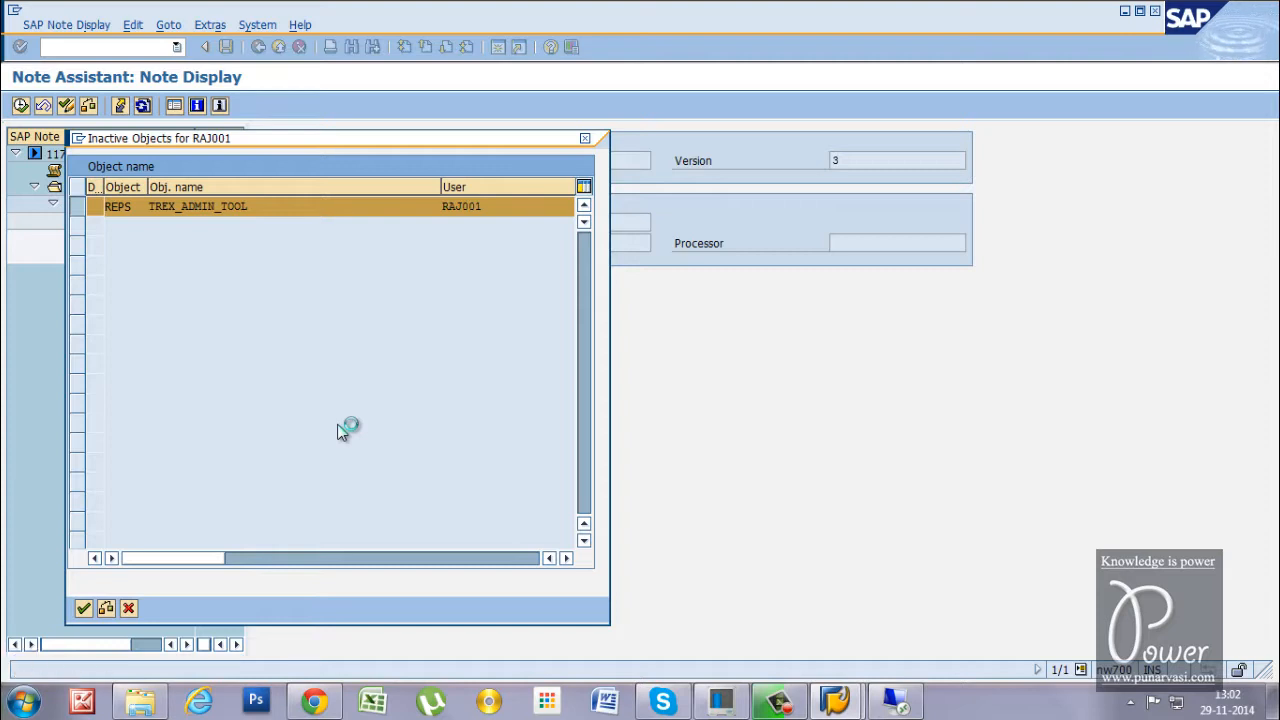
Activate the inactive REPS TREX_ADMIN_TOOL object from the Inactive Objects list
click(84, 608)
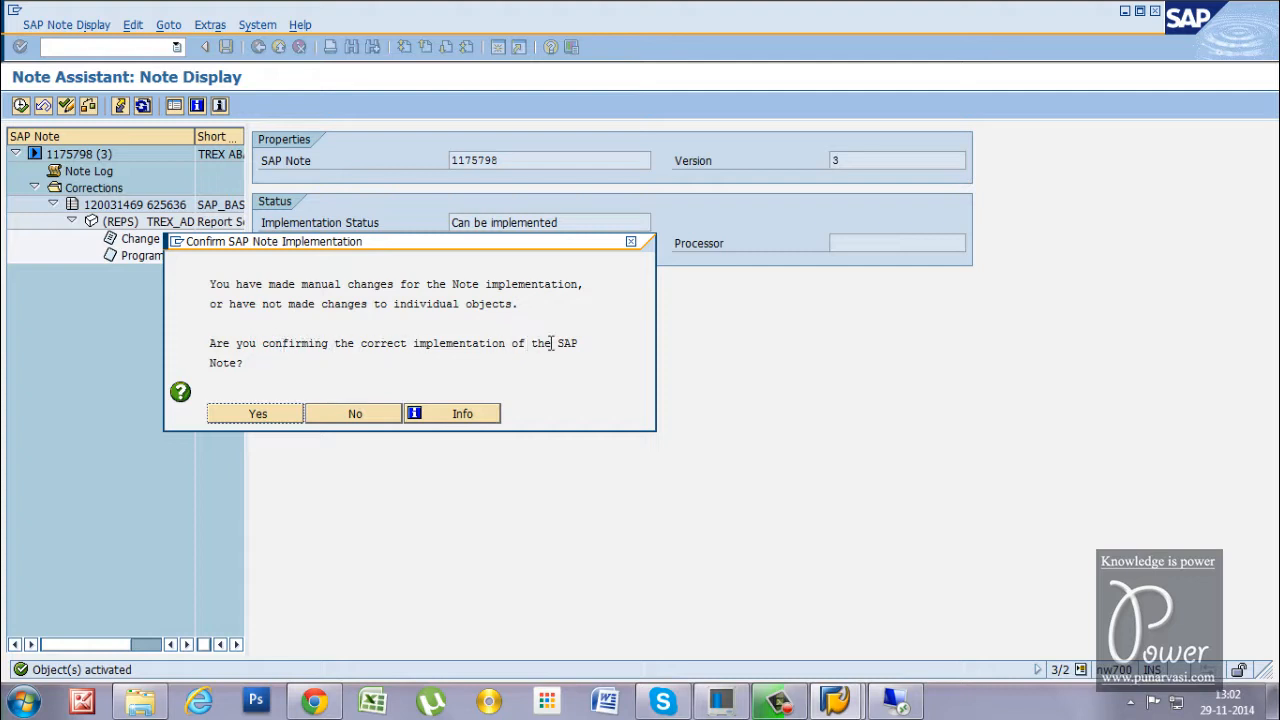
Confirm note 1175798 as correctly implemented and return to the Note Assistant worklist
click(256, 412)
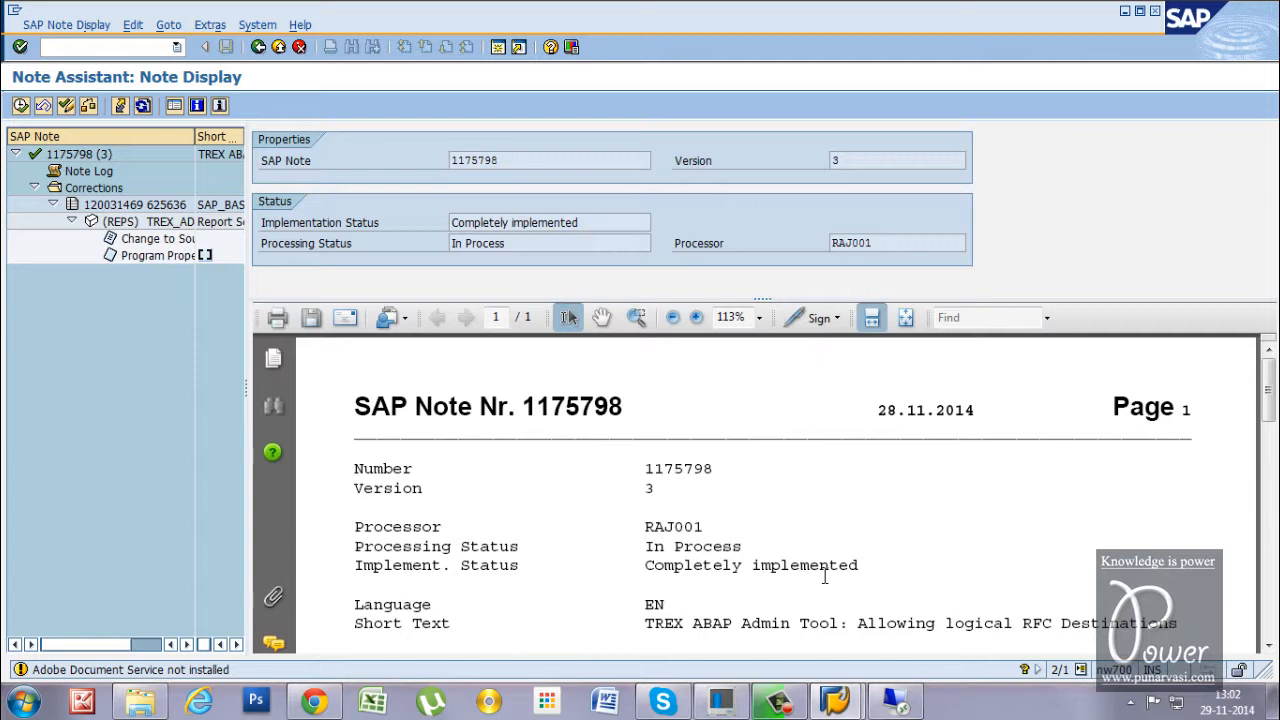
mouse_move(332, 258)
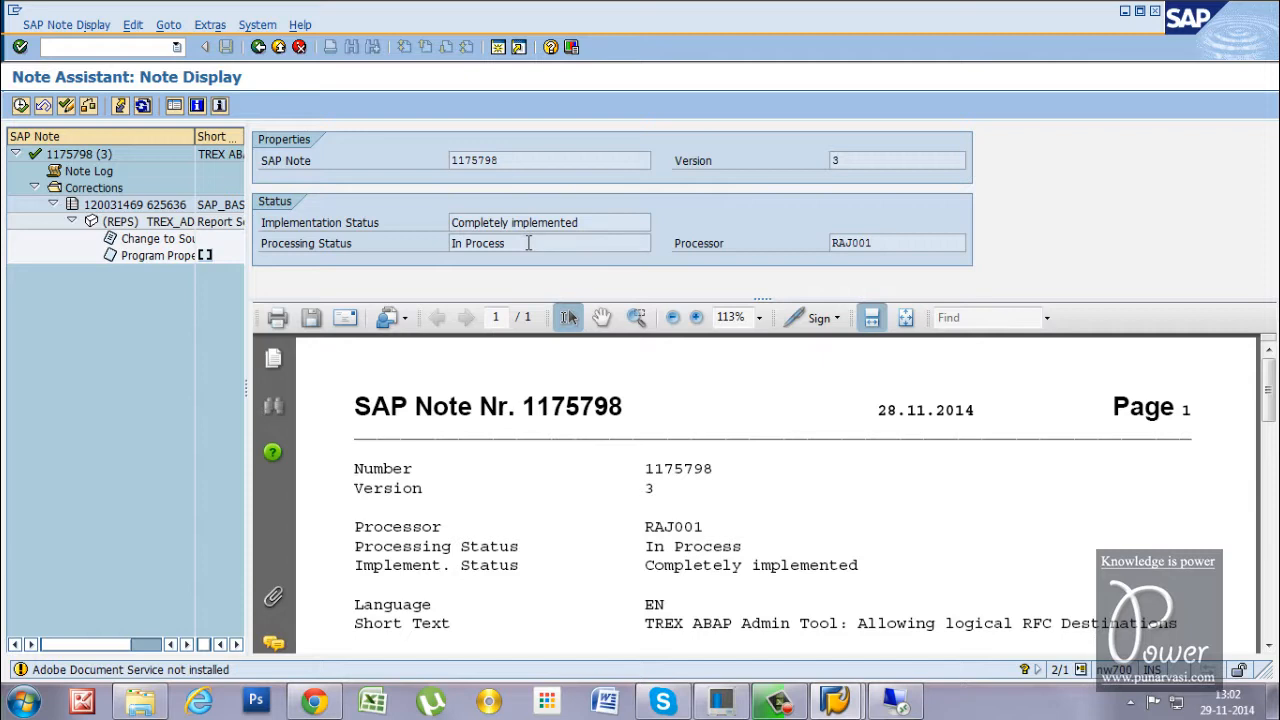
click(504, 244)
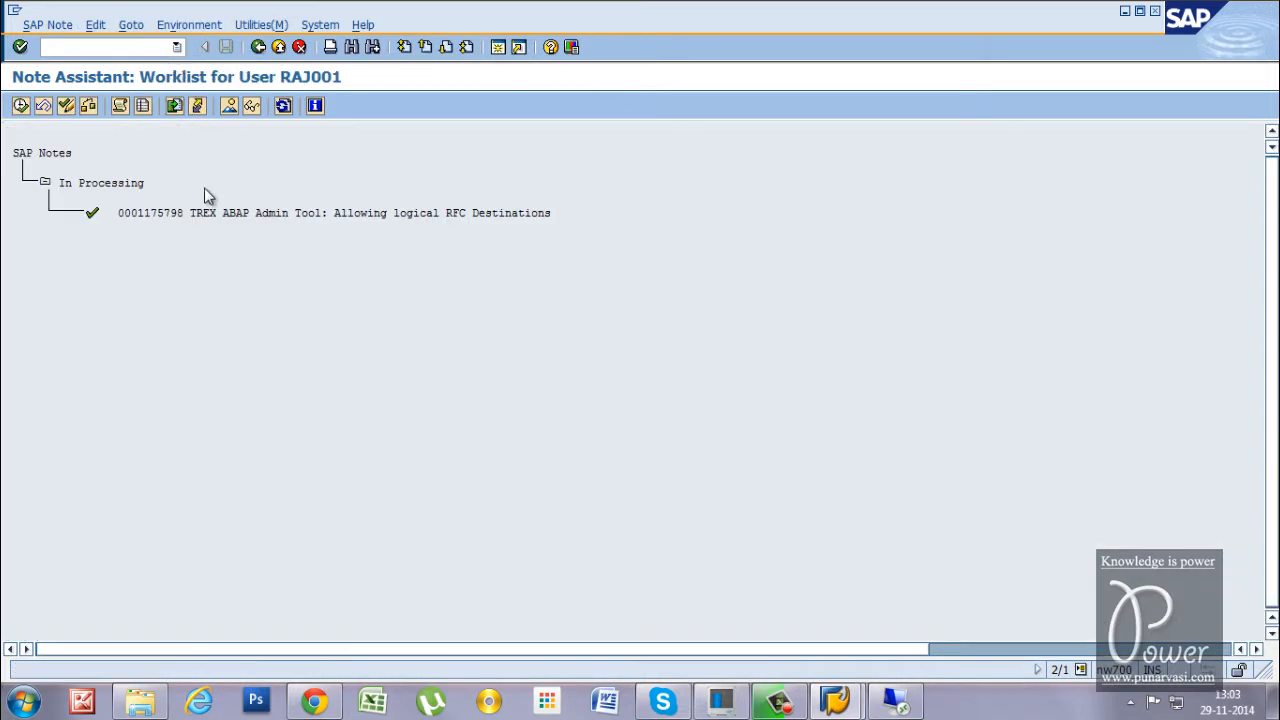
mouse_move(92, 212)
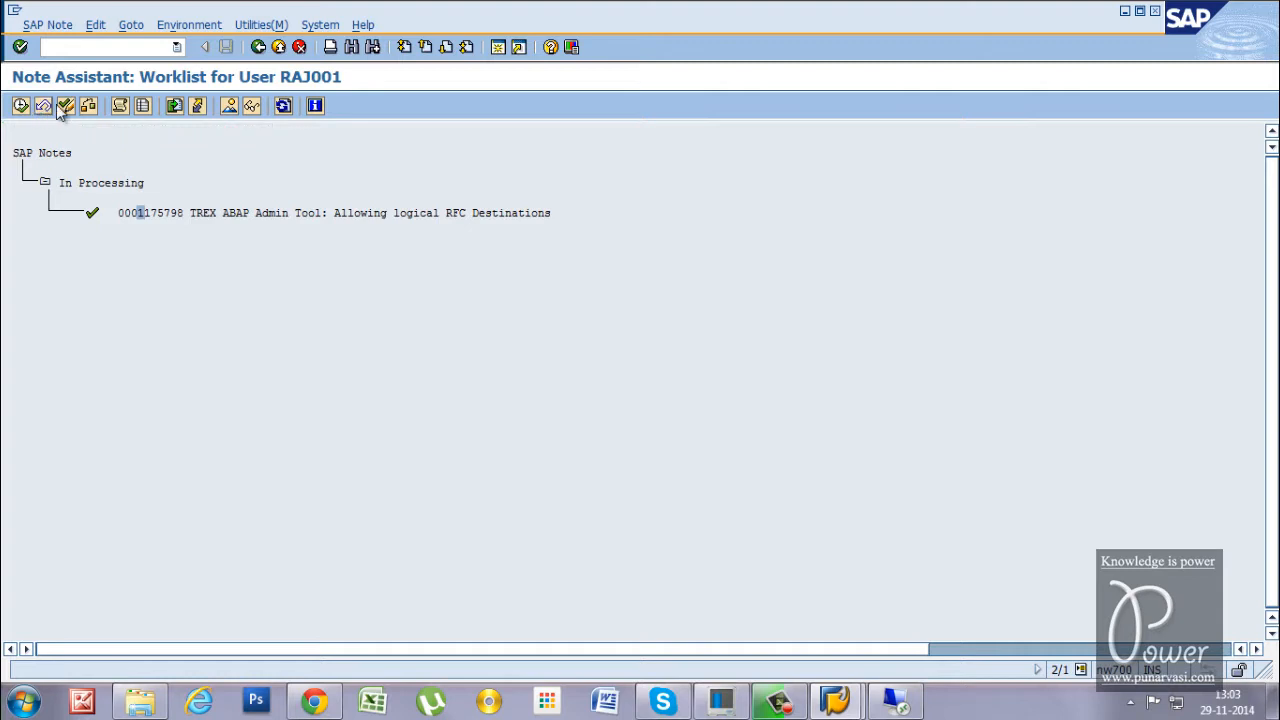
mouse_move(66, 106)
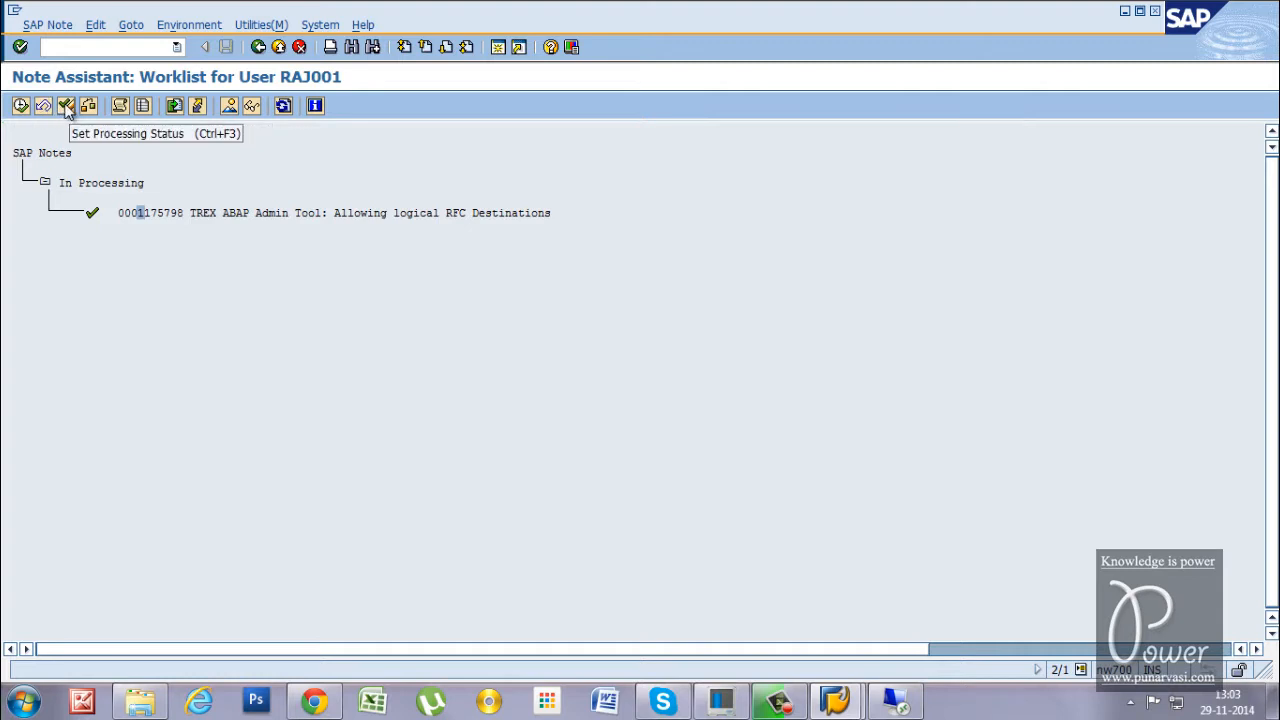
Mark note 1175798 as completed via Set Processing Status, emptying RAJ001's worklist
click(66, 106)
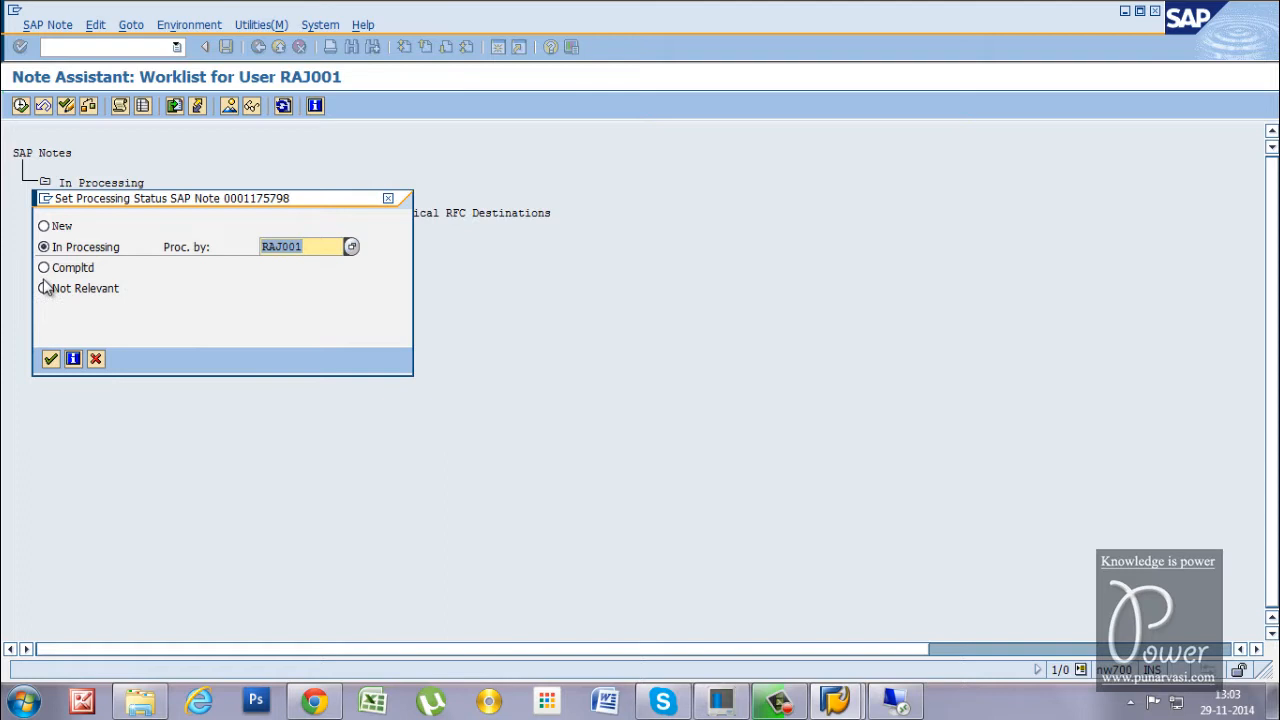
click(44, 268)
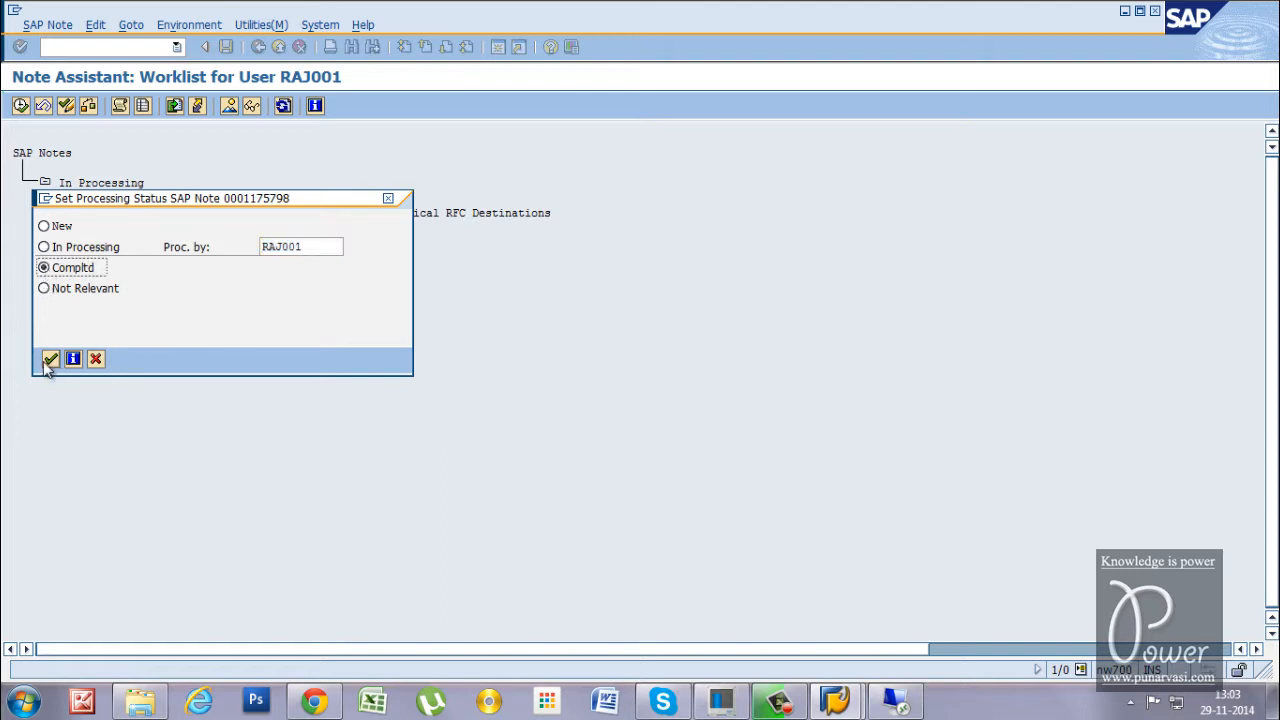
click(50, 360)
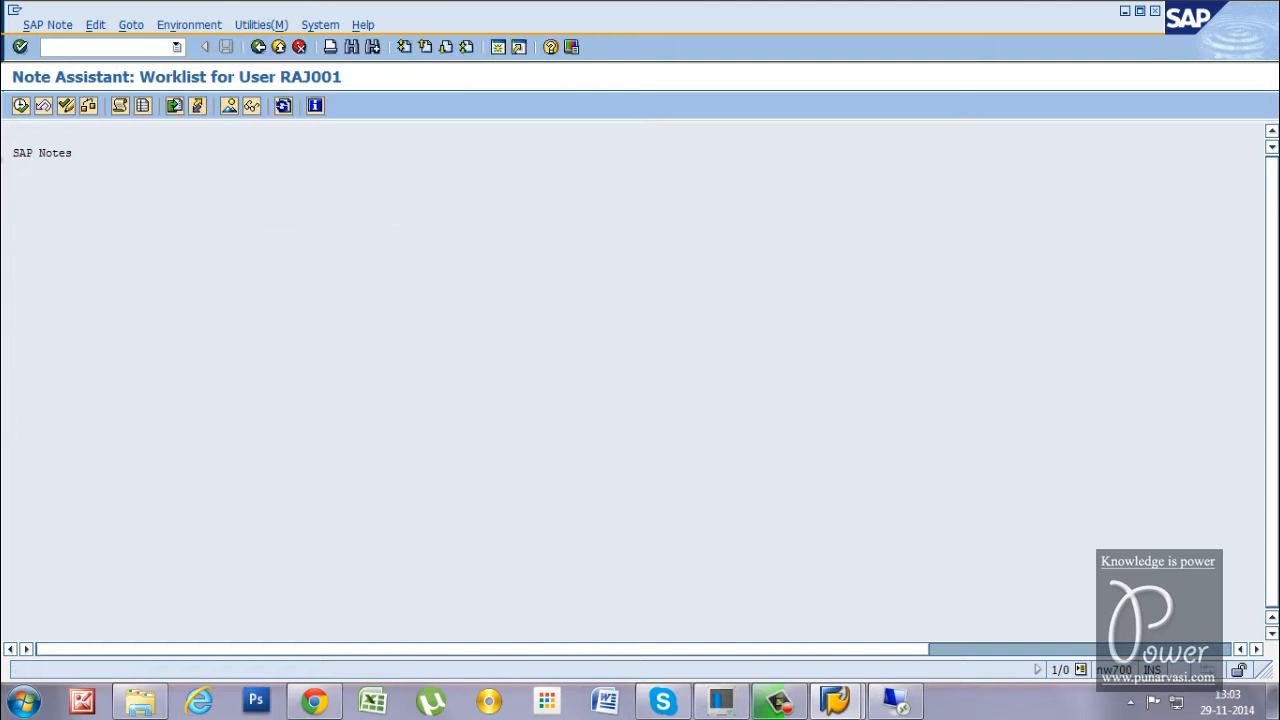
mouse_move(188, 304)
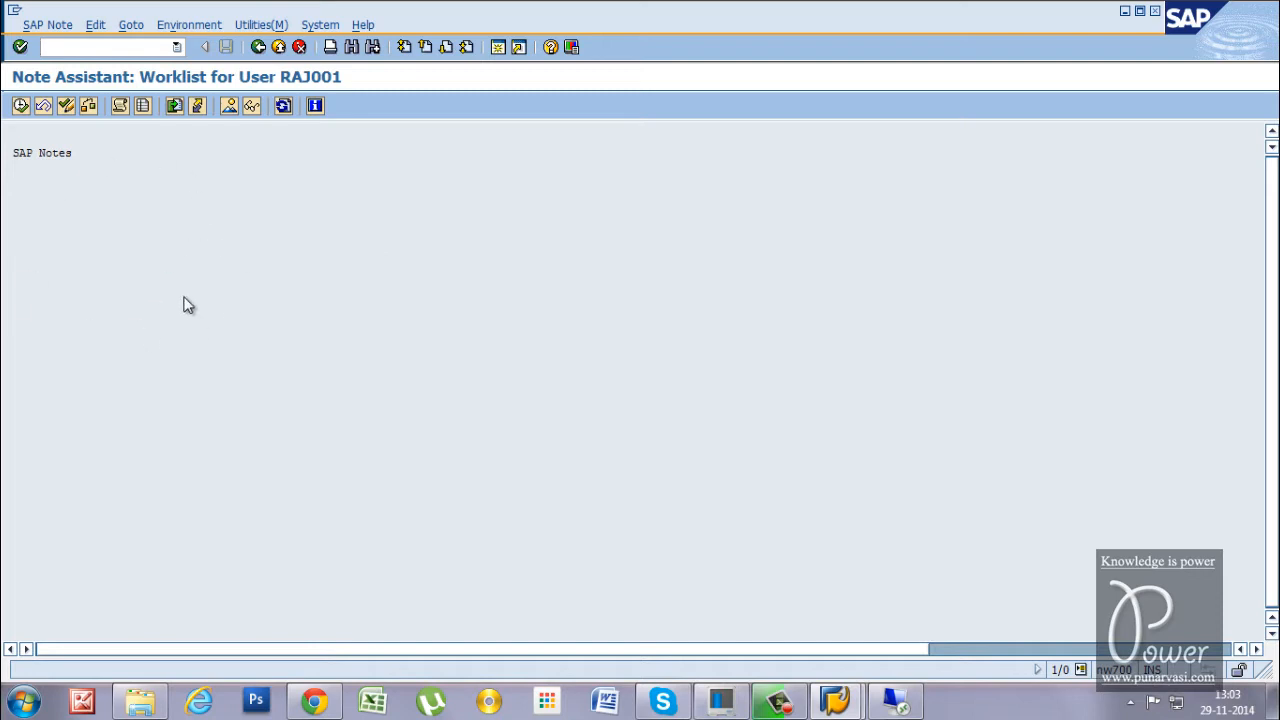
mouse_move(68, 152)
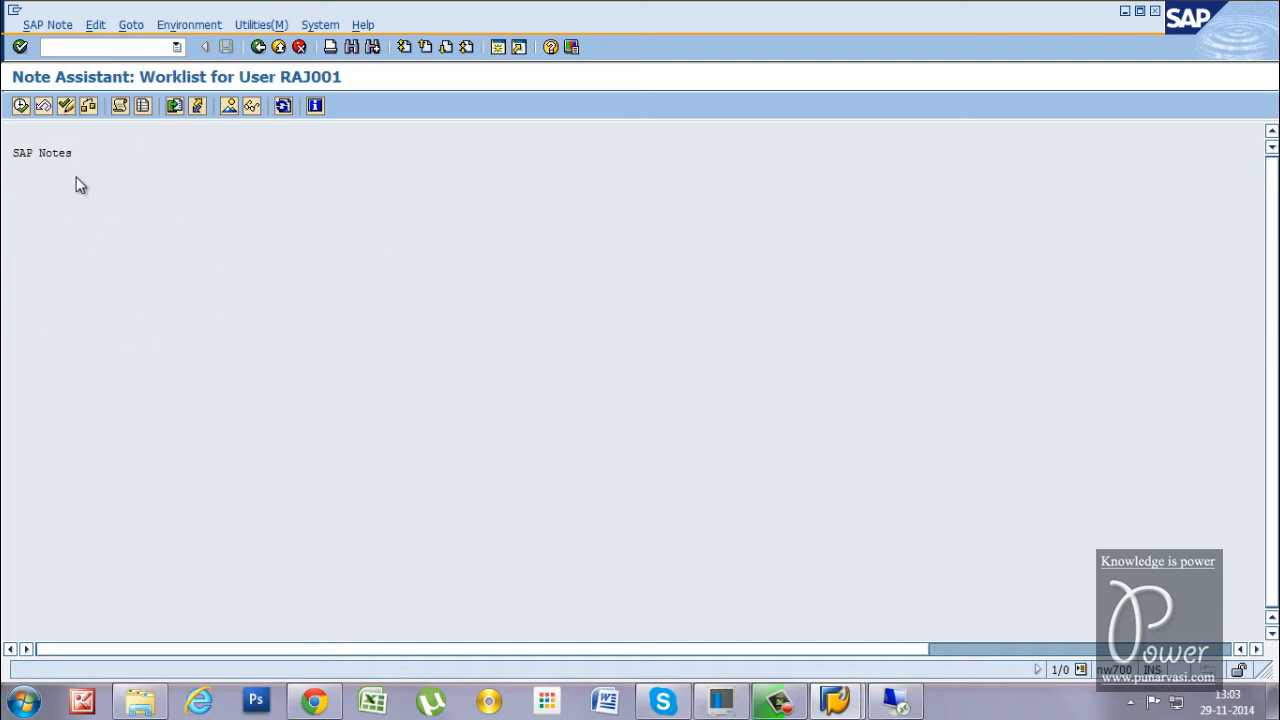
click(104, 48)
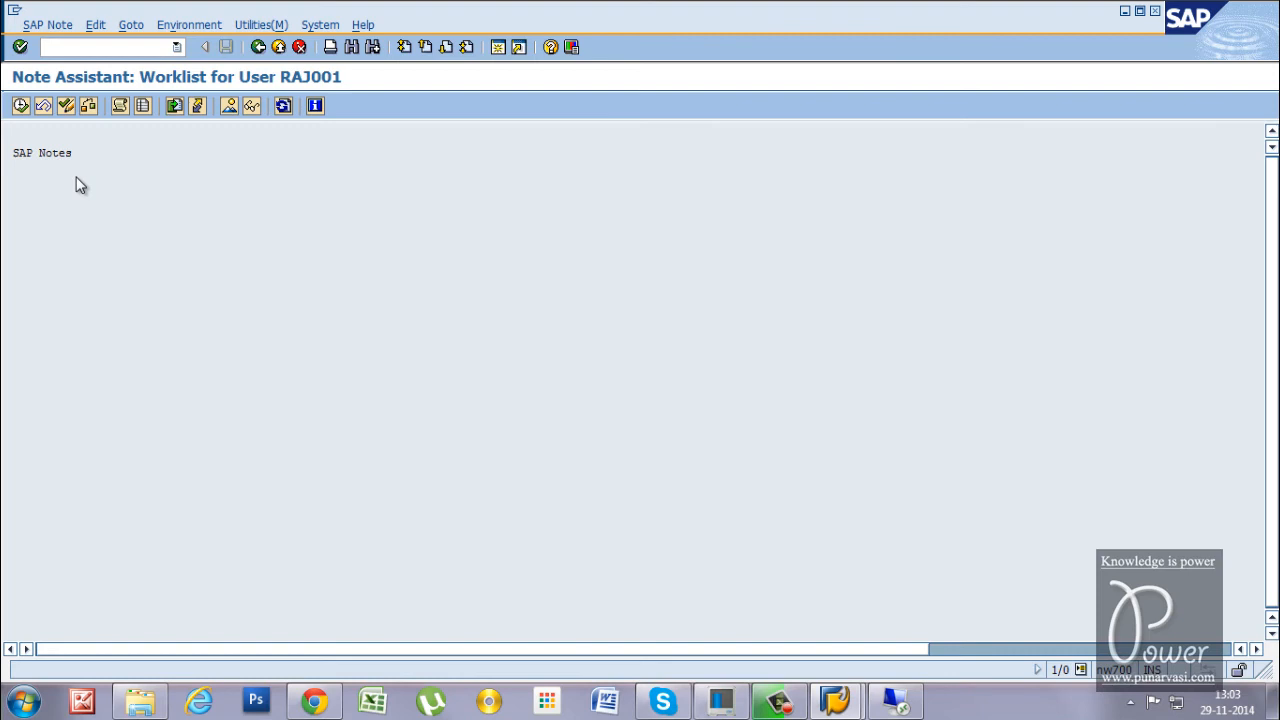
click(104, 48)
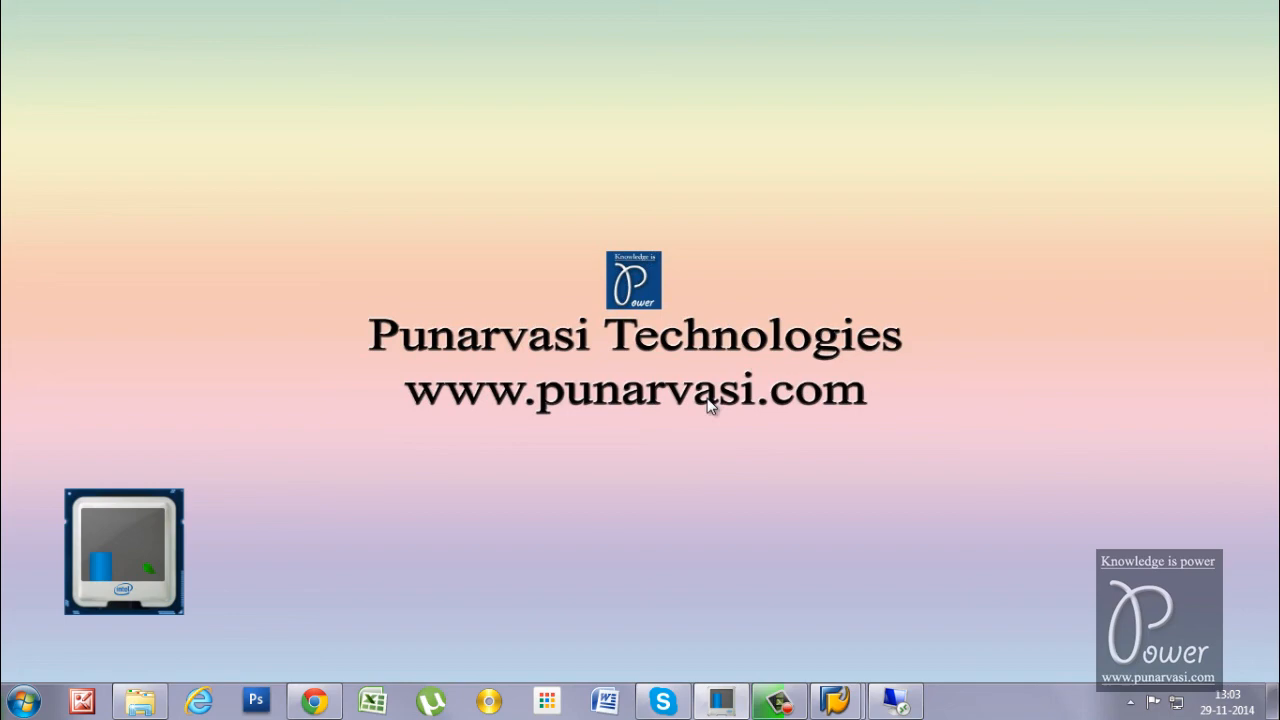
mouse_move(878, 420)
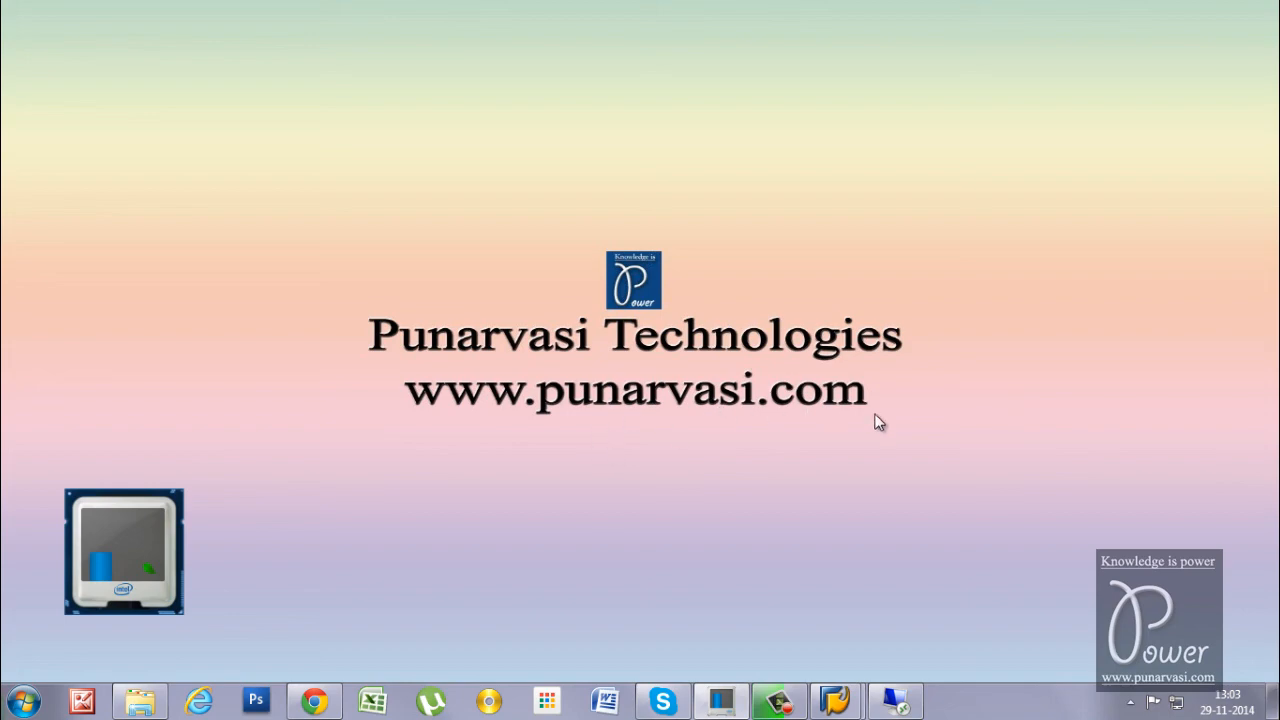